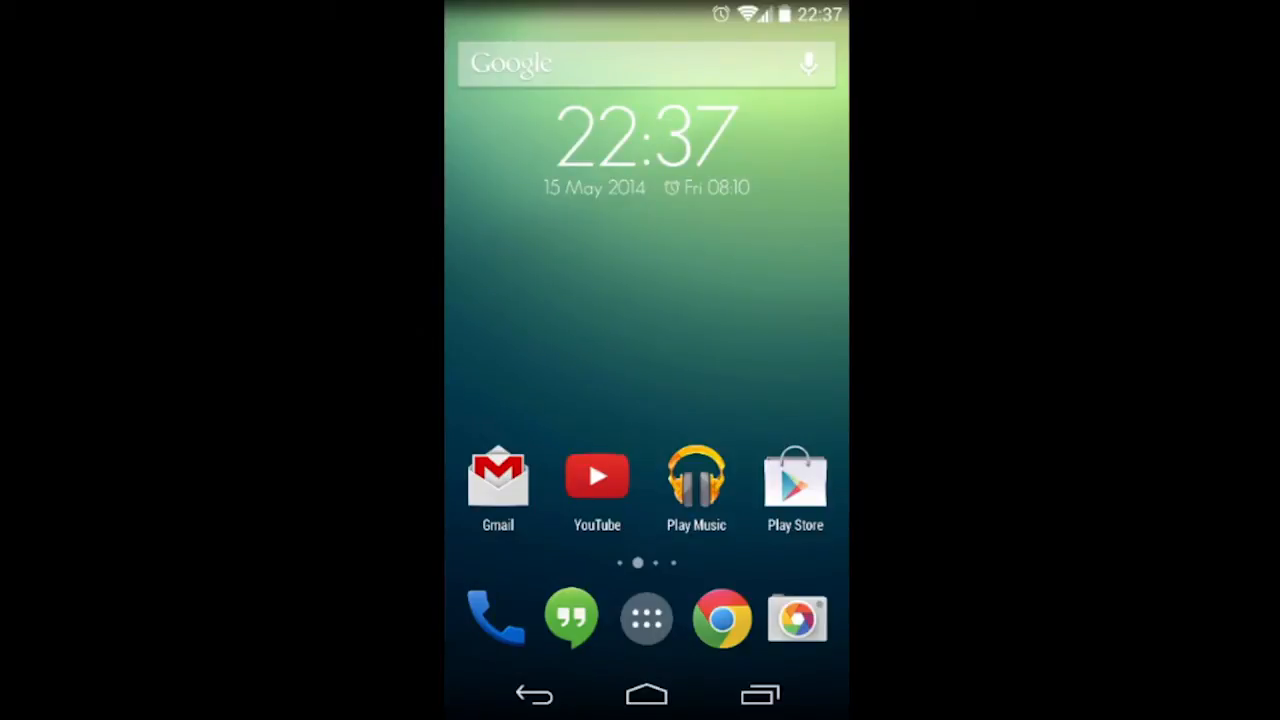
# Launch Root Browser from the app drawer and scroll through the device's root folders
pyautogui.click(646, 617)
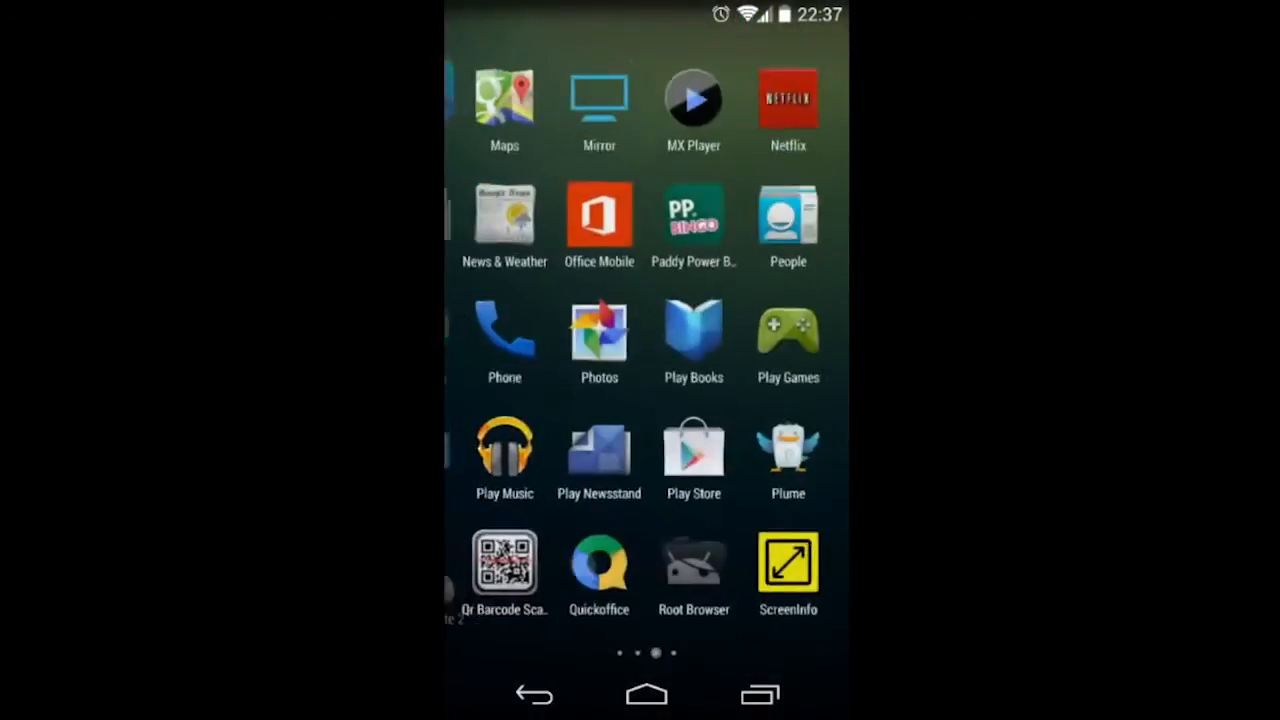
pyautogui.click(694, 565)
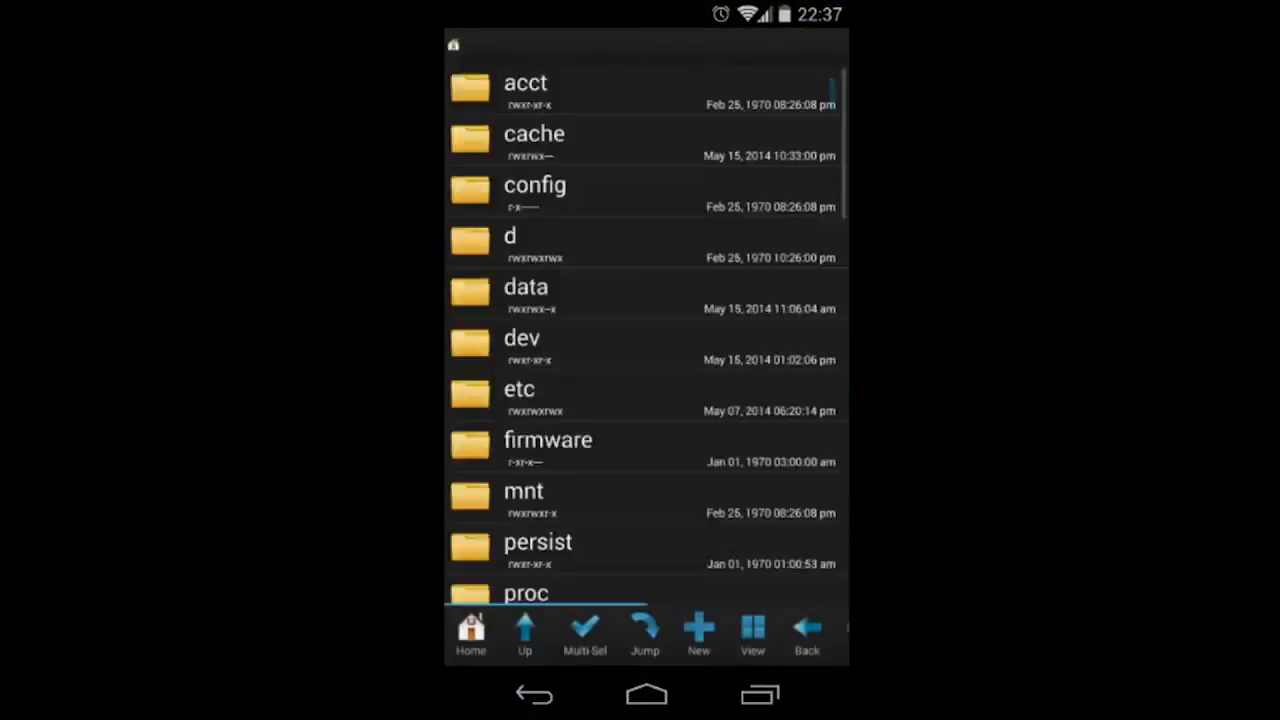
pyautogui.scroll(-3)
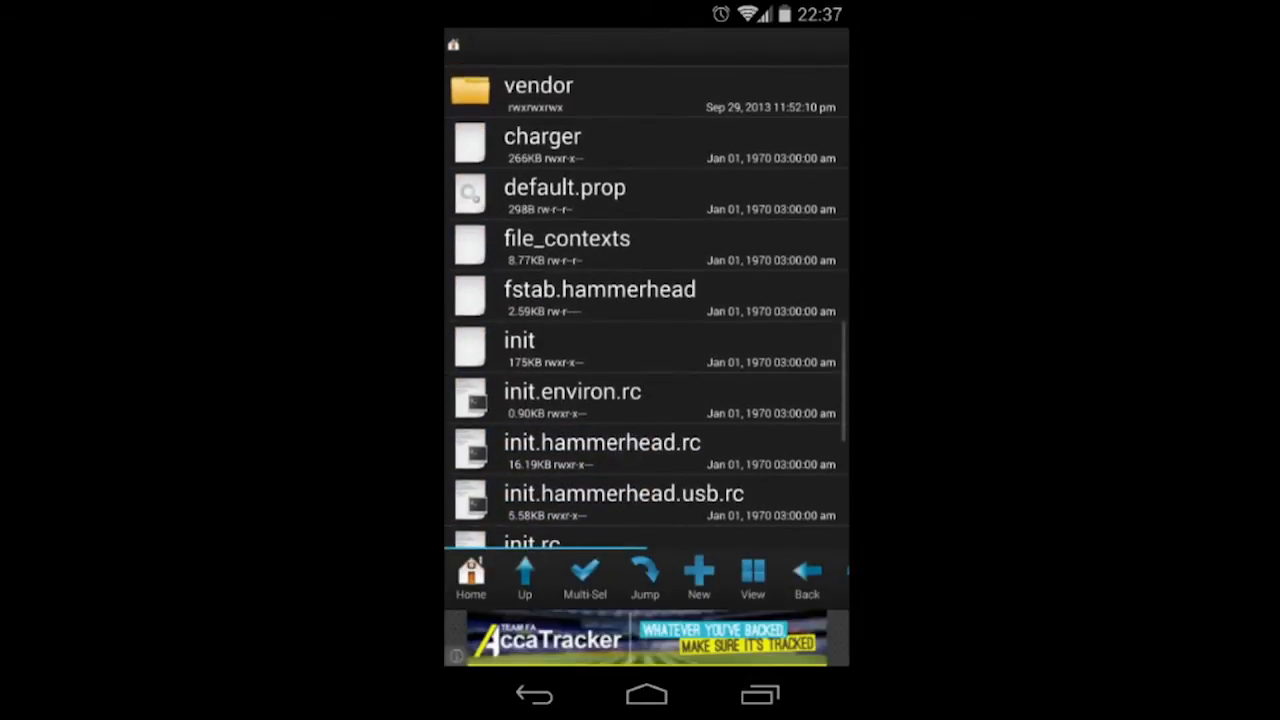
pyautogui.click(567, 238)
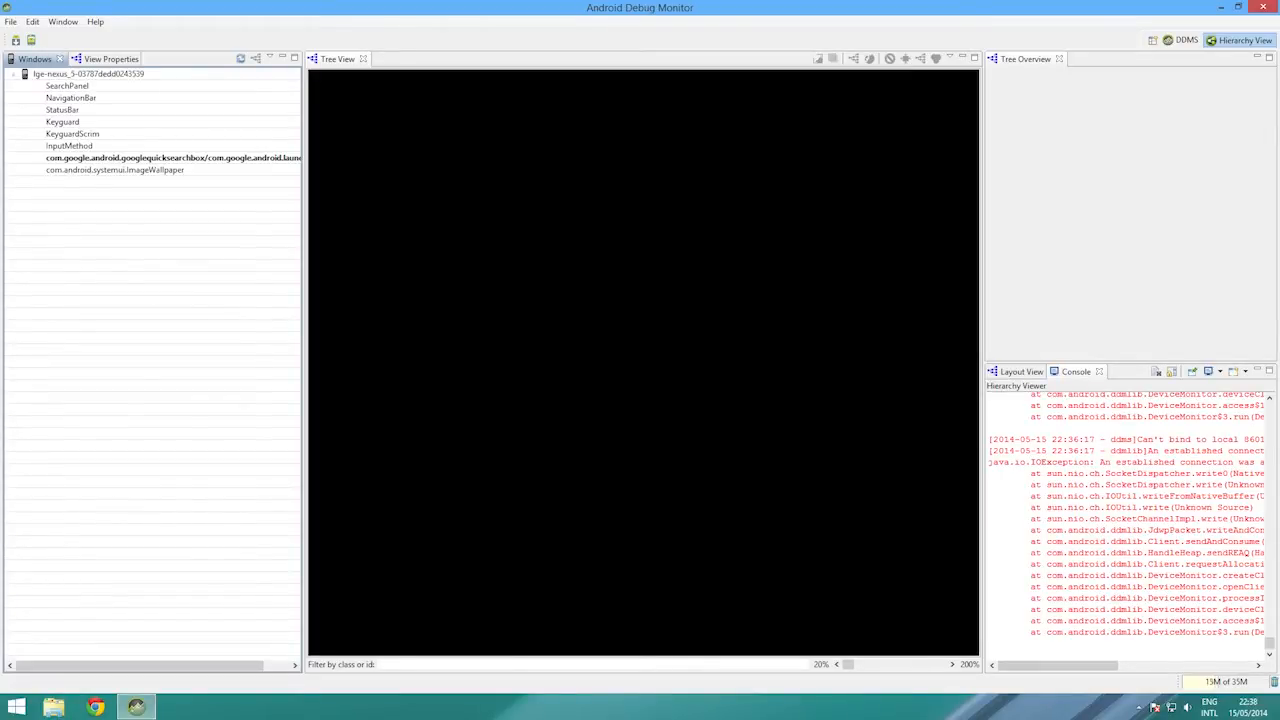
# Select the launcher window, glance at View Properties, then return to the Windows list
pyautogui.click(173, 157)
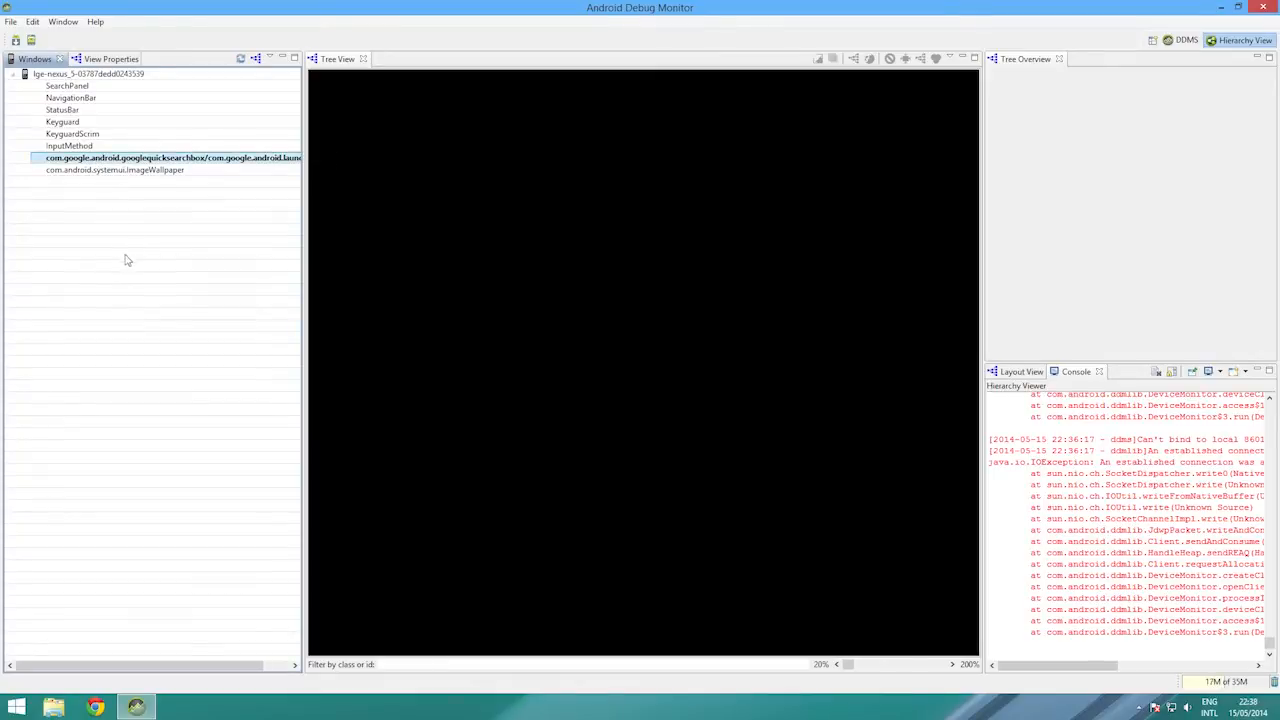
pyautogui.moveTo(141, 246)
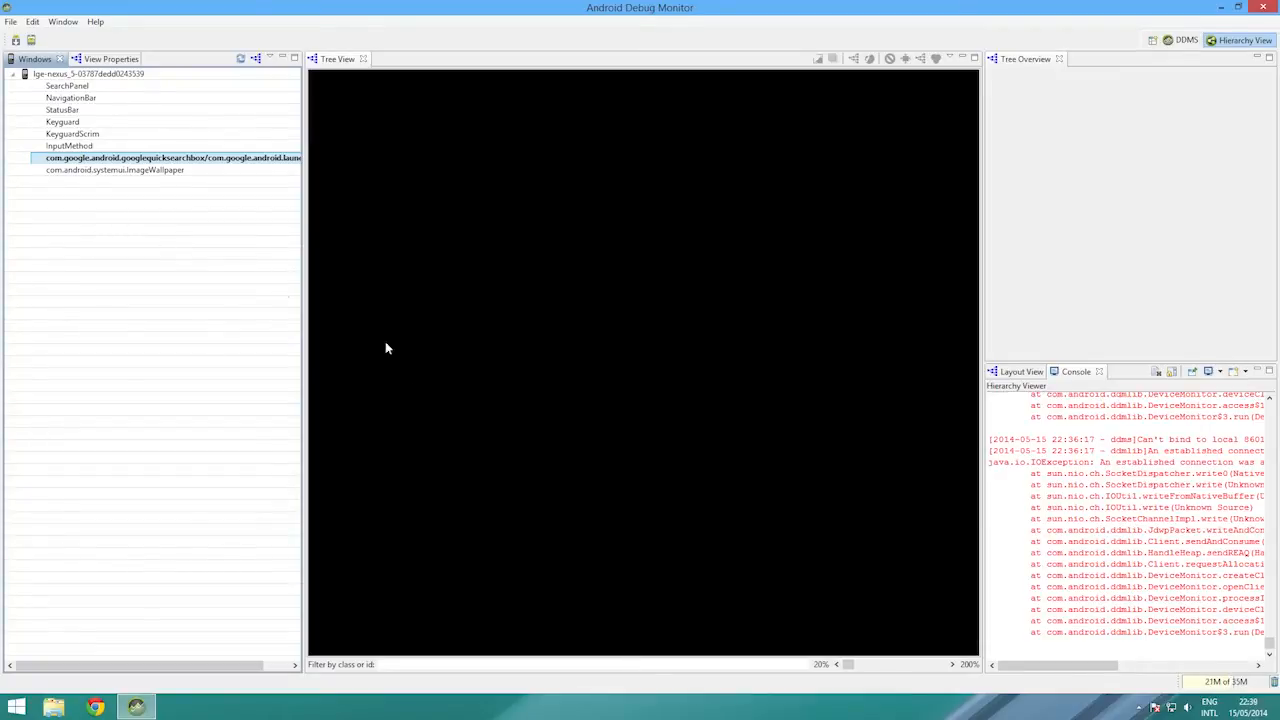
pyautogui.click(104, 58)
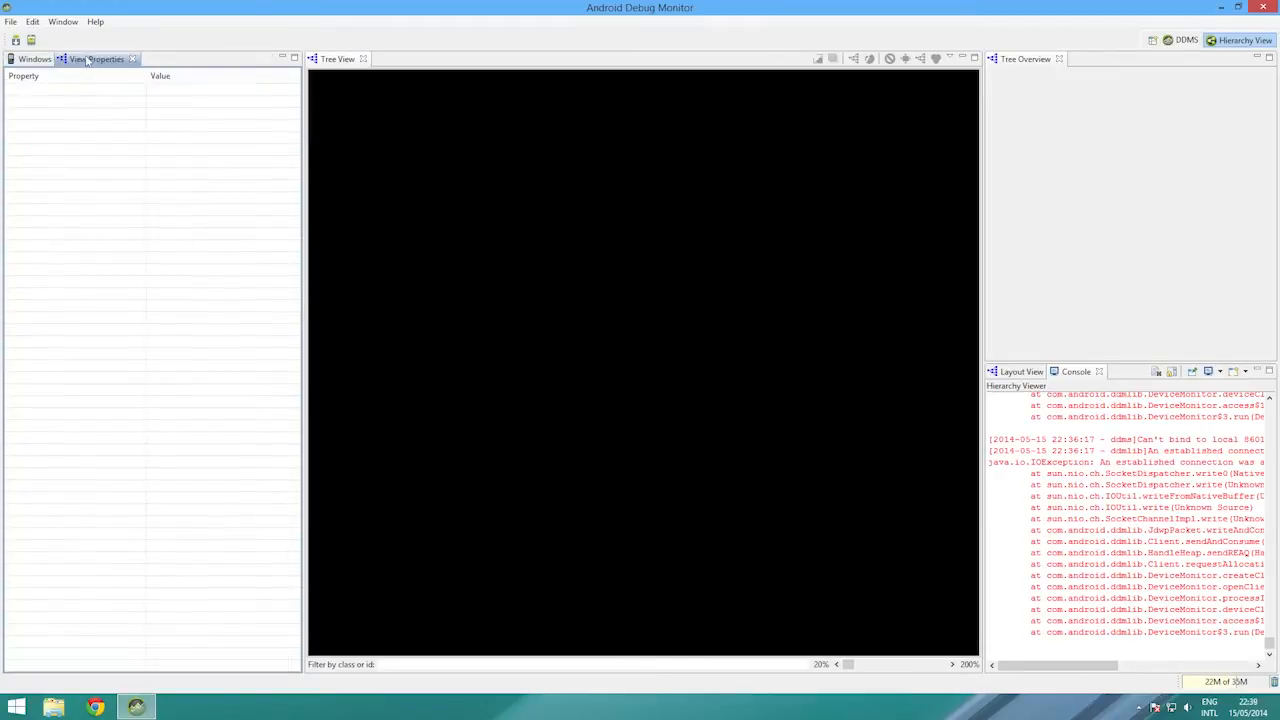
pyautogui.click(35, 58)
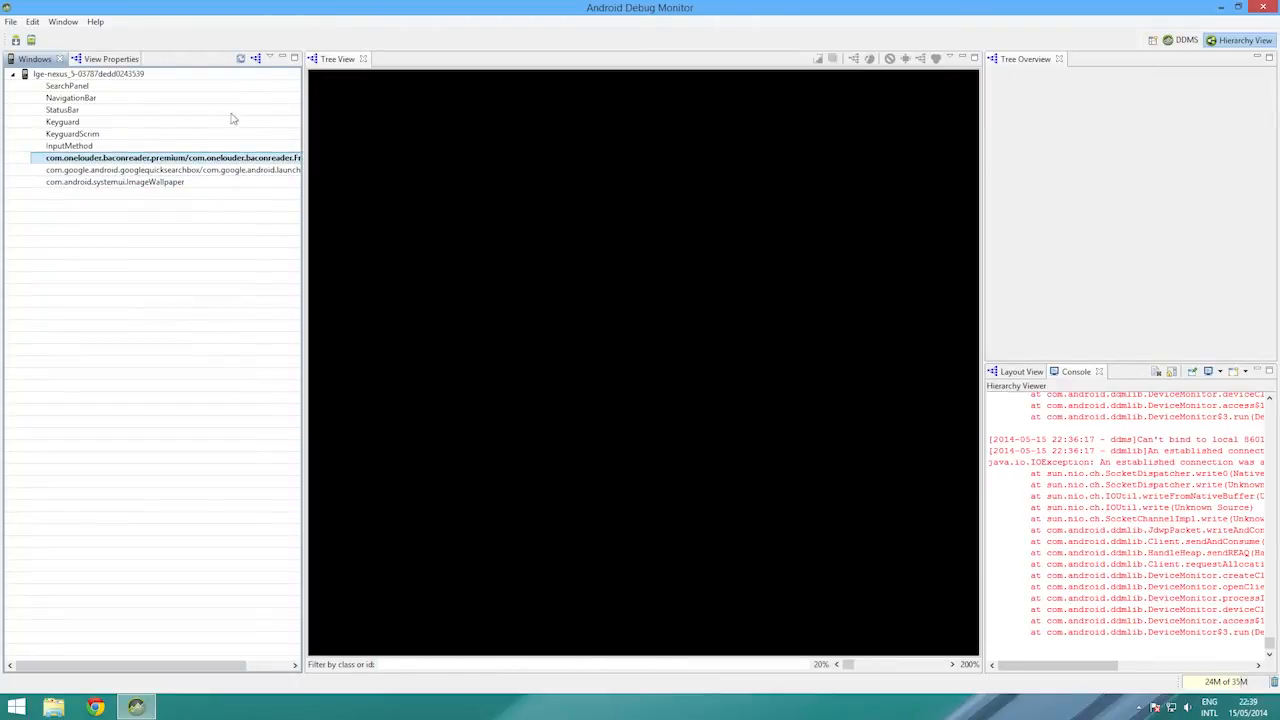
# Load the Bacon Reader window's view hierarchy and zoom the tree onto PhoneWindow$DecorView
pyautogui.click(104, 58)
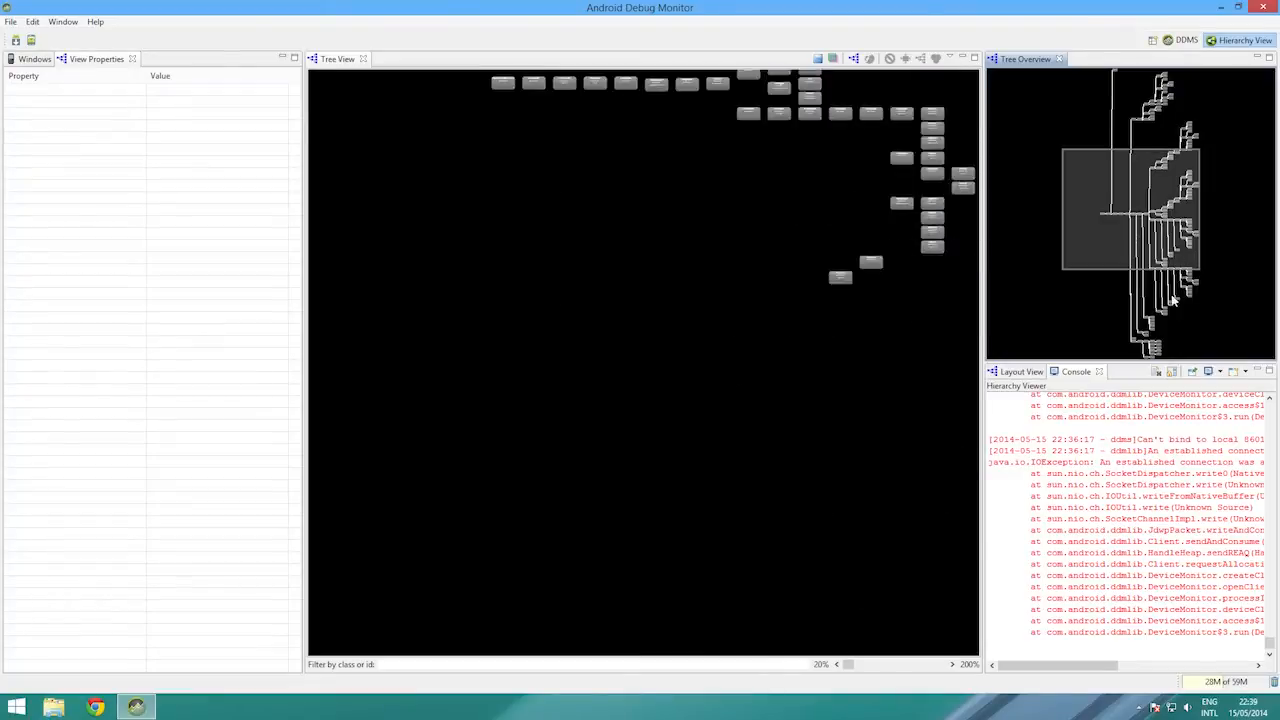
pyautogui.scroll(-3)
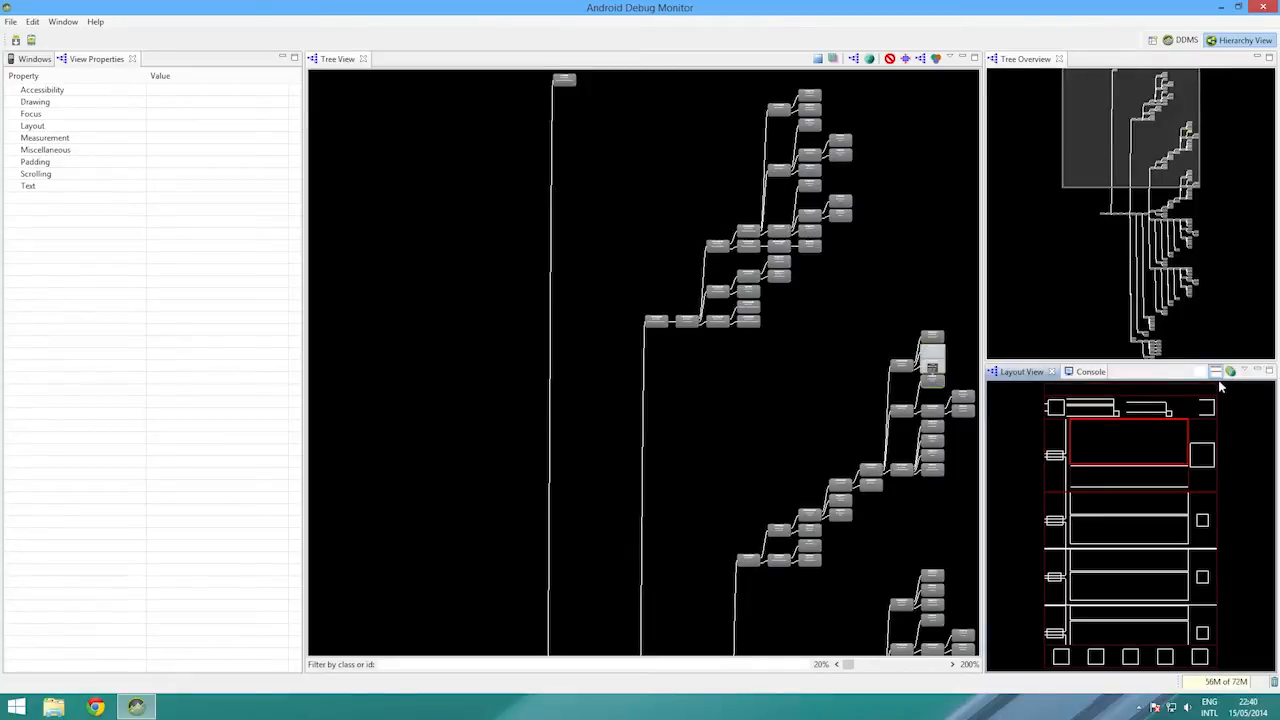
pyautogui.click(1230, 372)
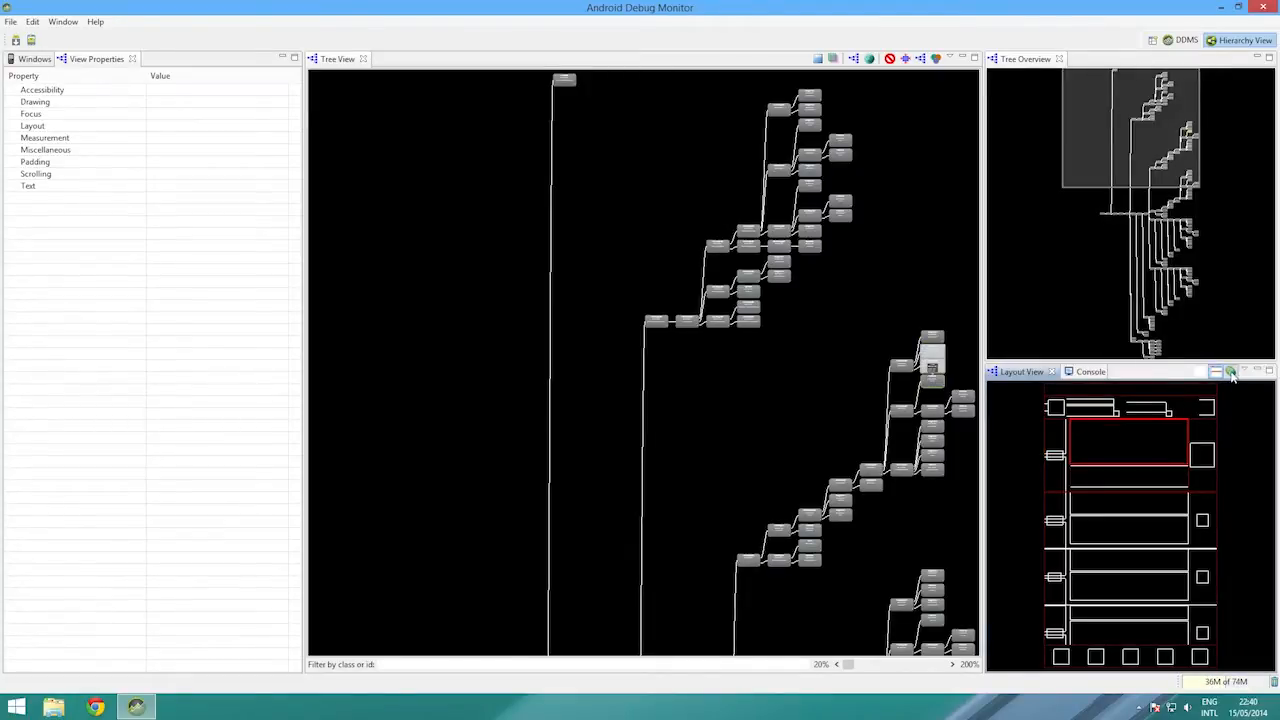
pyautogui.click(1090, 371)
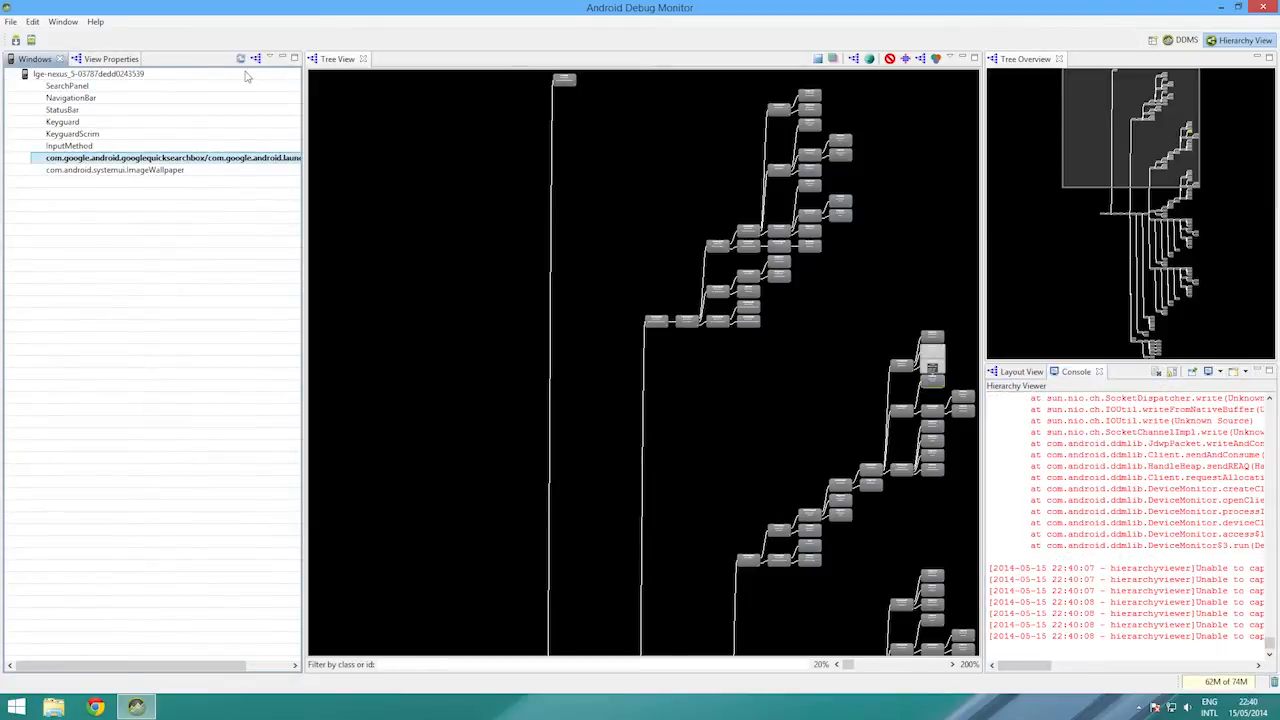
# Refresh the Windows list and switch back to View Properties
pyautogui.click(96, 58)
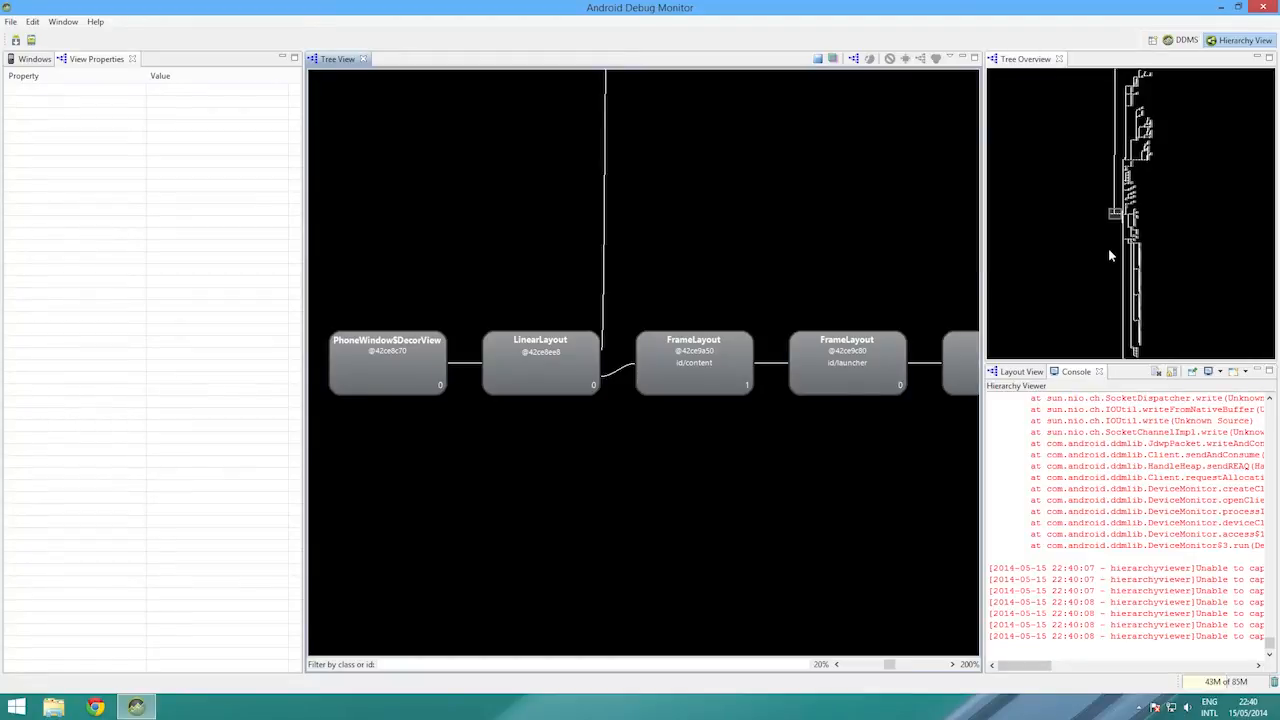
pyautogui.click(35, 58)
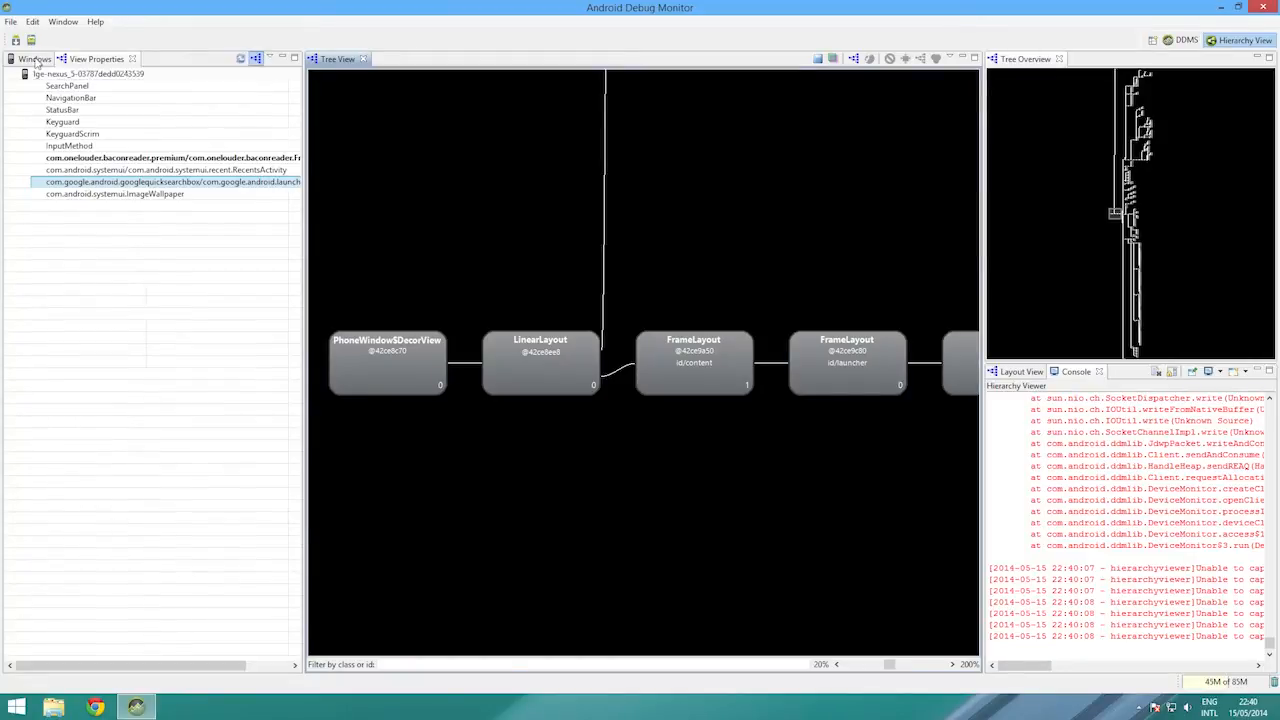
pyautogui.click(96, 58)
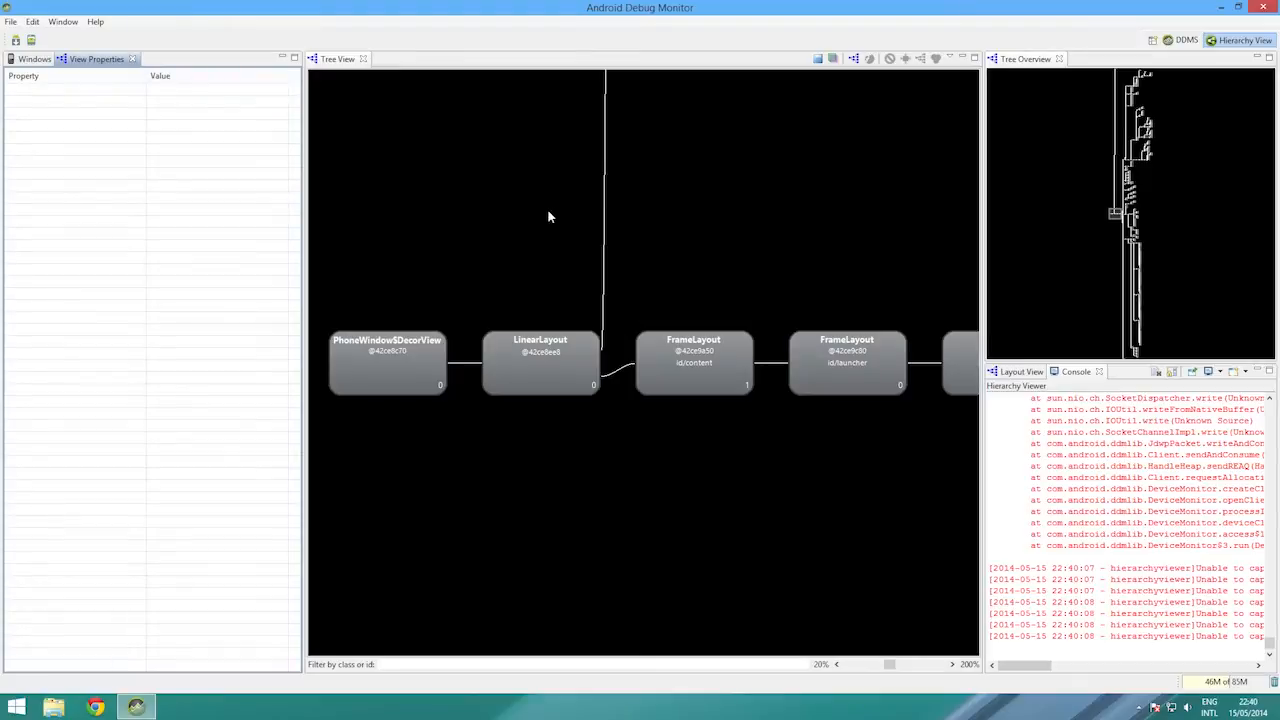
pyautogui.moveTo(155, 258)
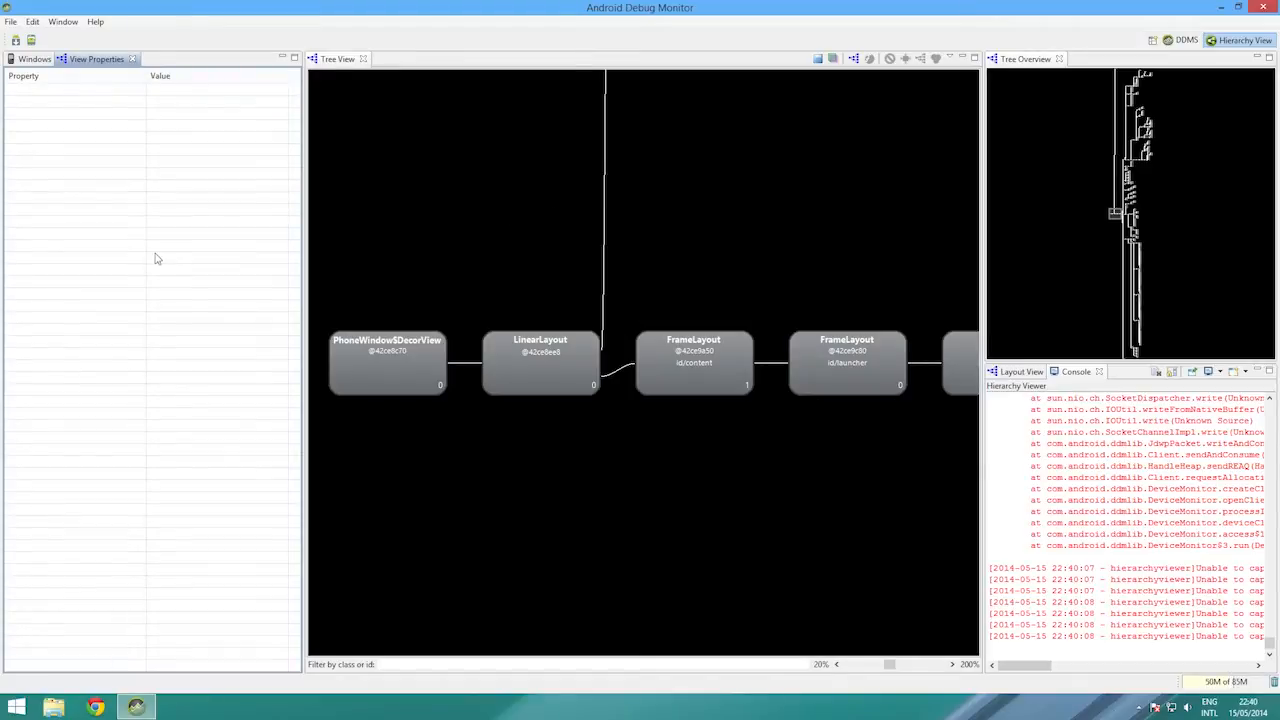
pyautogui.moveTo(1110, 228)
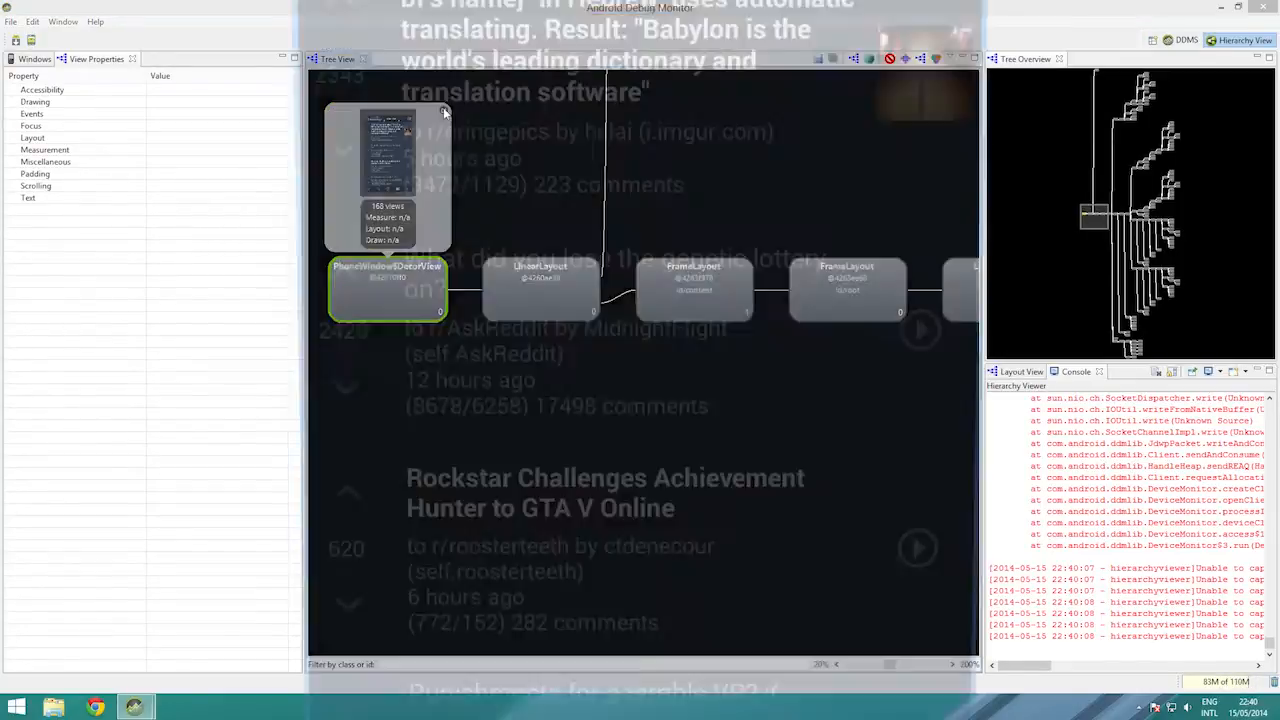
# Open the root DecorView's full-size preview showing the Bacon Reader feed screen
pyautogui.click(445, 112)
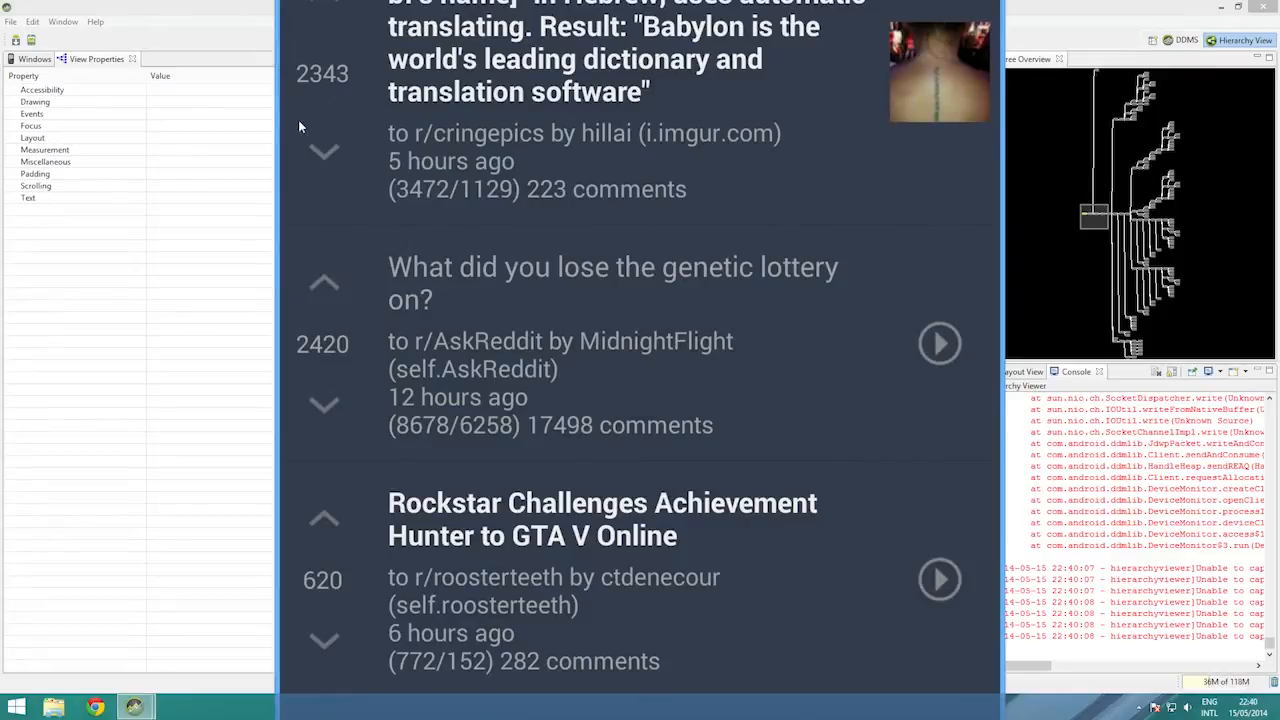
pyautogui.moveTo(150, 340)
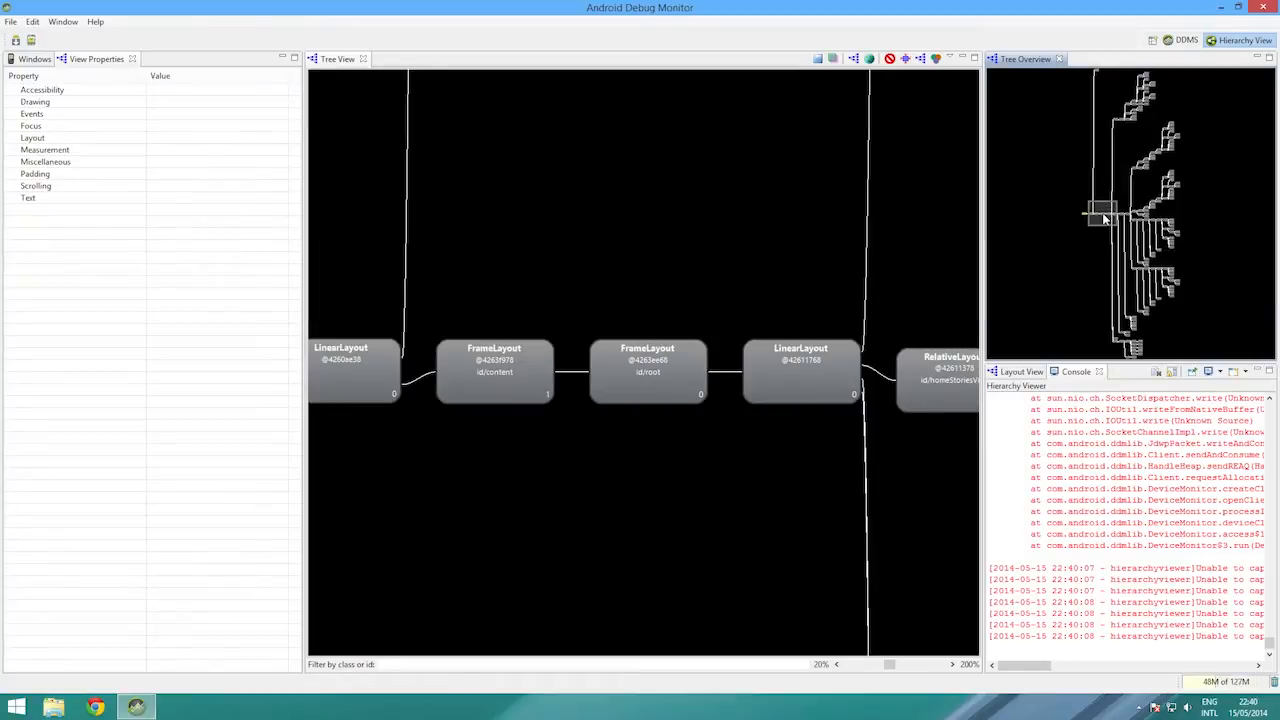
# Show view counts and previews for YListView, homeStoriesView, AdView and the bottom action bar holder
pyautogui.click(647, 371)
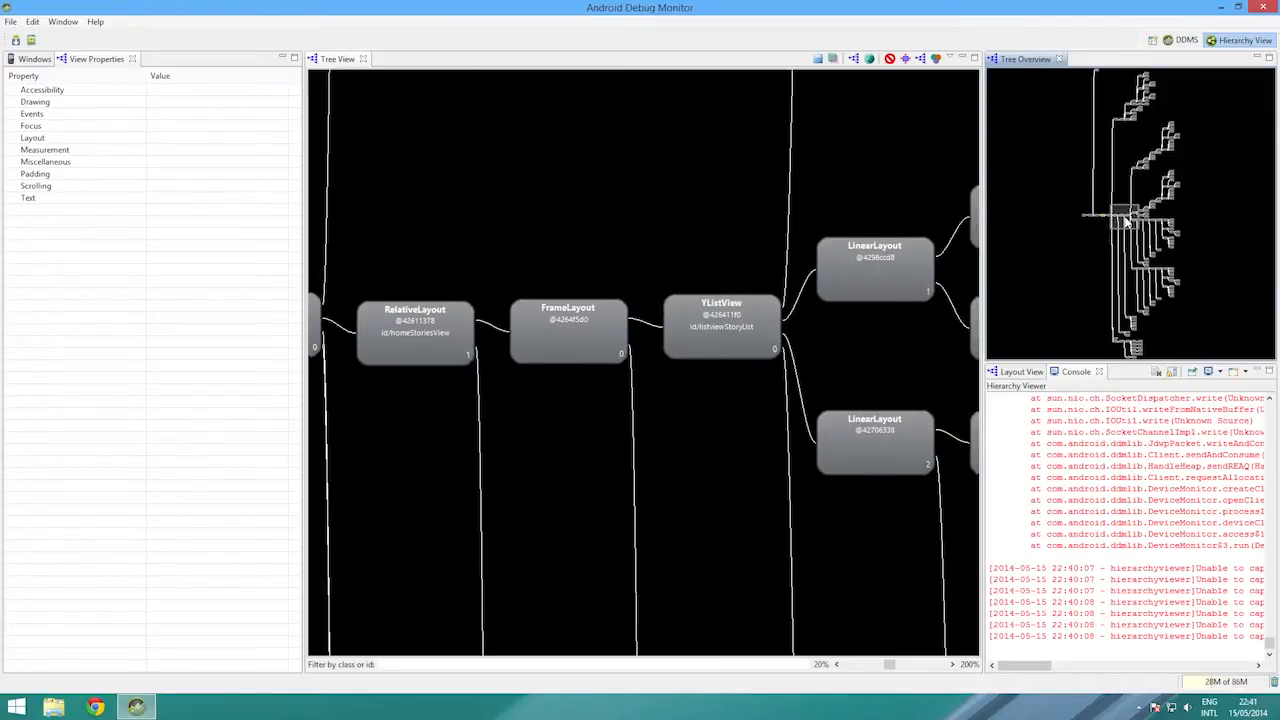
pyautogui.click(721, 325)
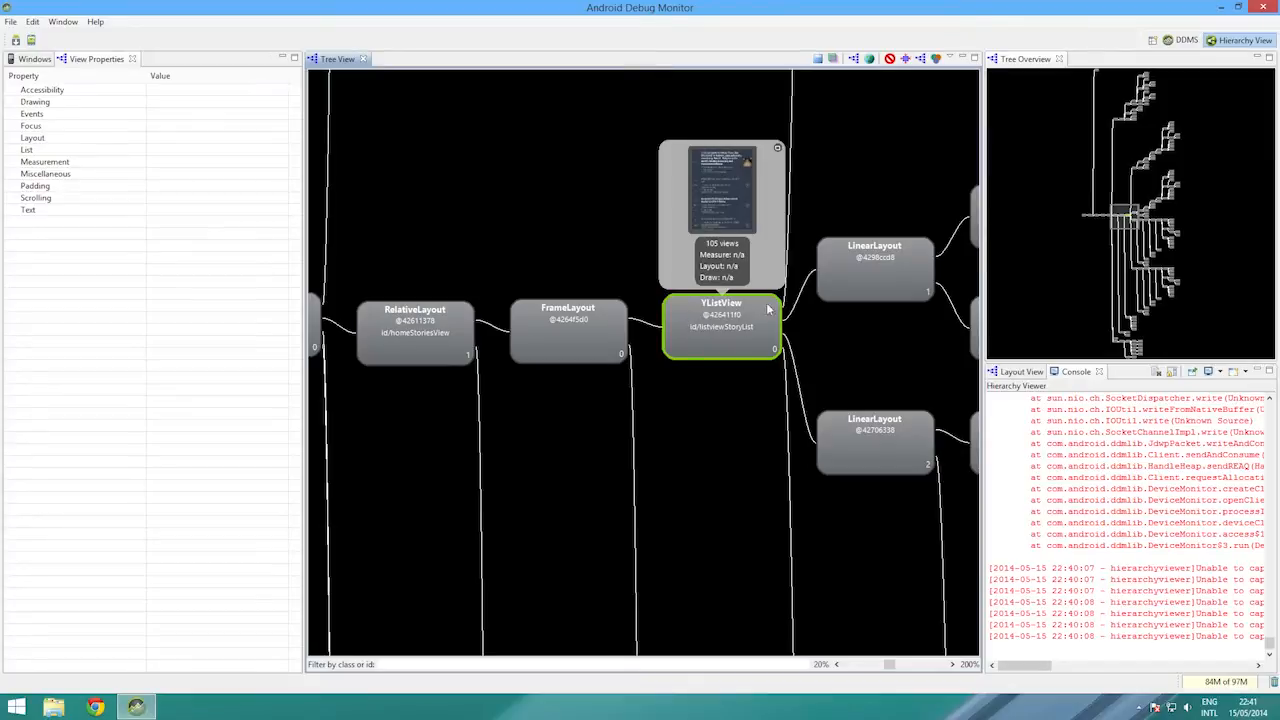
pyautogui.click(415, 332)
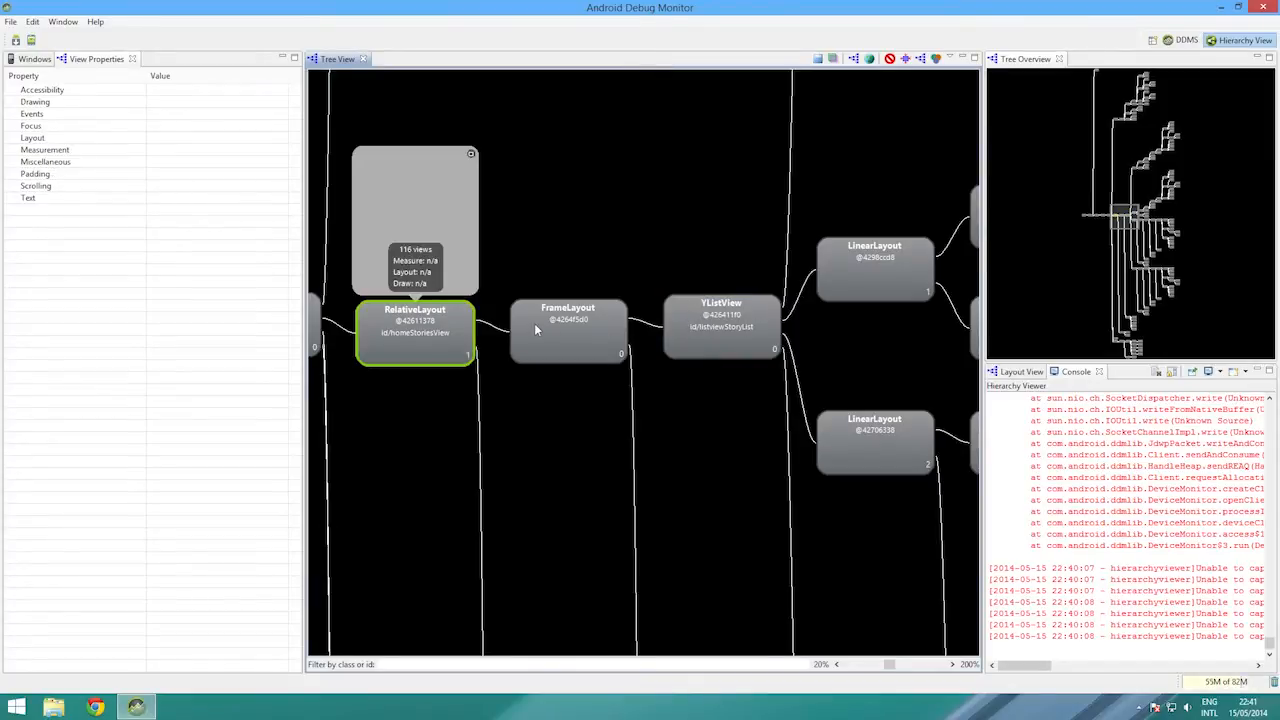
pyautogui.click(568, 330)
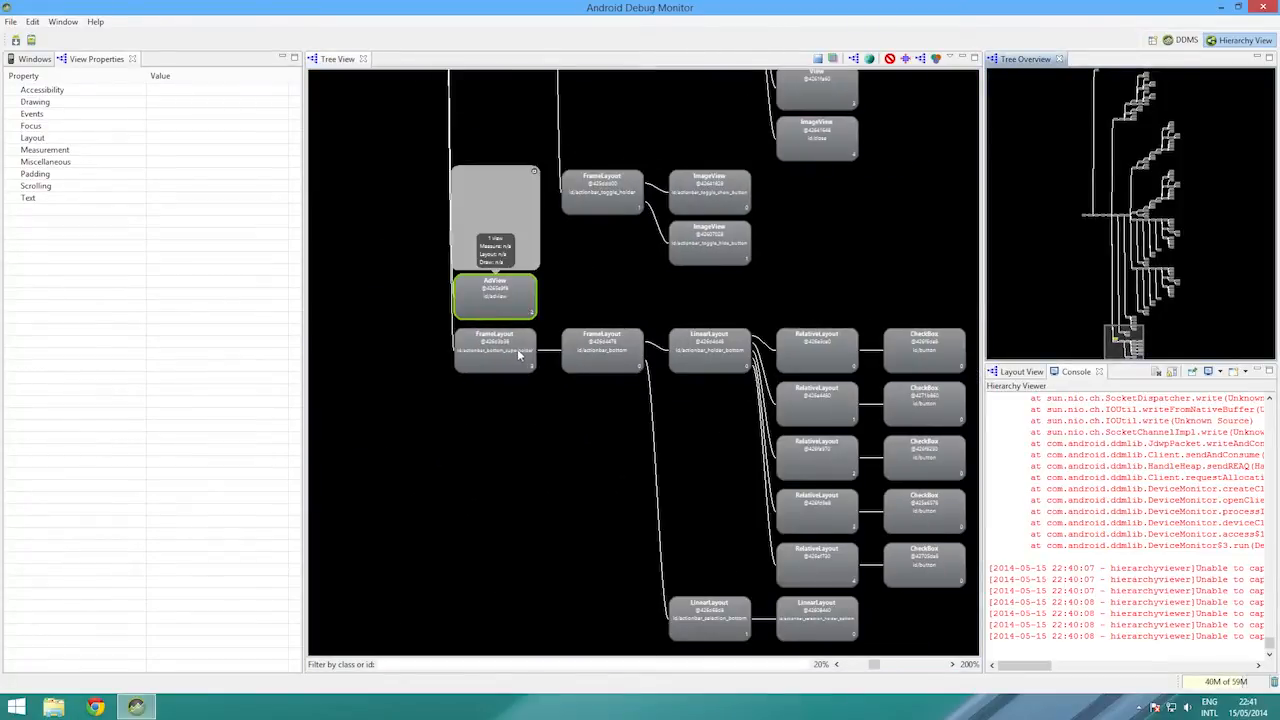
pyautogui.click(494, 350)
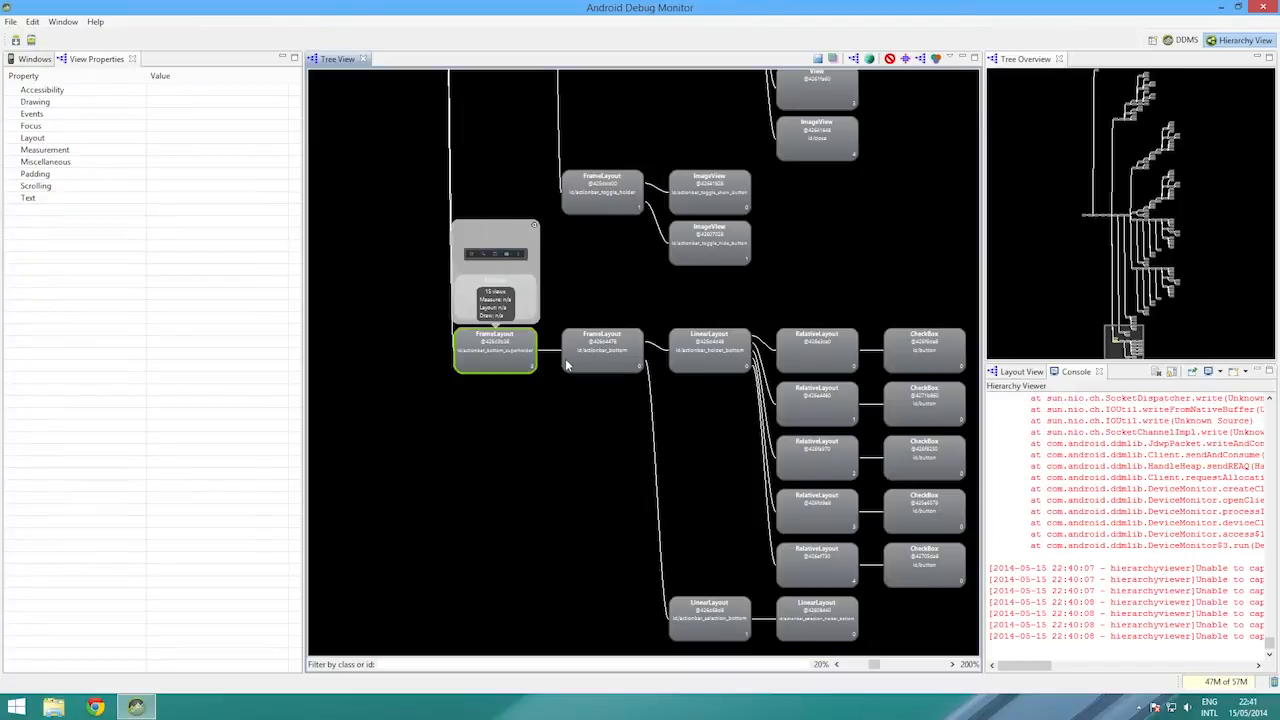
pyautogui.moveTo(619, 306)
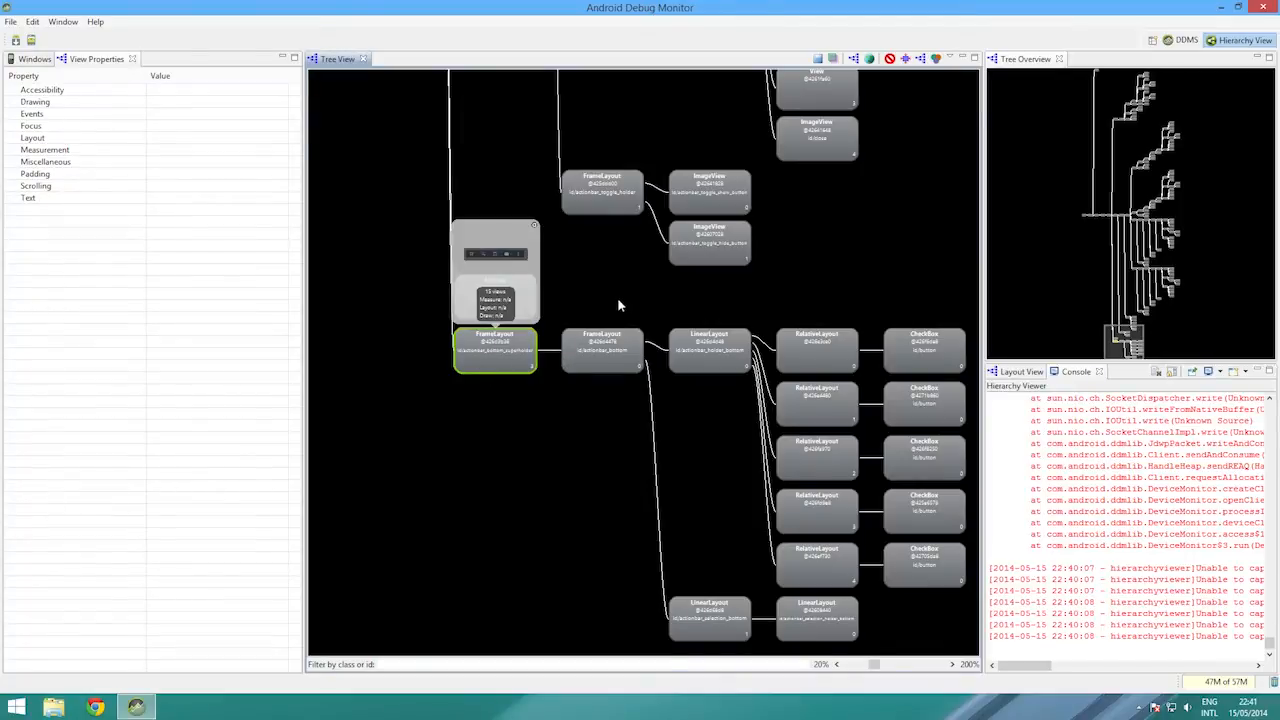
pyautogui.moveTo(715, 292)
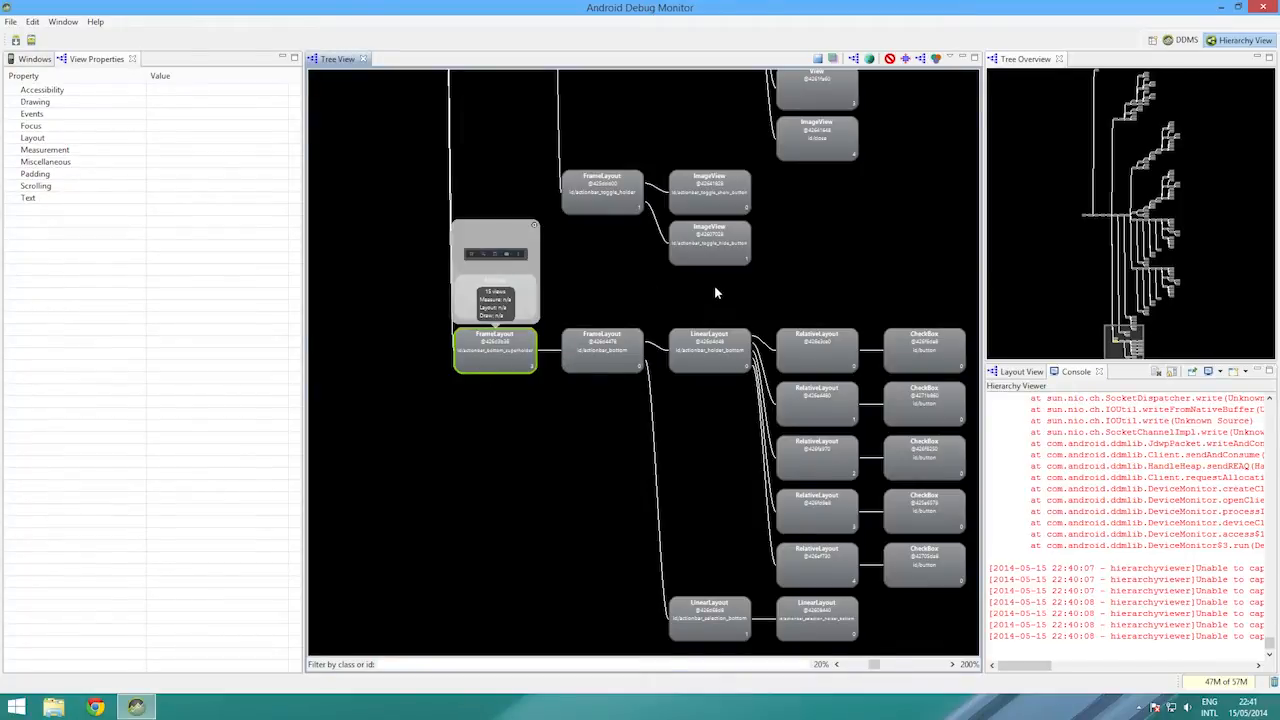
pyautogui.moveTo(934, 160)
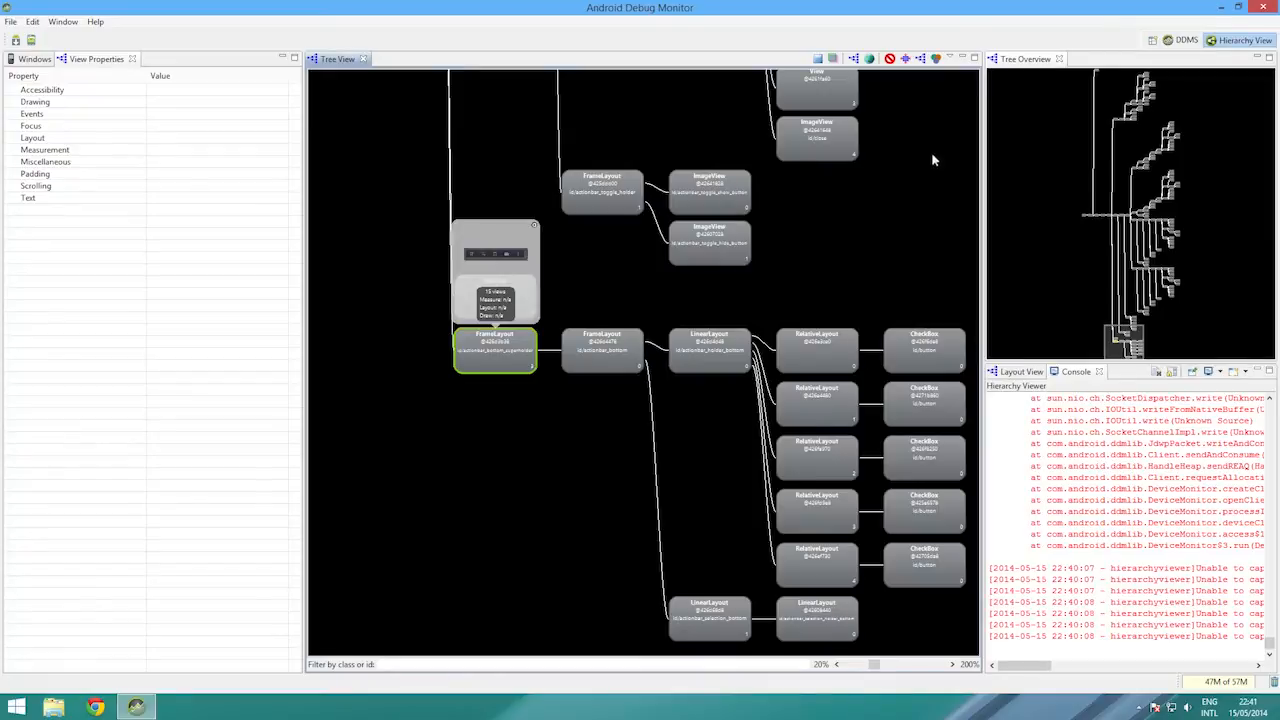
pyautogui.moveTo(935, 58)
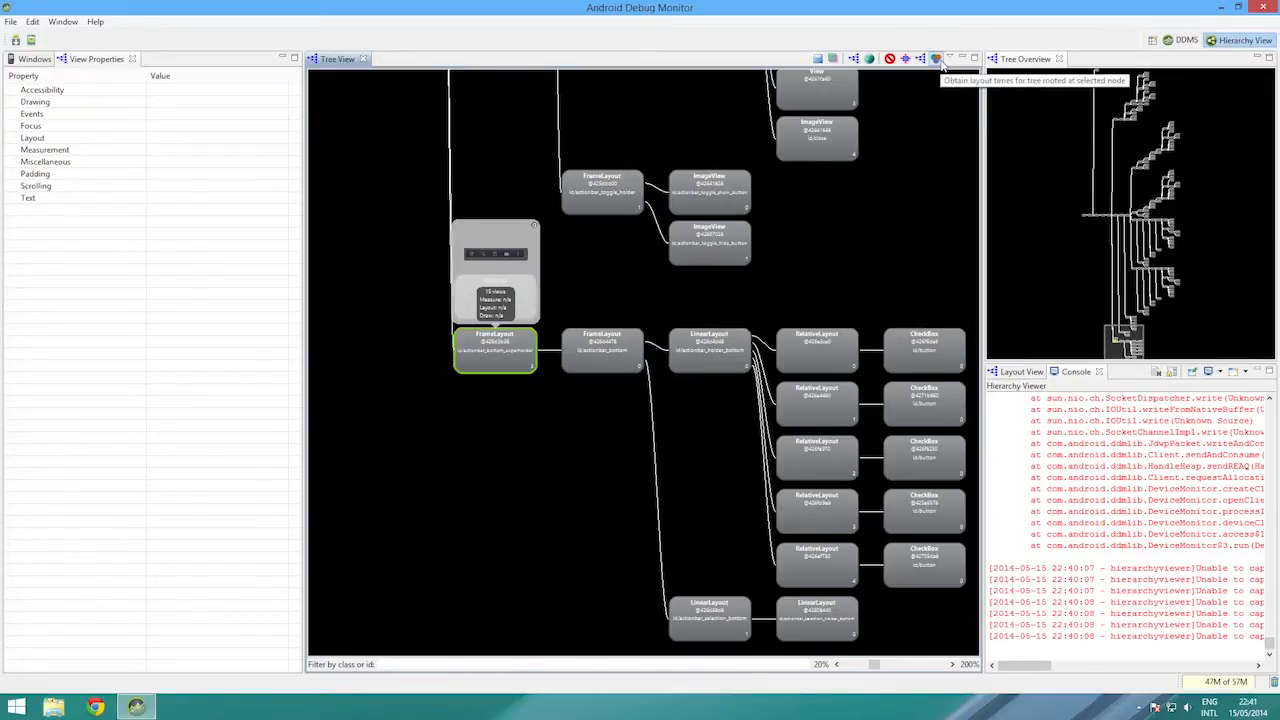
# Obtain layout times and view timings of the RelativeLayout and CheckBox nodes under actionbar_holder_bottom
pyautogui.click(935, 58)
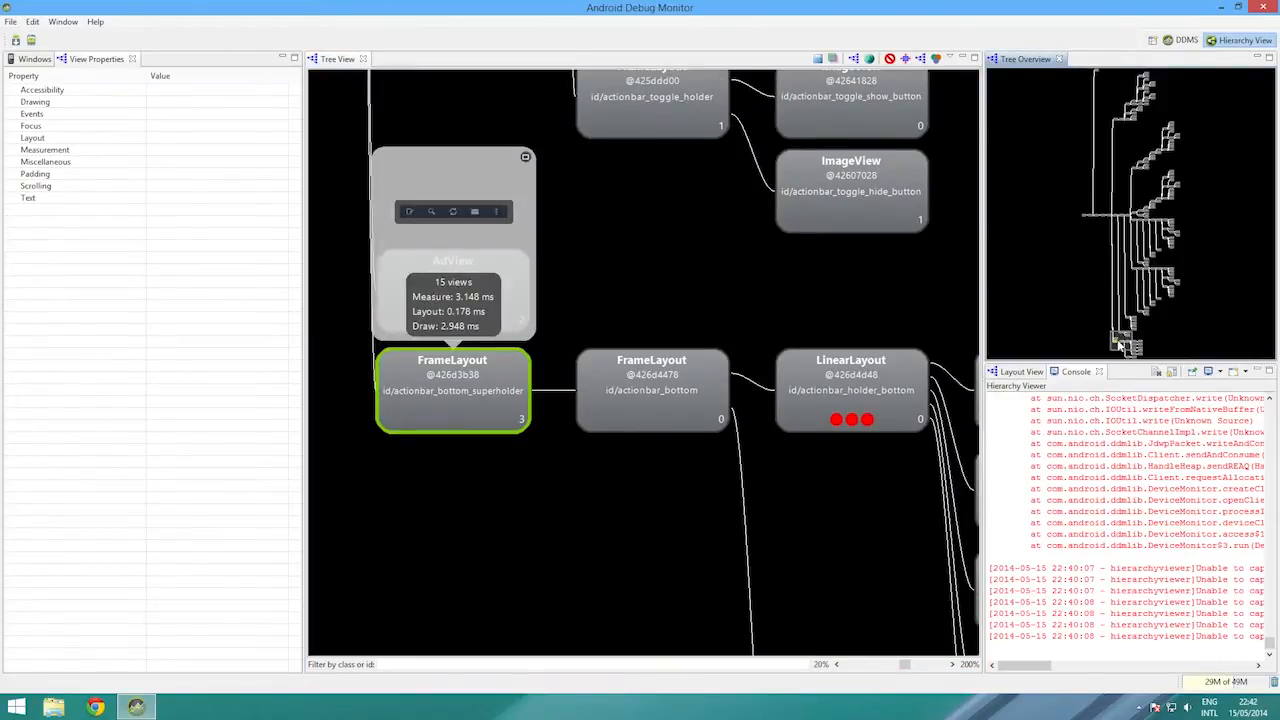
pyautogui.moveTo(856, 256)
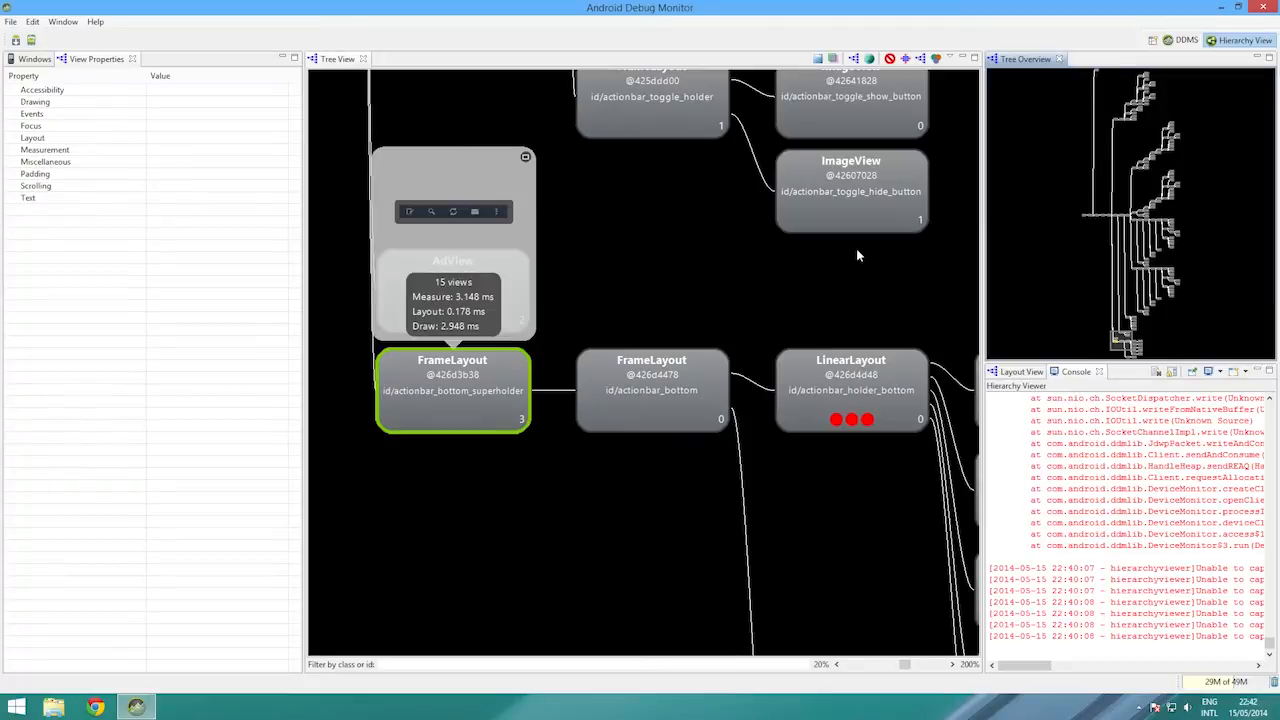
pyautogui.moveTo(985, 277)
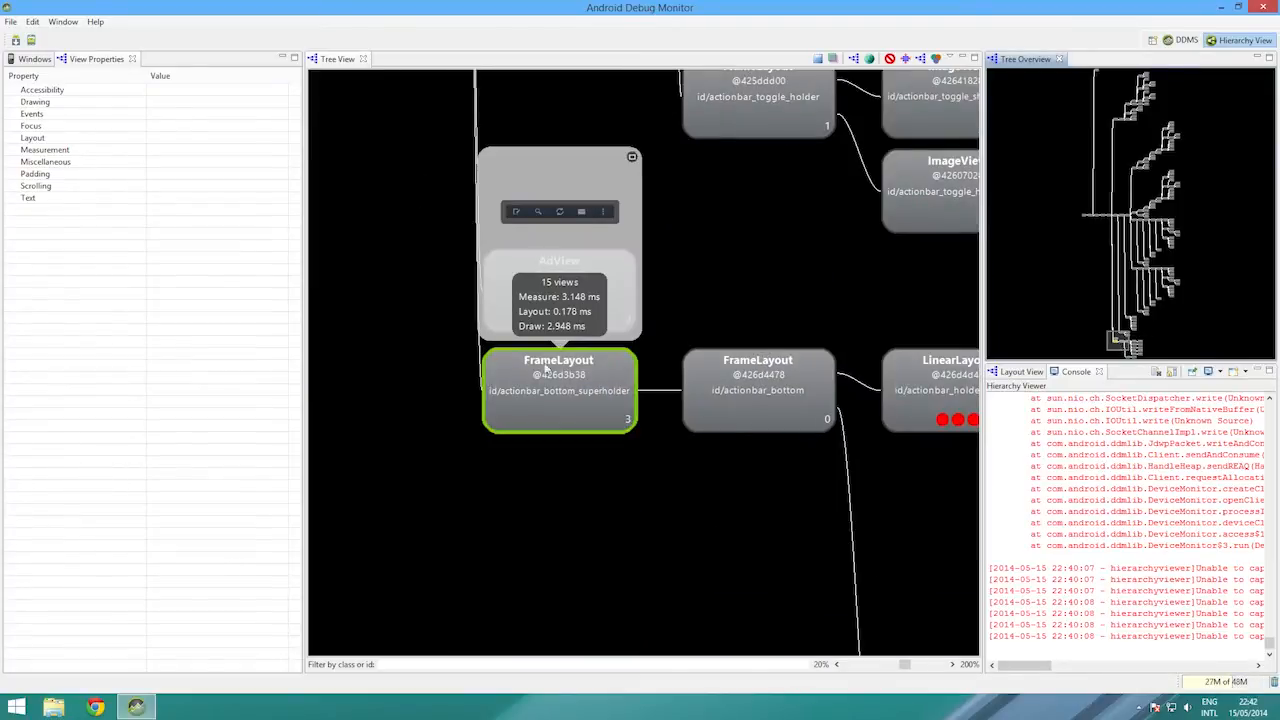
pyautogui.click(758, 390)
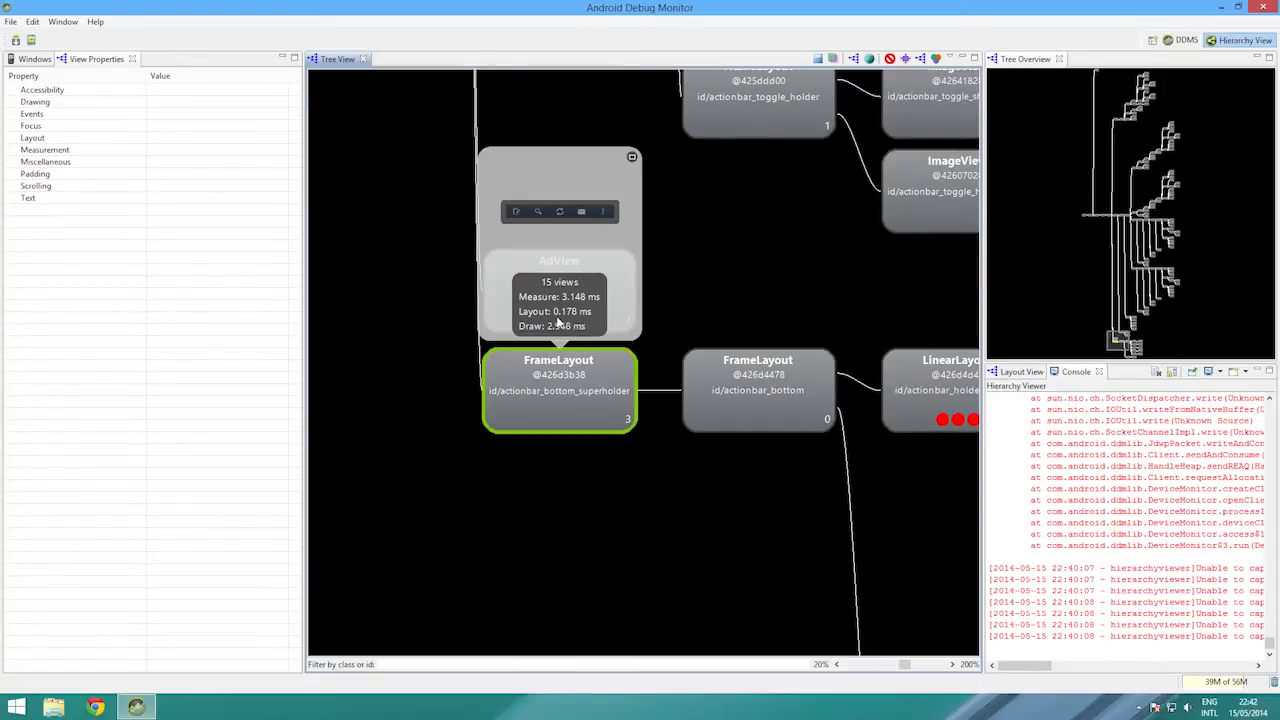
pyautogui.moveTo(1005, 308)
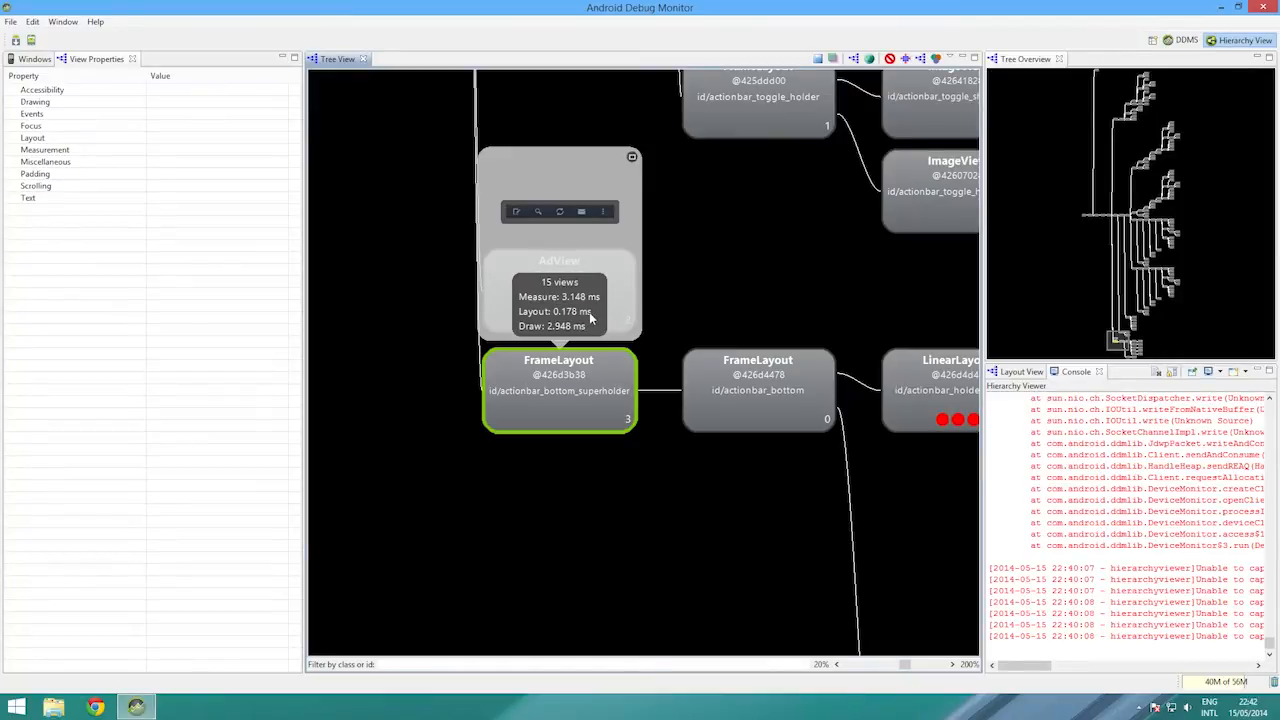
pyautogui.moveTo(585, 315)
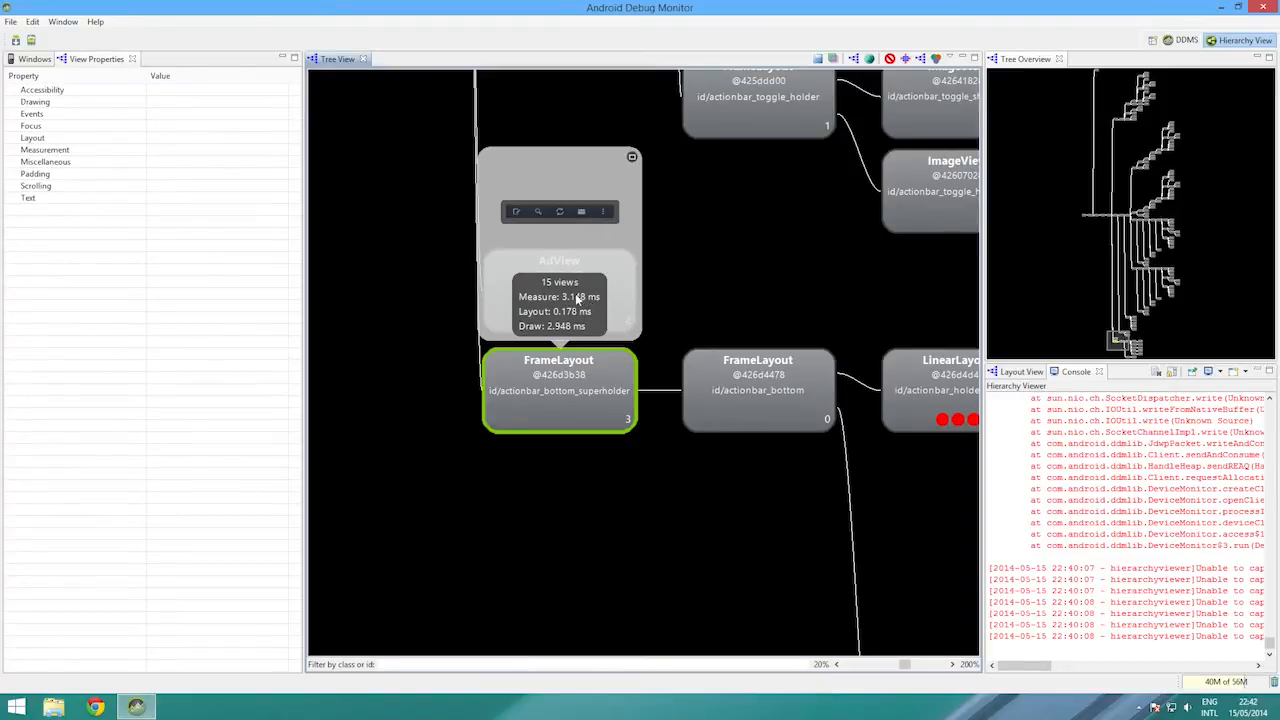
pyautogui.moveTo(1103, 349)
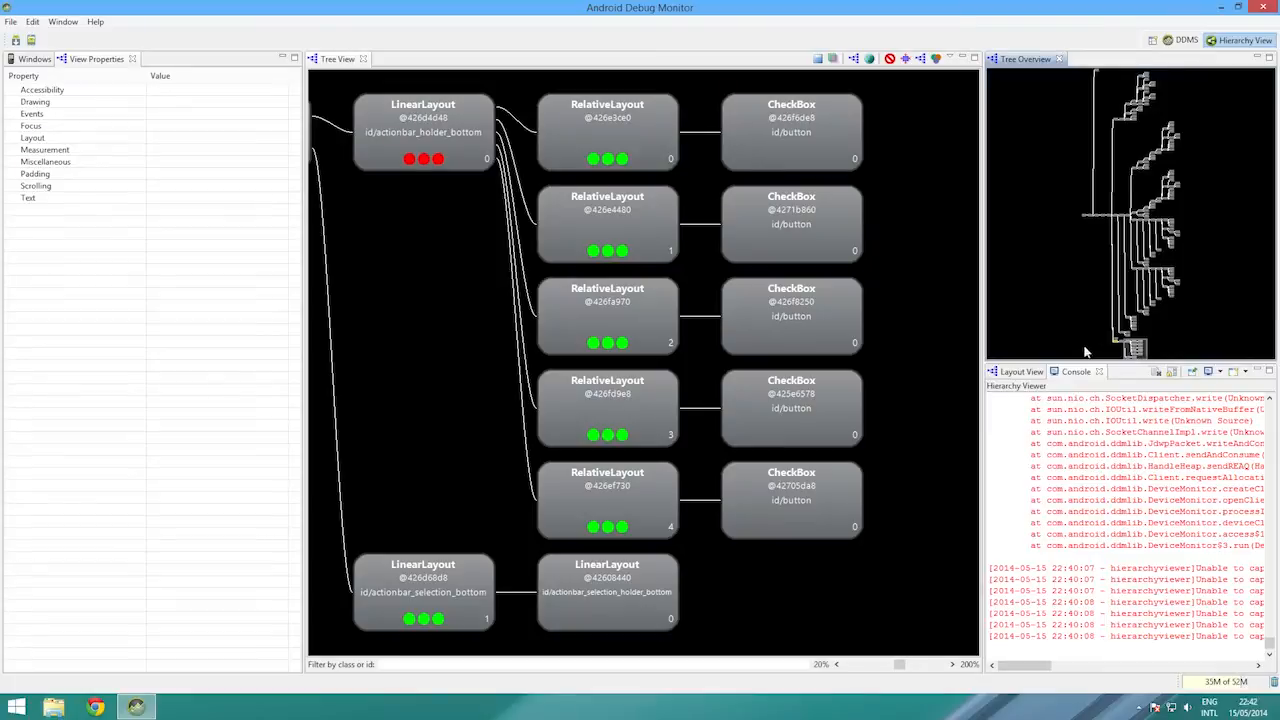
pyautogui.moveTo(567, 122)
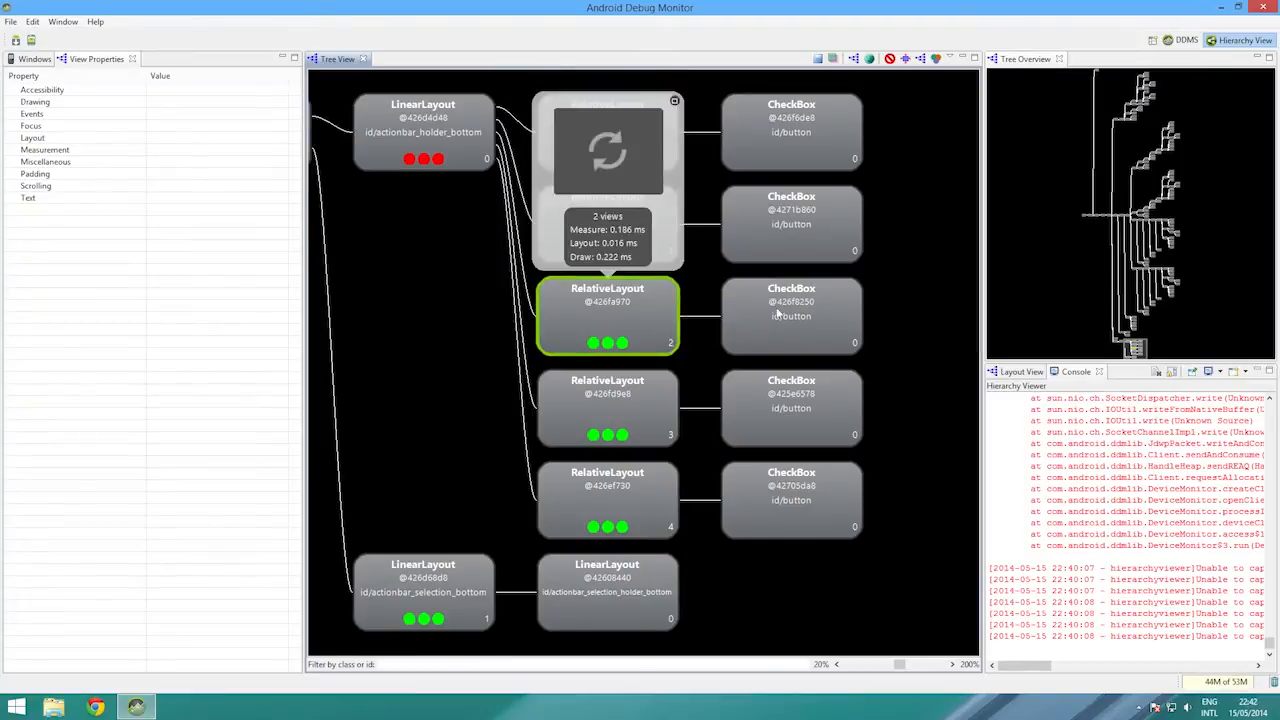
pyautogui.click(791, 316)
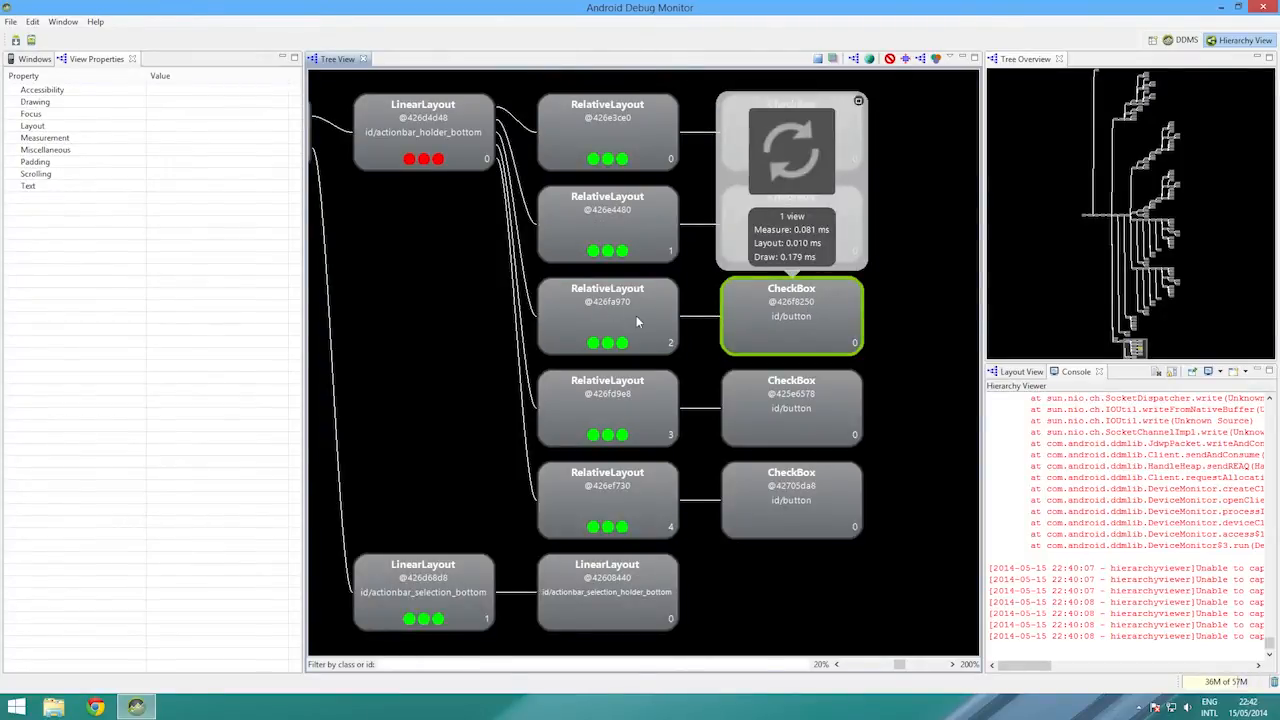
pyautogui.moveTo(681, 410)
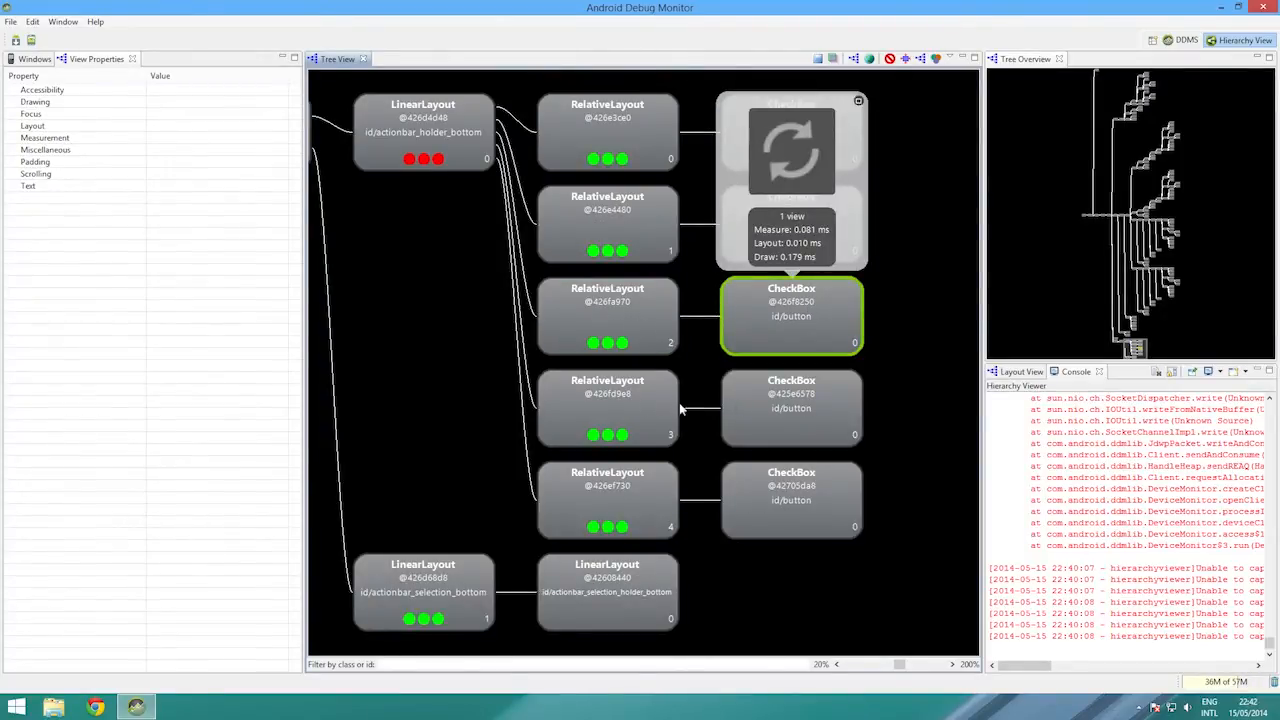
pyautogui.click(607, 500)
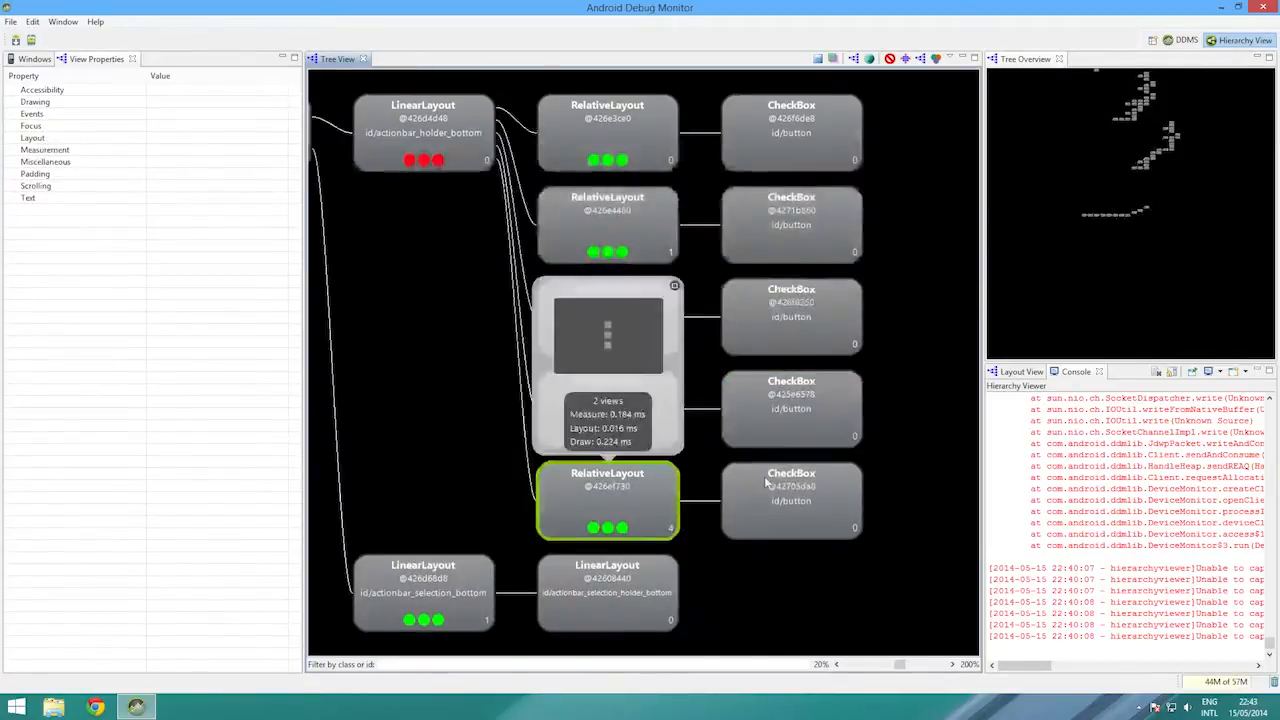
pyautogui.click(791, 500)
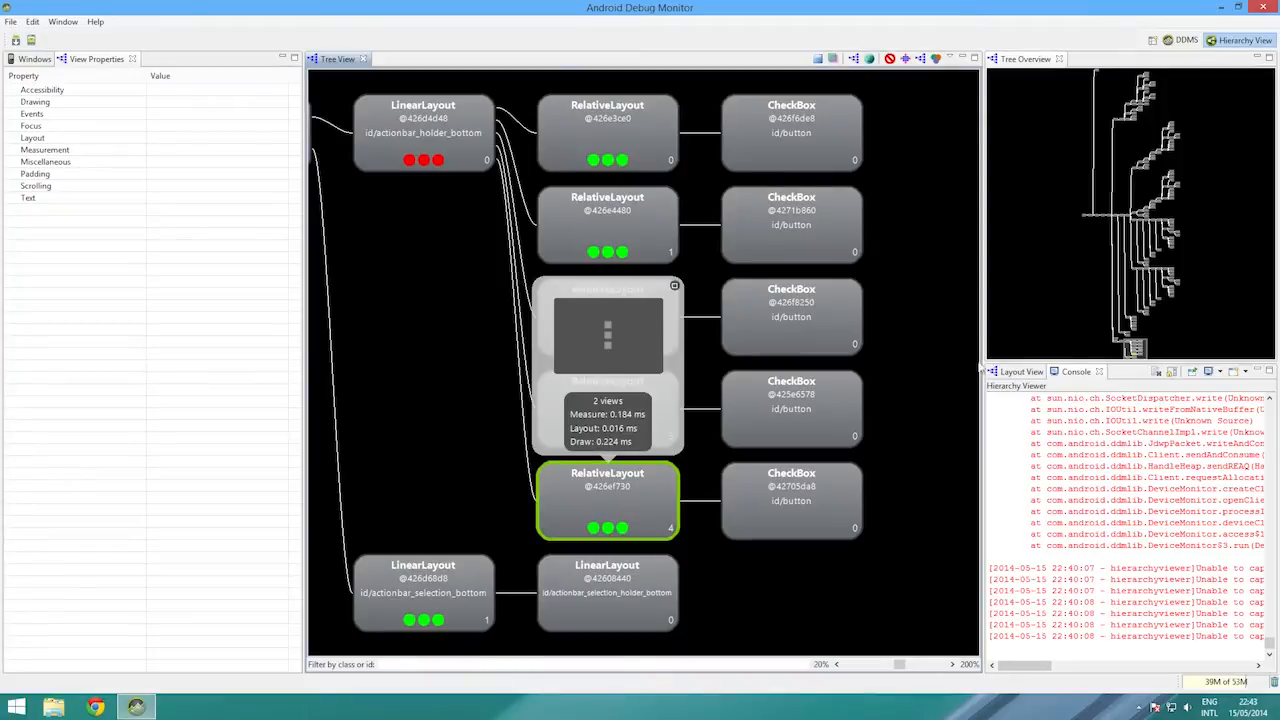
pyautogui.moveTo(383, 240)
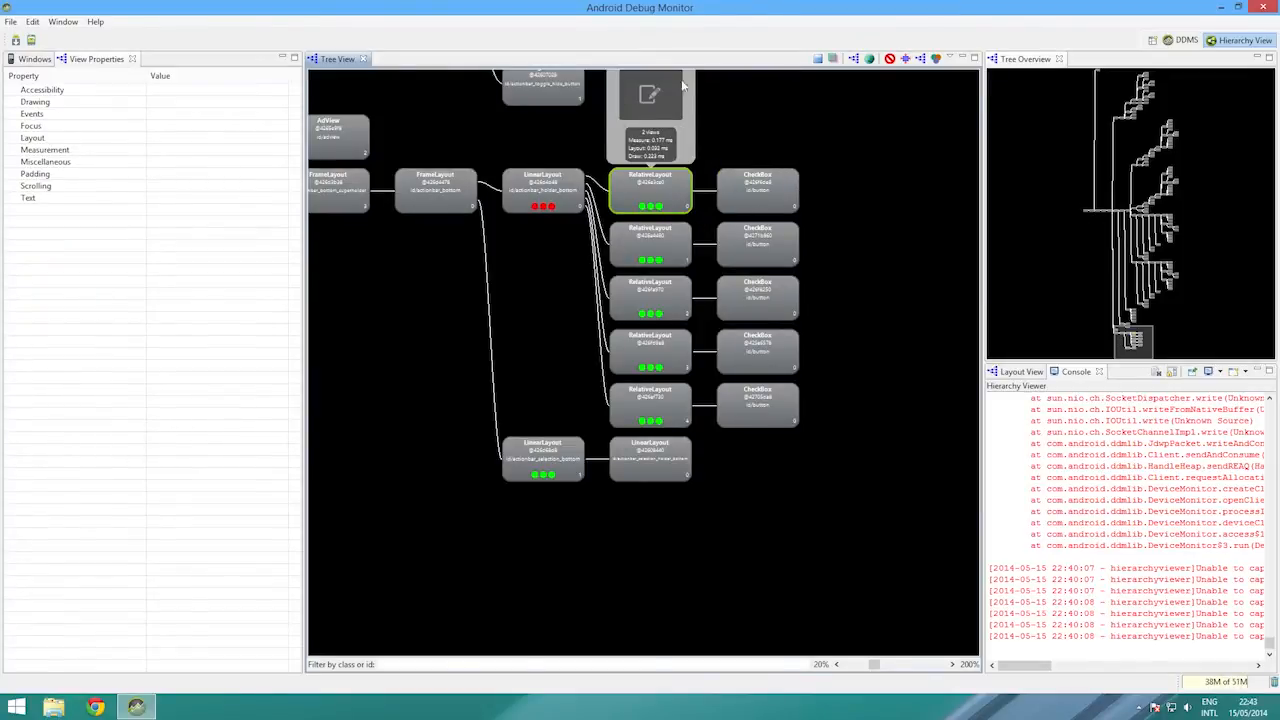
# View timings for CheckBox 0, the last RelativeLayout and actionbar_selection_bottom LinearLayout
pyautogui.click(757, 190)
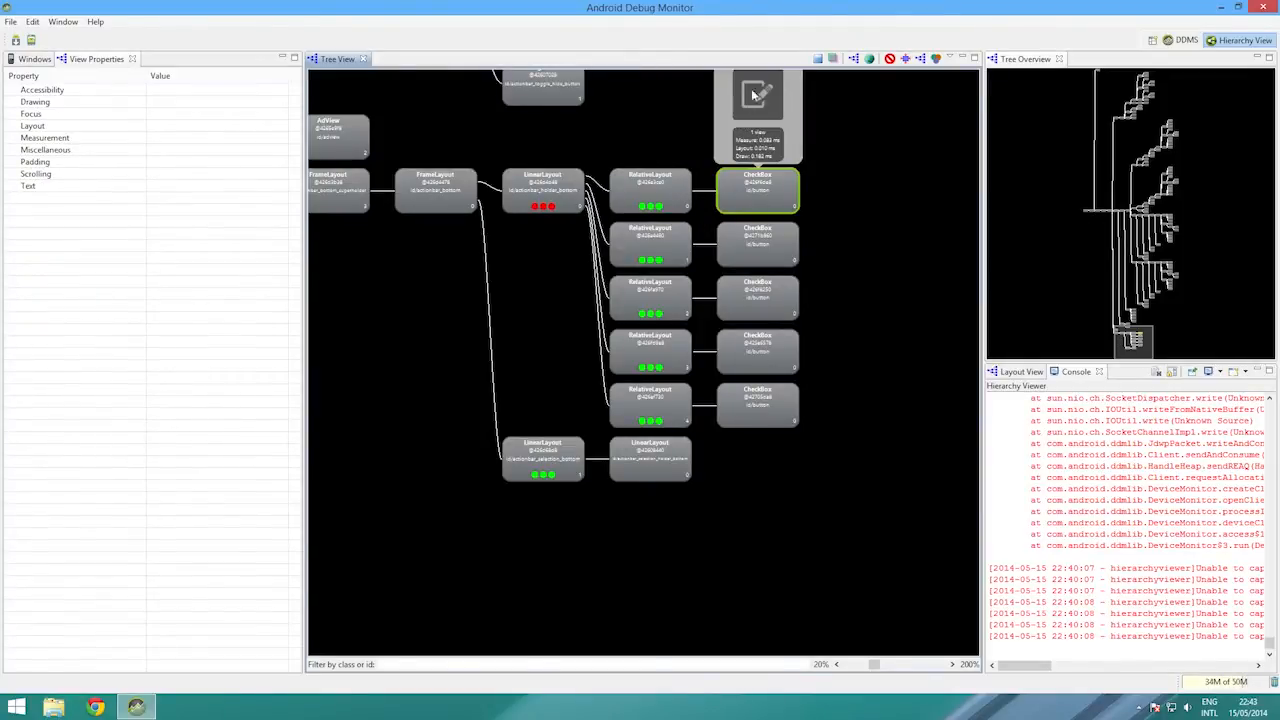
pyautogui.click(650, 245)
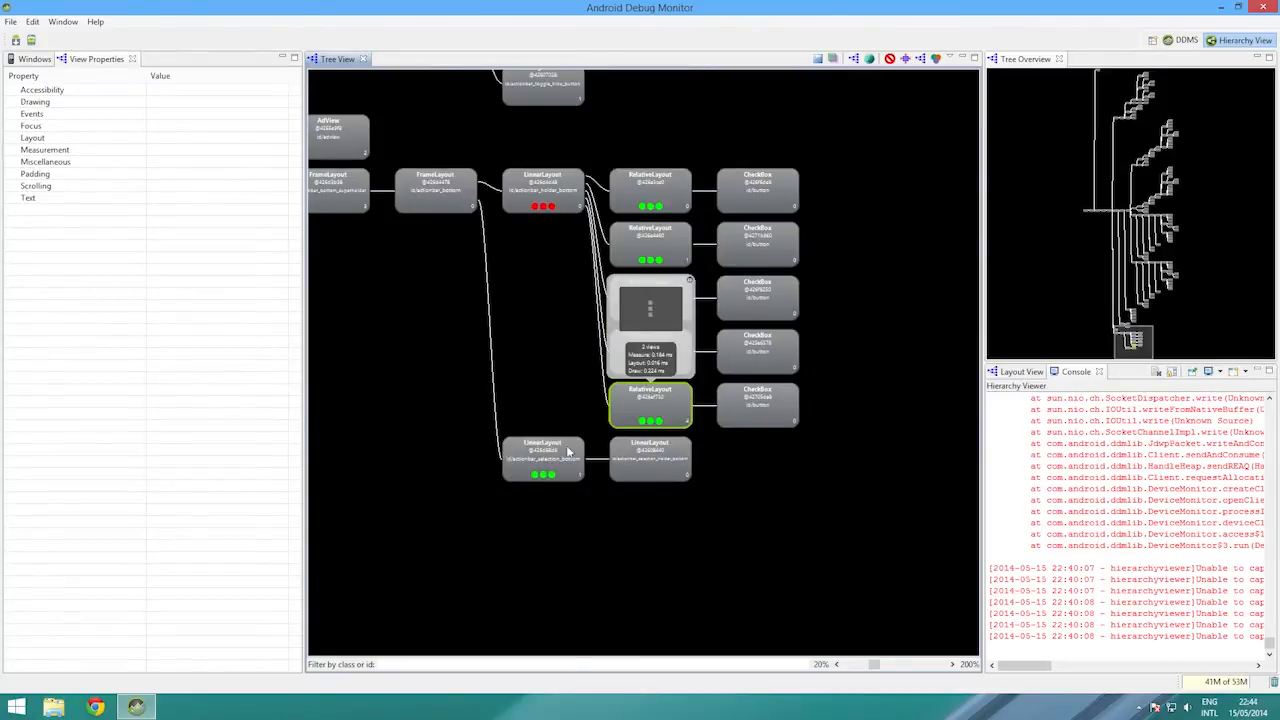
pyautogui.click(650, 460)
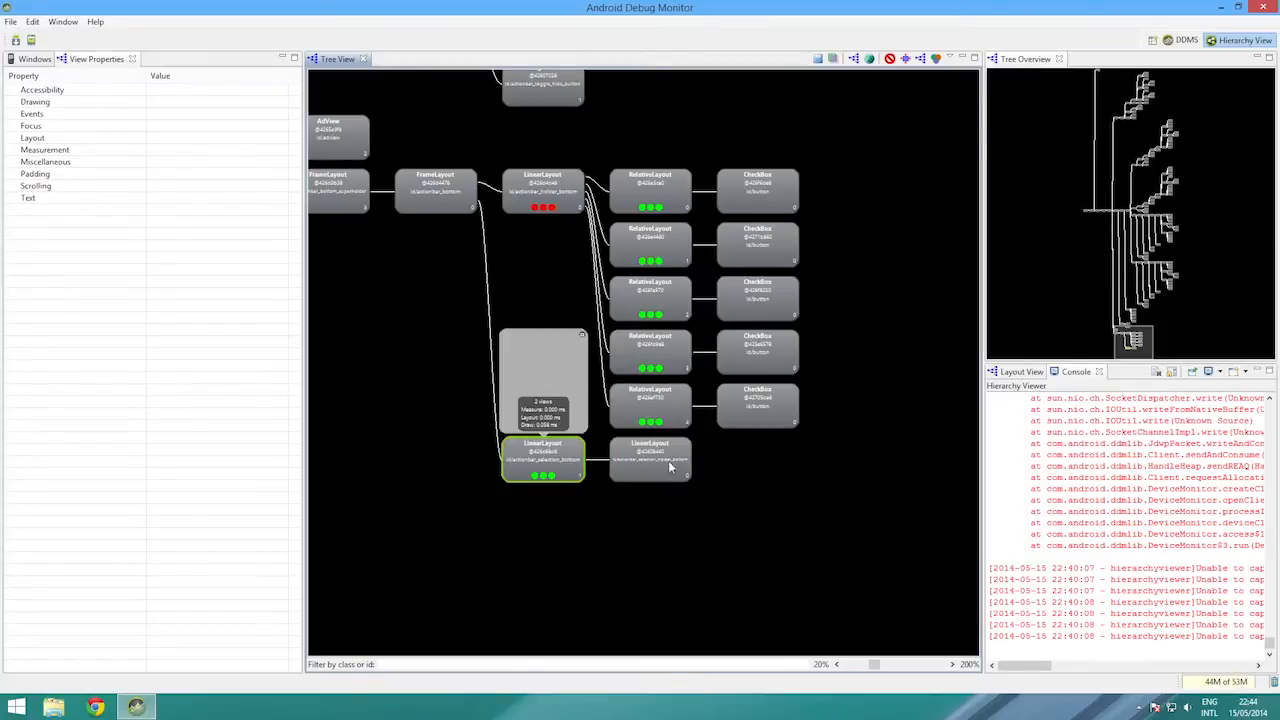
pyautogui.moveTo(587, 443)
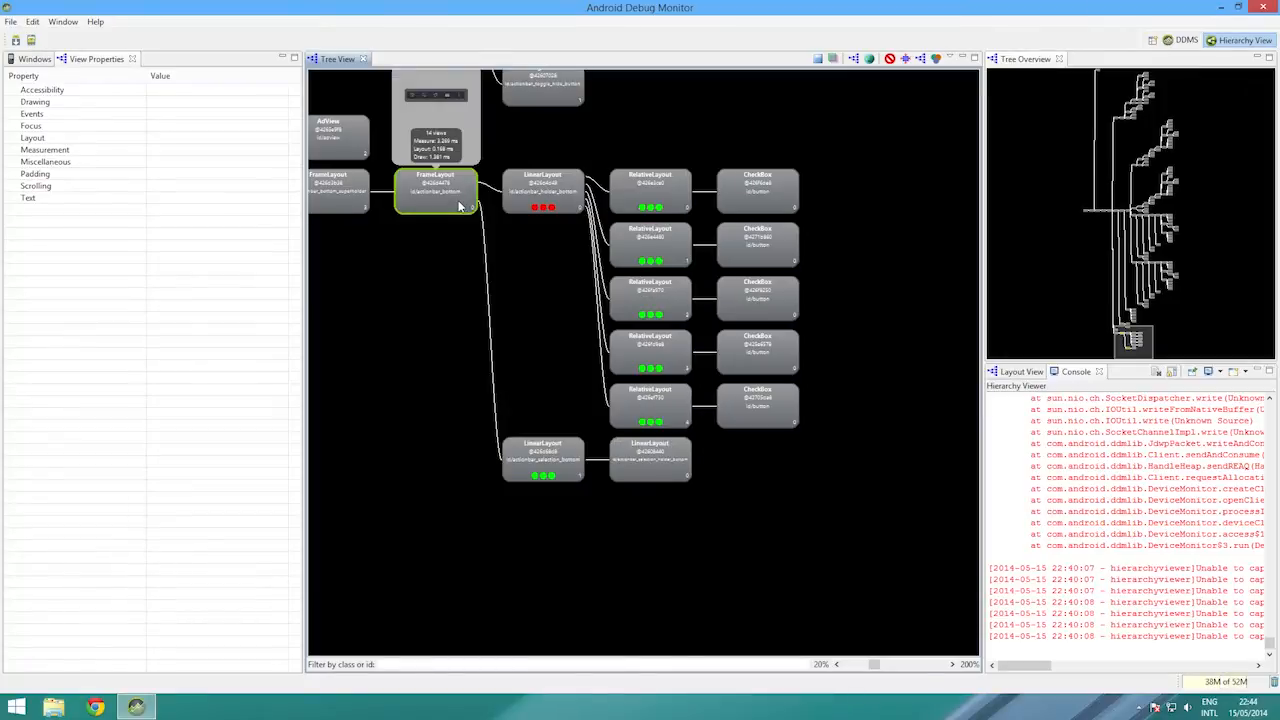
pyautogui.click(543, 190)
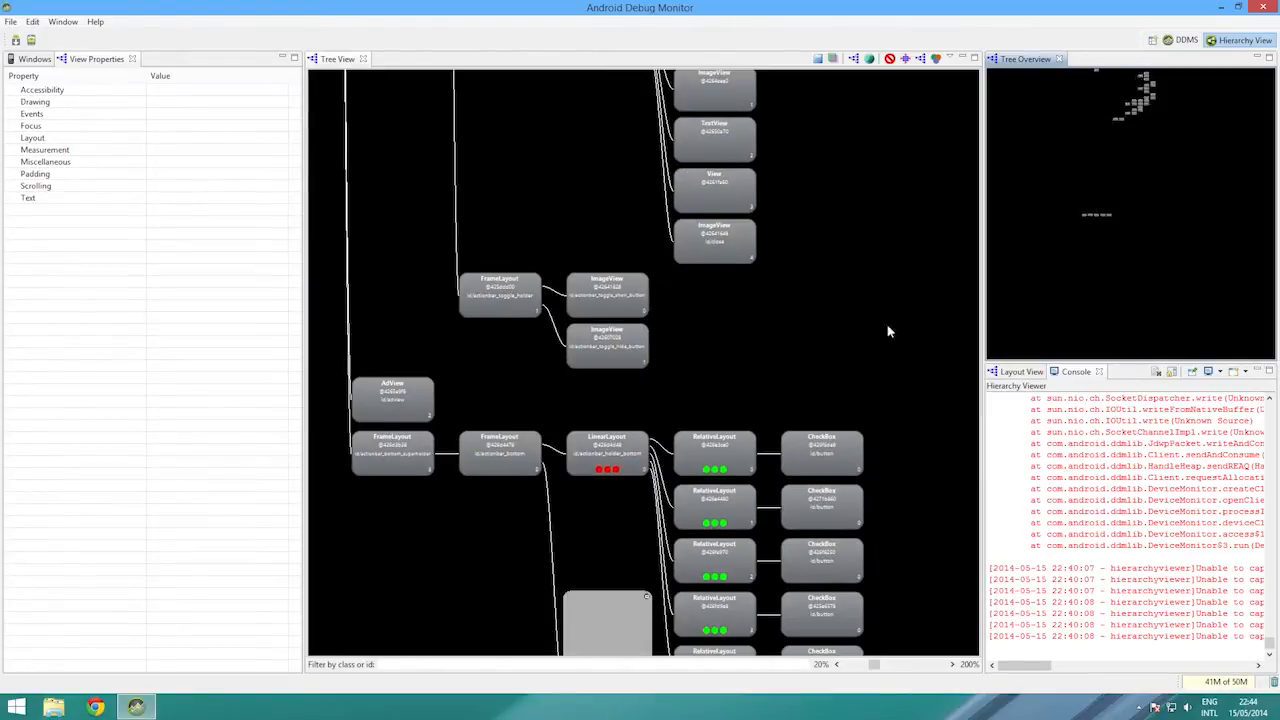
# Center the tree trunk and load homeStoriesView's preview (116 views) and properties
pyautogui.click(607, 295)
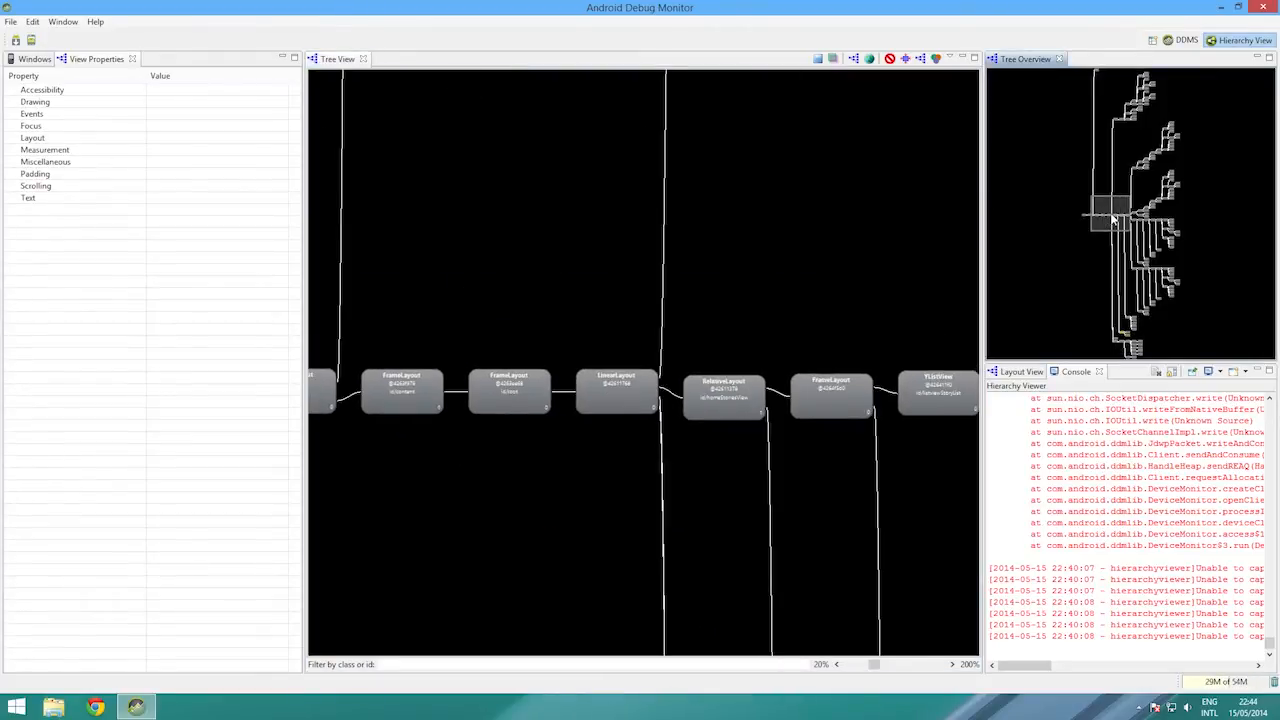
pyautogui.click(689, 392)
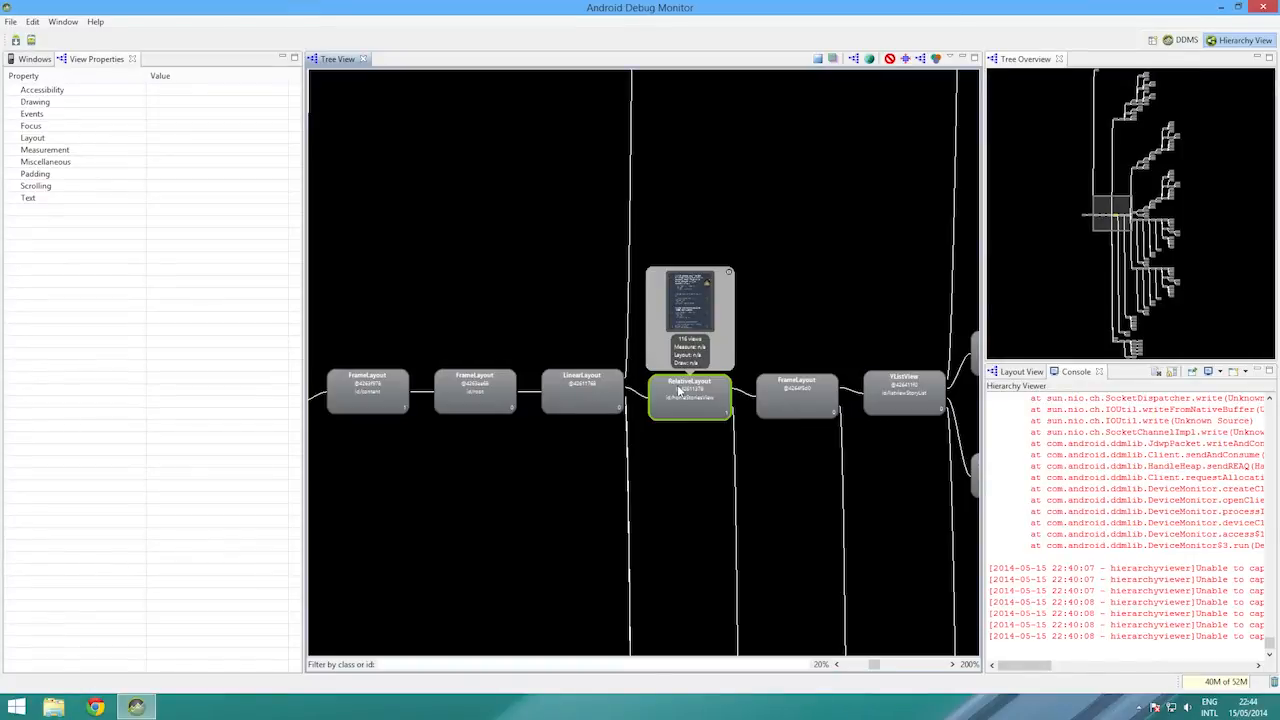
pyautogui.click(582, 390)
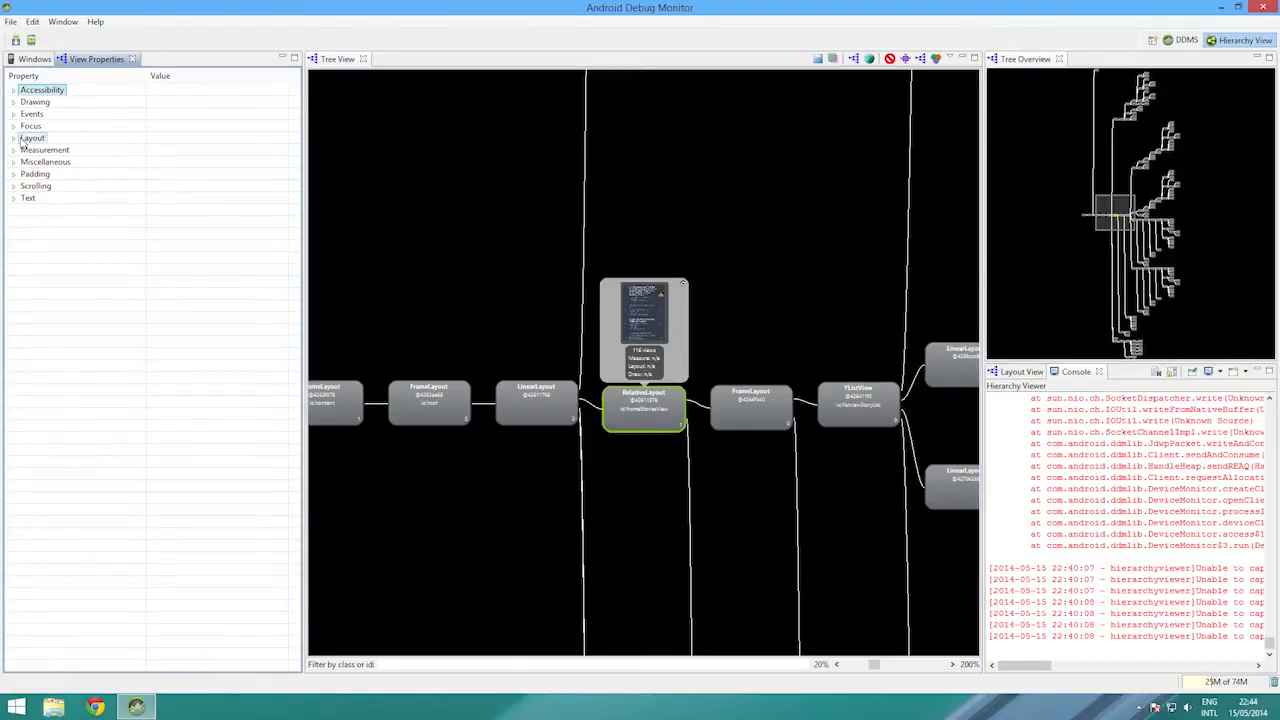
# Expand homeStoriesView's Layout properties, showing width 1080, height 1413 and MATCH_PARENT
pyautogui.click(32, 137)
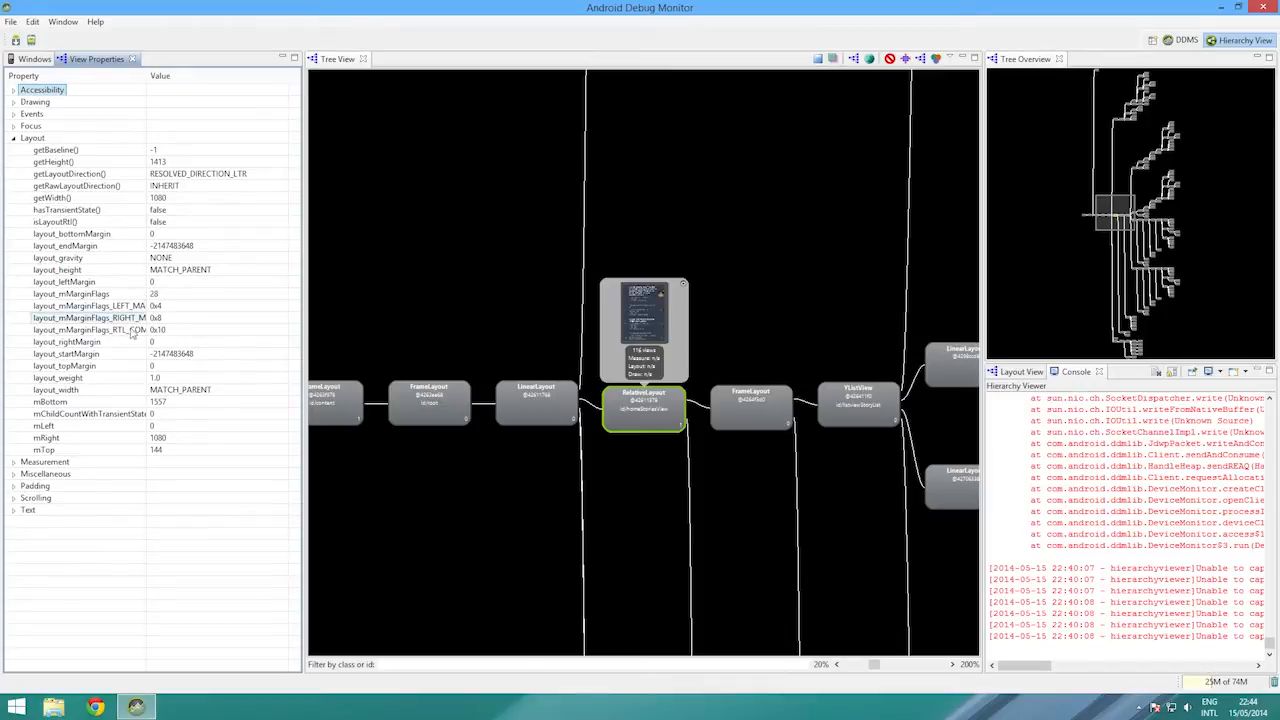
pyautogui.moveTo(715, 403)
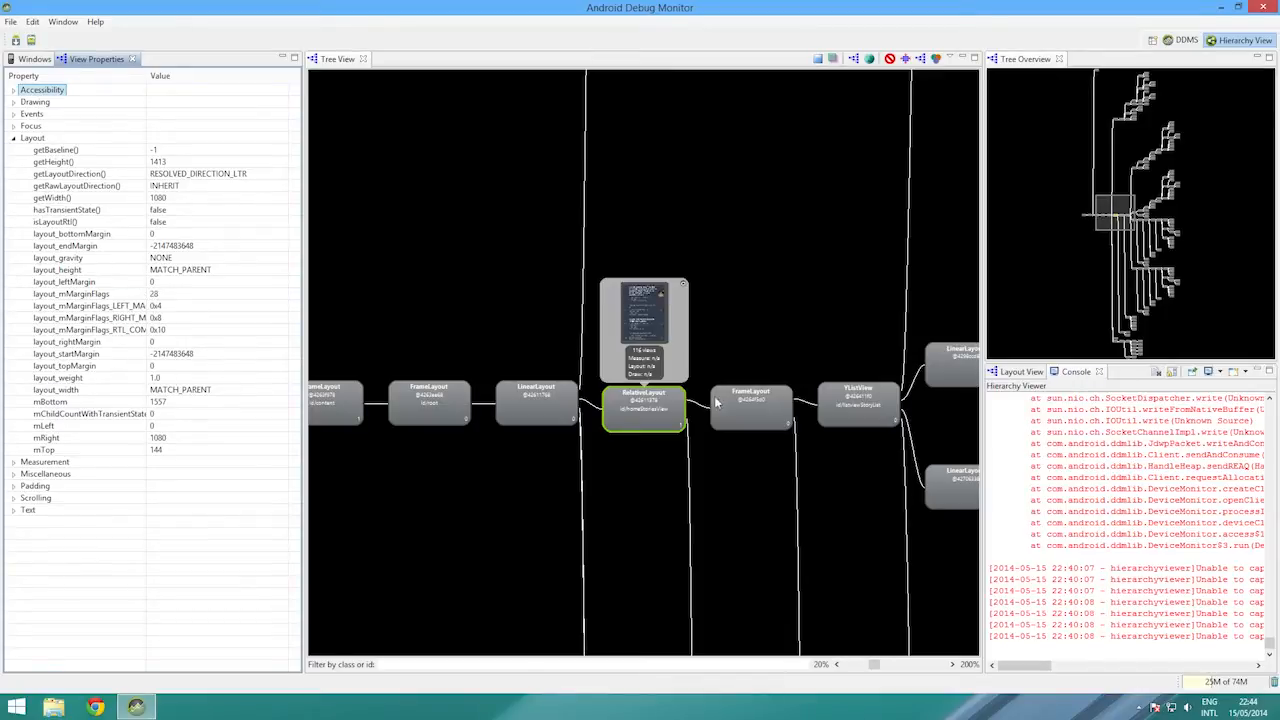
pyautogui.moveTo(660, 342)
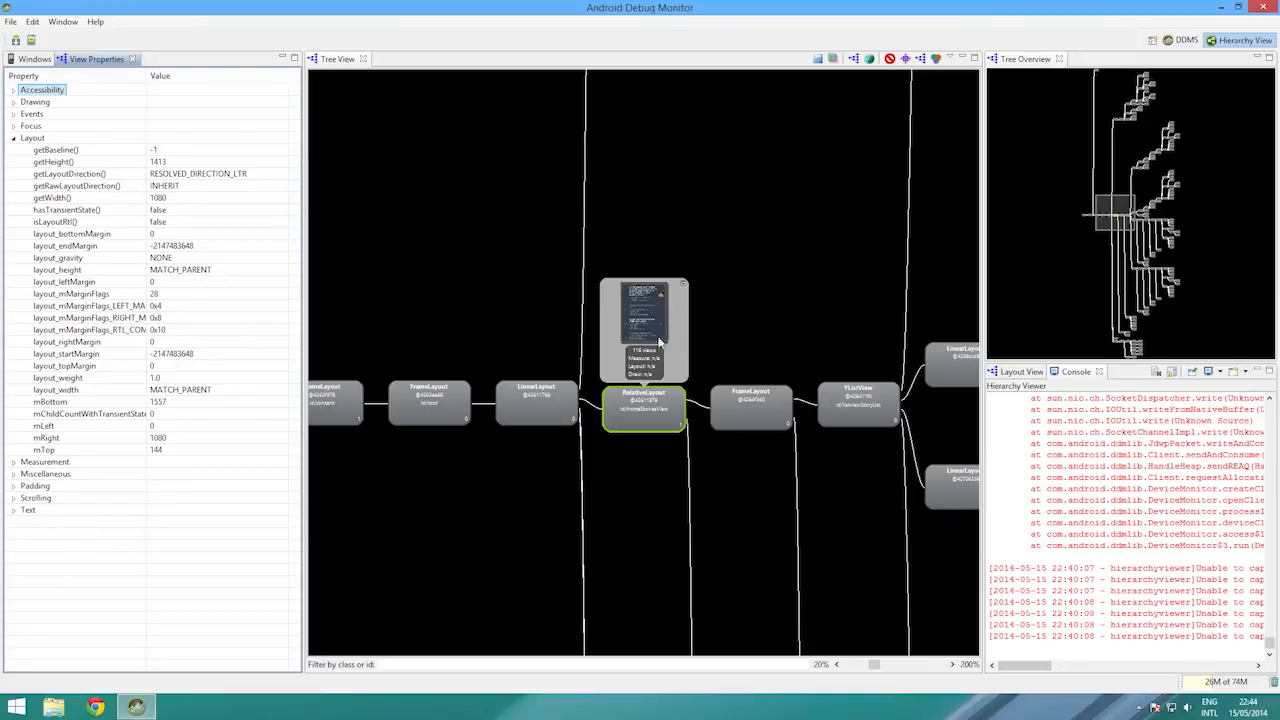
pyautogui.moveTo(1095, 264)
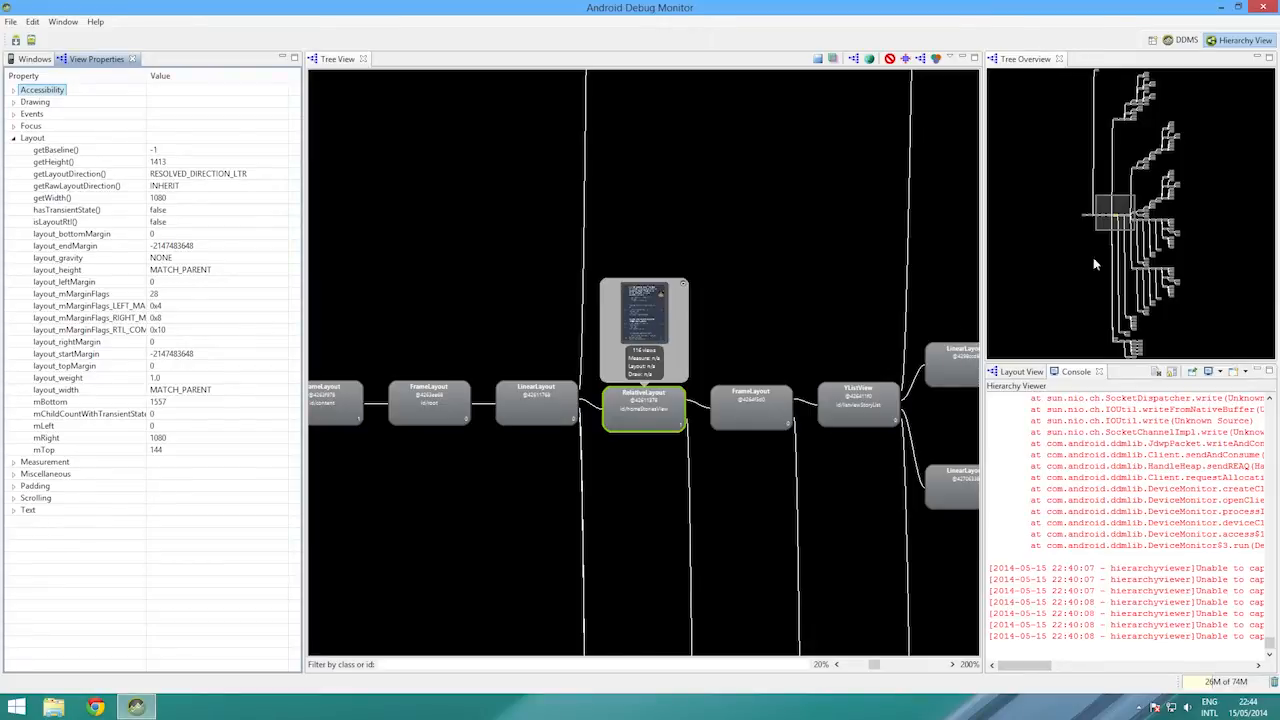
pyautogui.moveTo(1101, 248)
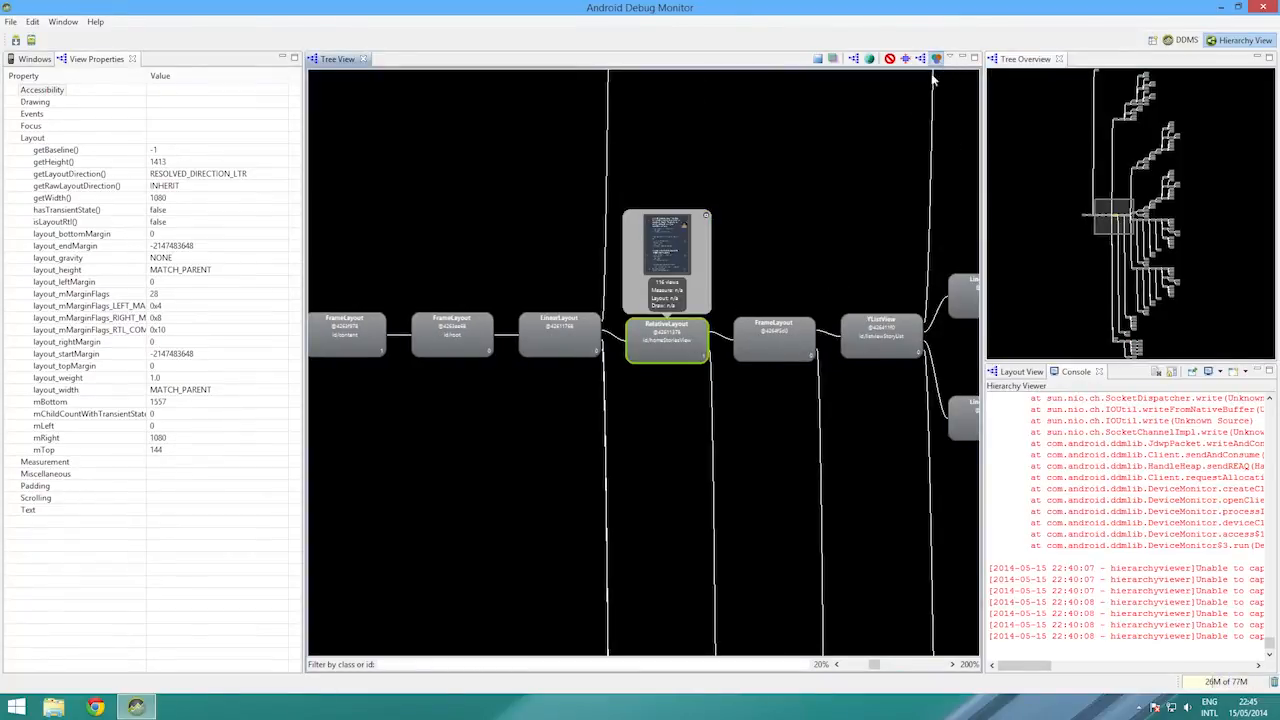
pyautogui.moveTo(815, 236)
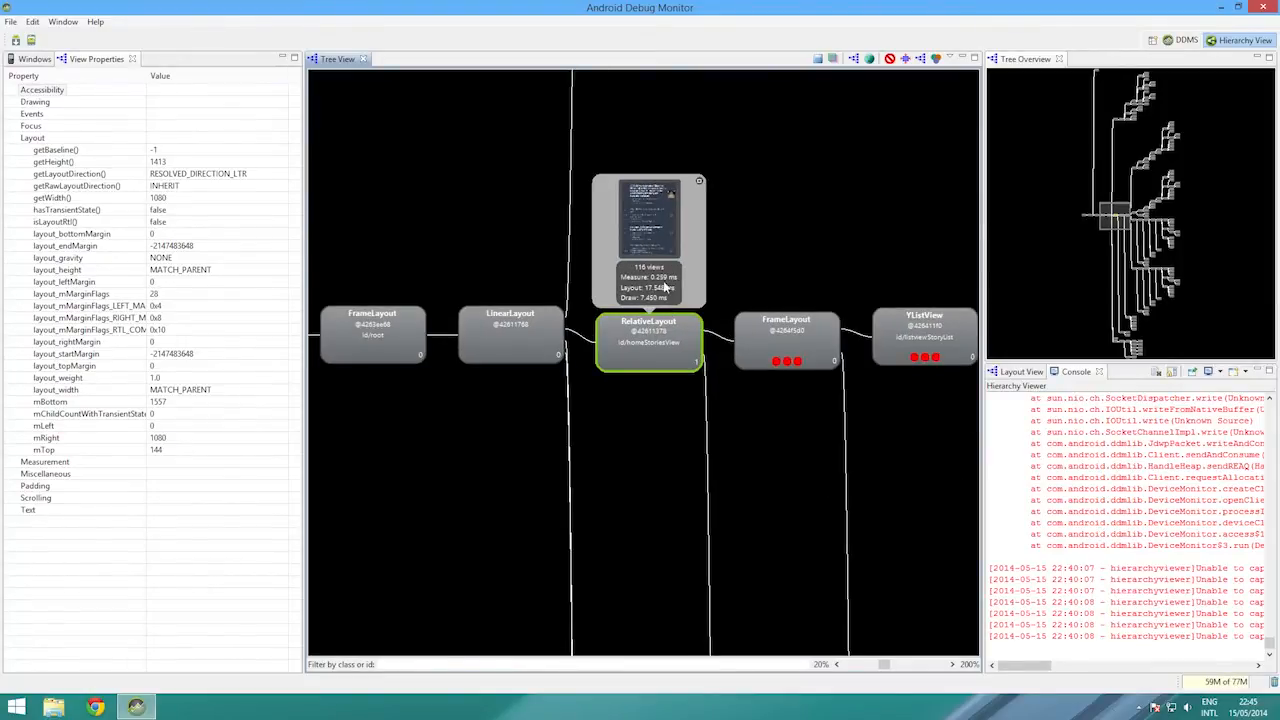
pyautogui.moveTo(538, 337)
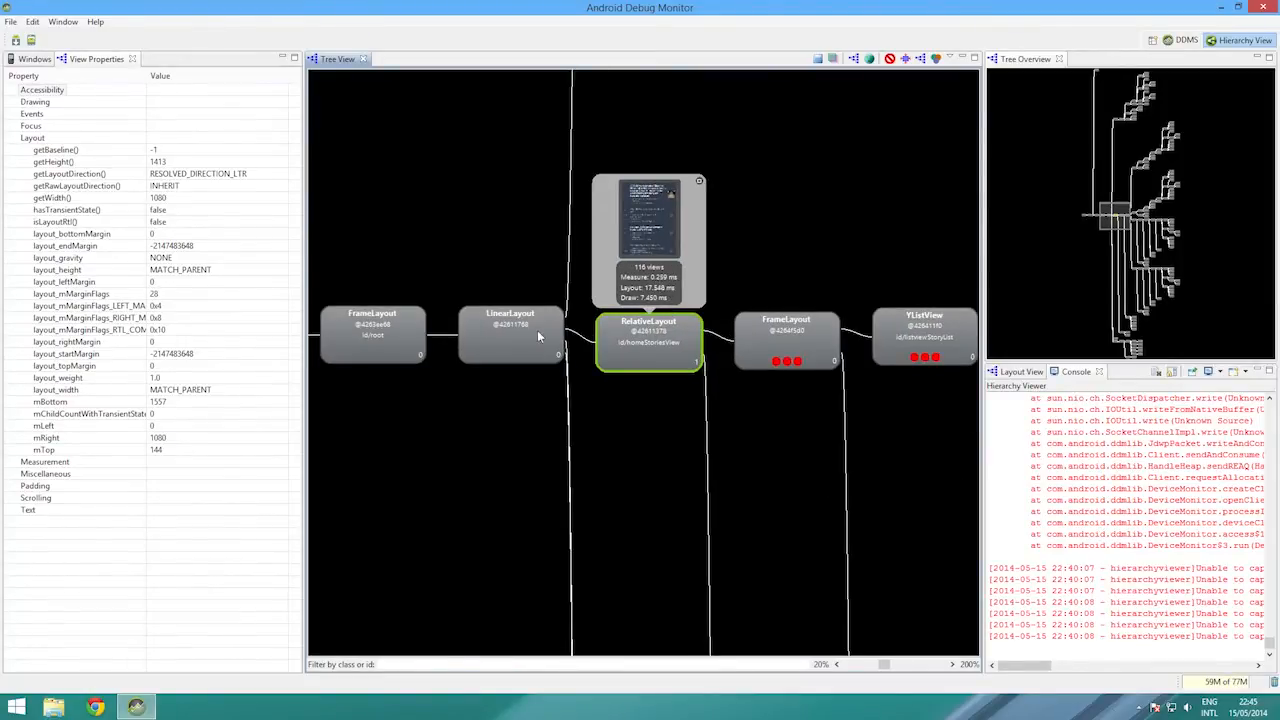
# Load properties of the parent LinearLayout, then a zero-size WRAP_CONTENT child view
pyautogui.click(510, 335)
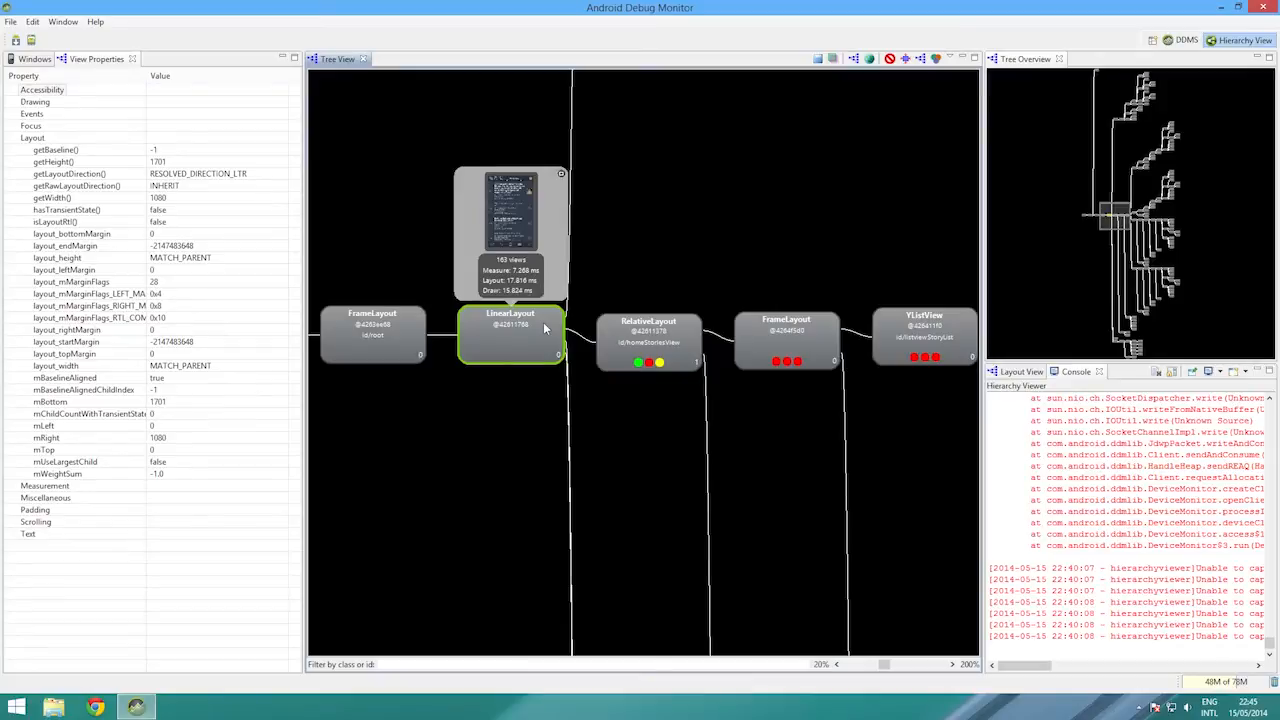
pyautogui.click(648, 343)
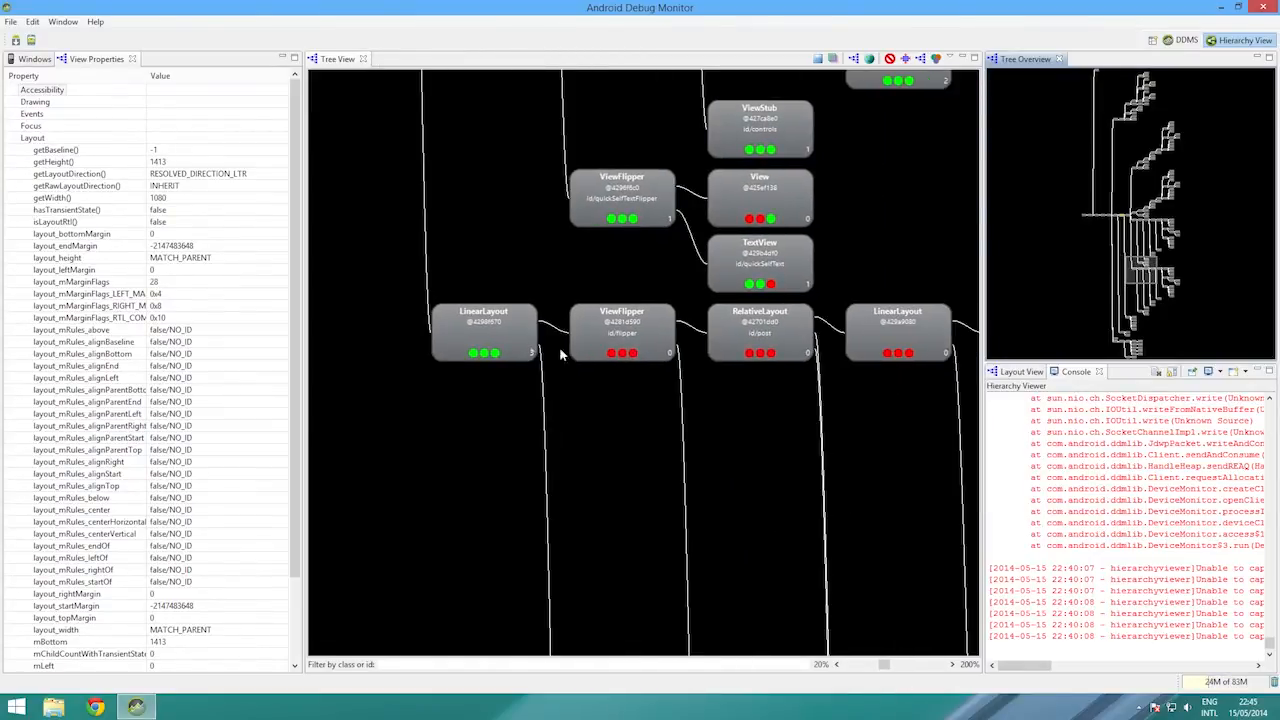
pyautogui.click(484, 331)
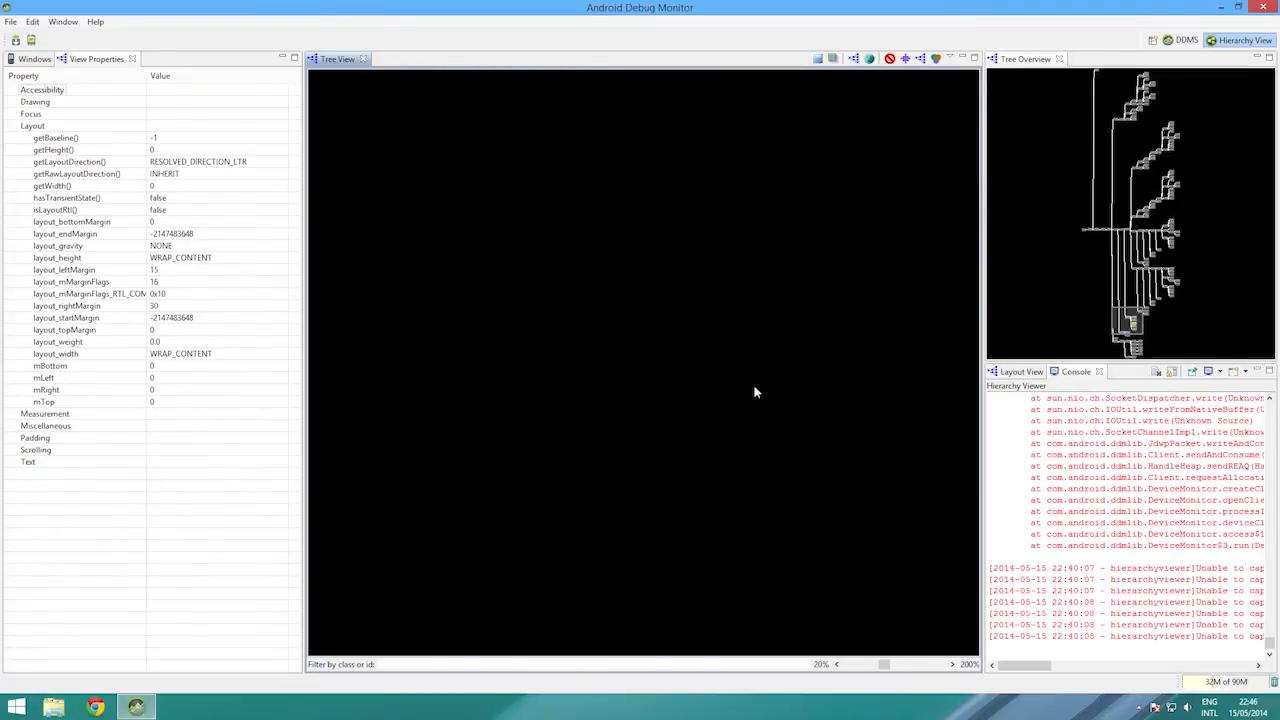
# Select update_layout and its index-2 TextView child, then preview that TextView on white
pyautogui.click(935, 58)
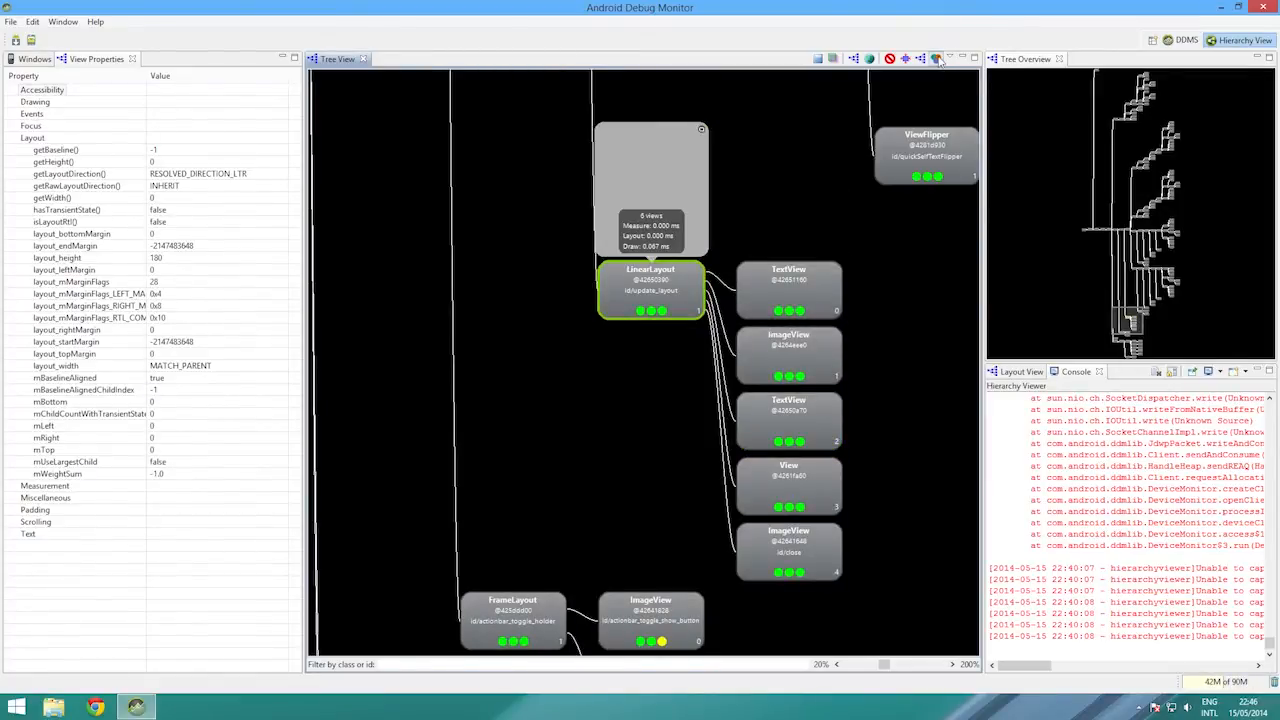
pyautogui.moveTo(935, 58)
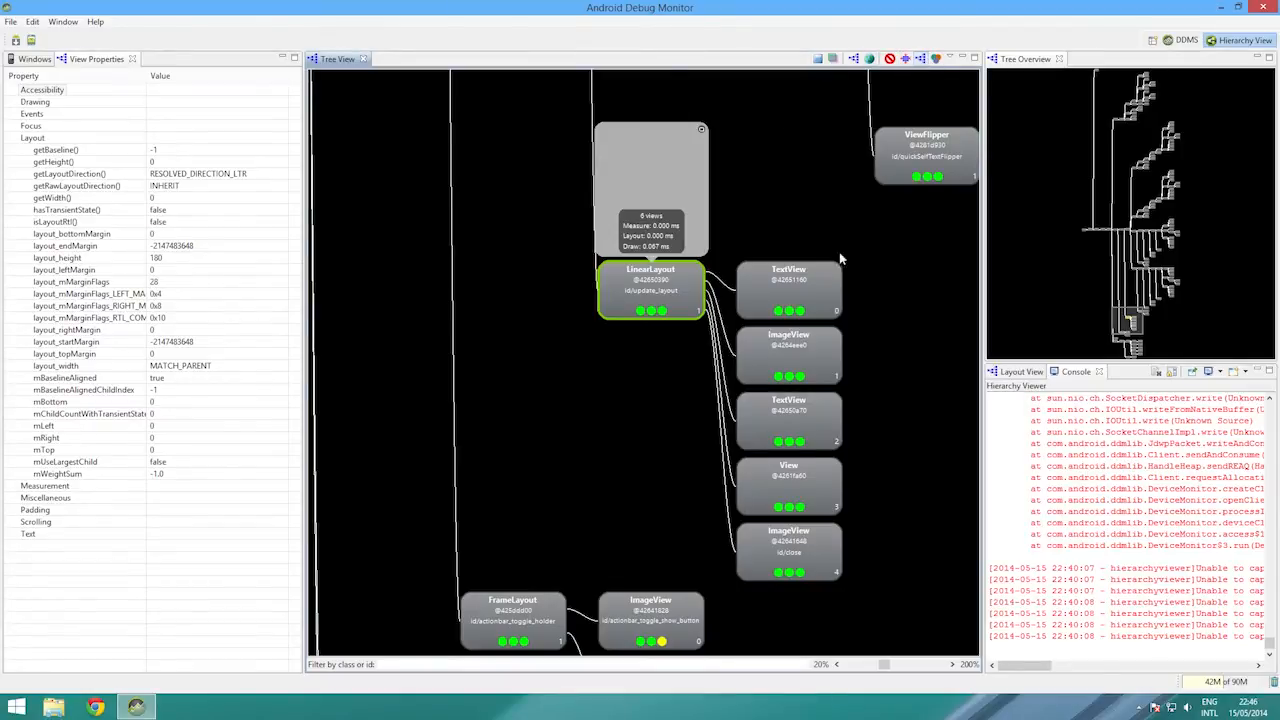
pyautogui.moveTo(1210, 371)
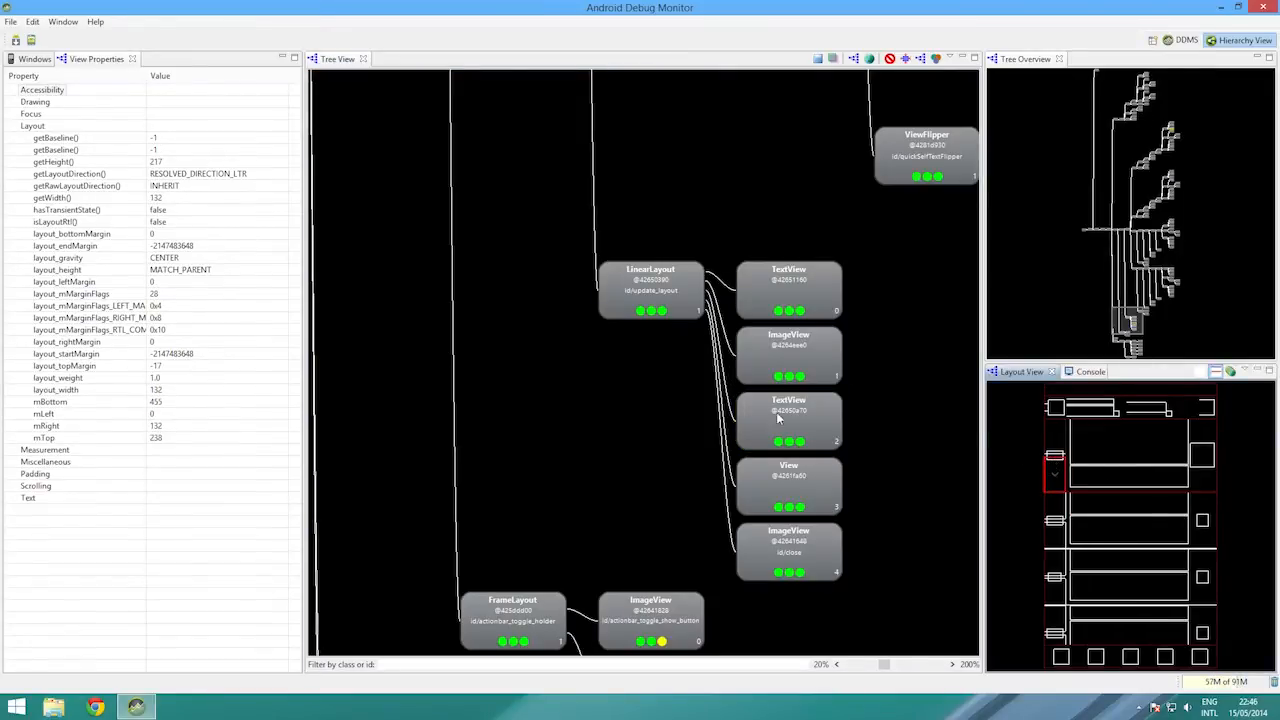
pyautogui.click(789, 420)
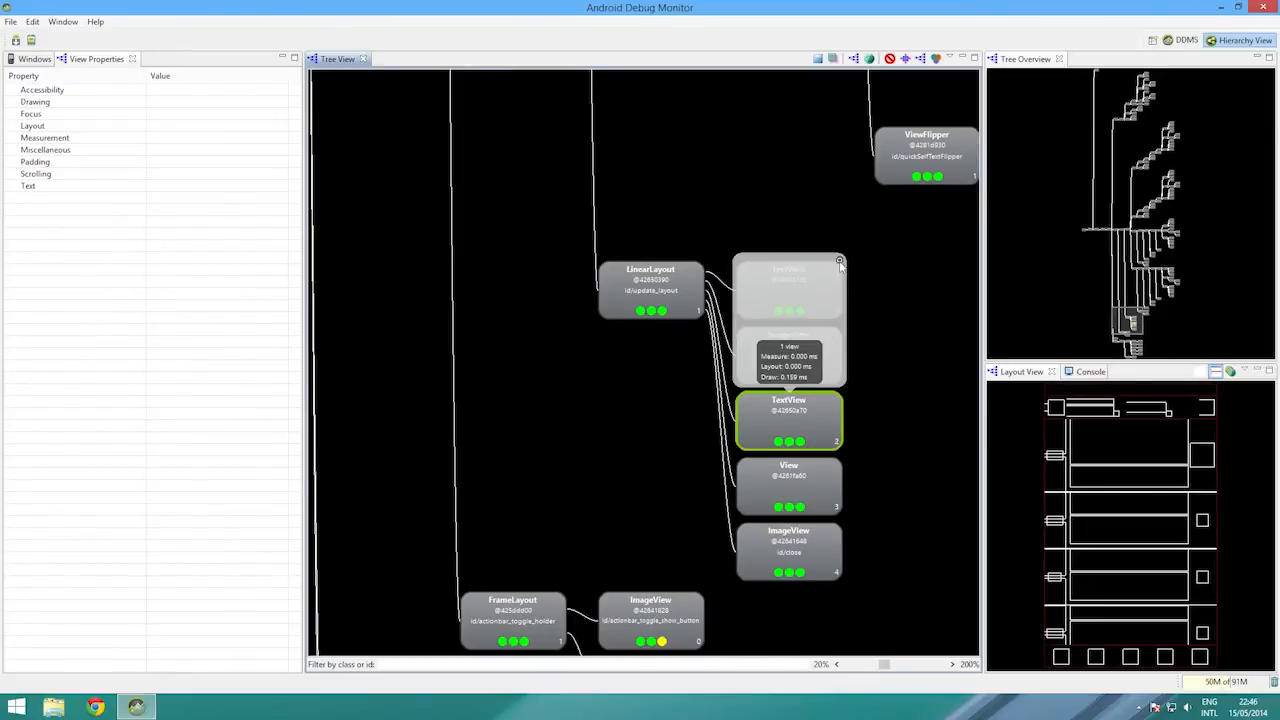
pyautogui.click(840, 260)
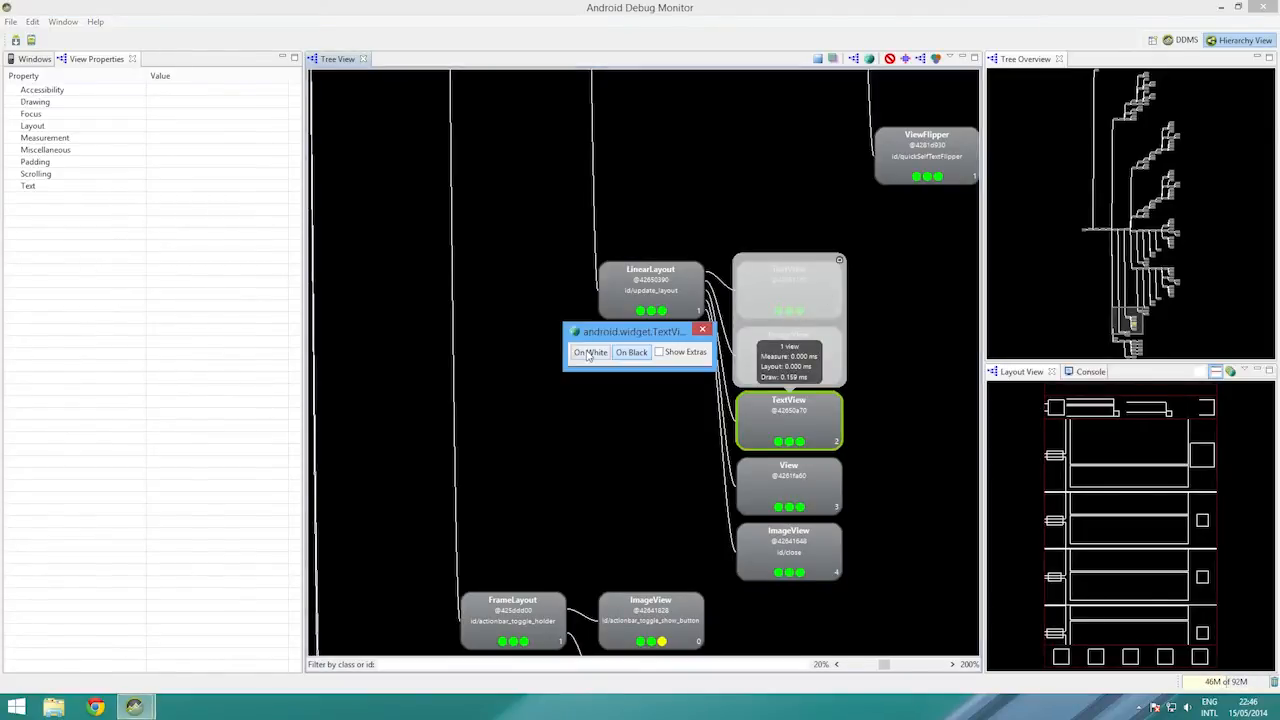
pyautogui.click(702, 330)
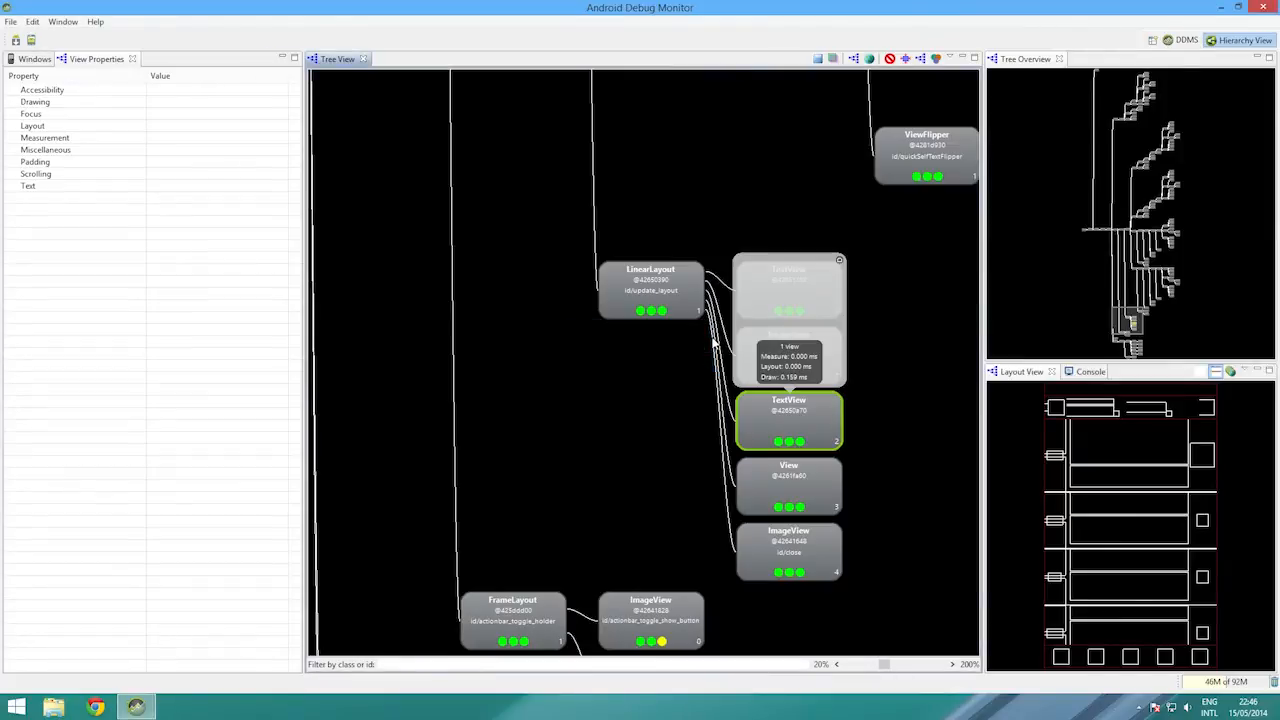
pyautogui.moveTo(1115, 415)
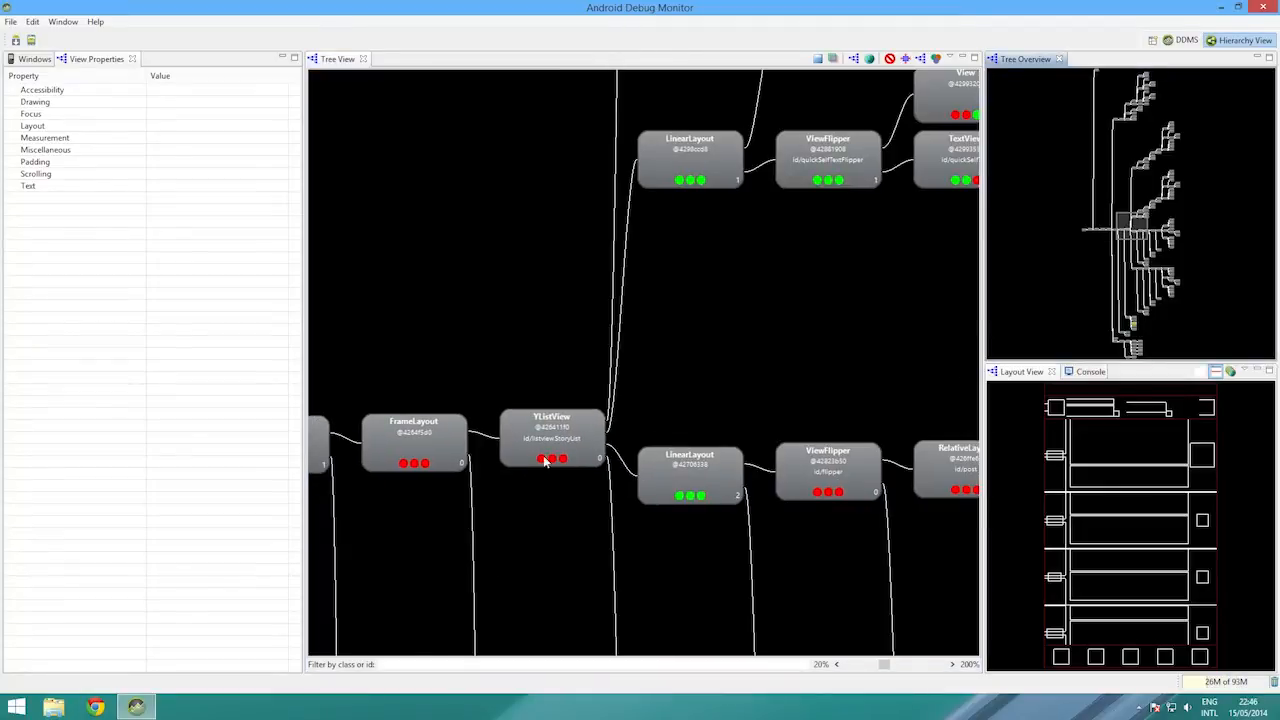
# Select the YListView story list and browse its children to the Rockstar Challenges story row
pyautogui.click(551, 440)
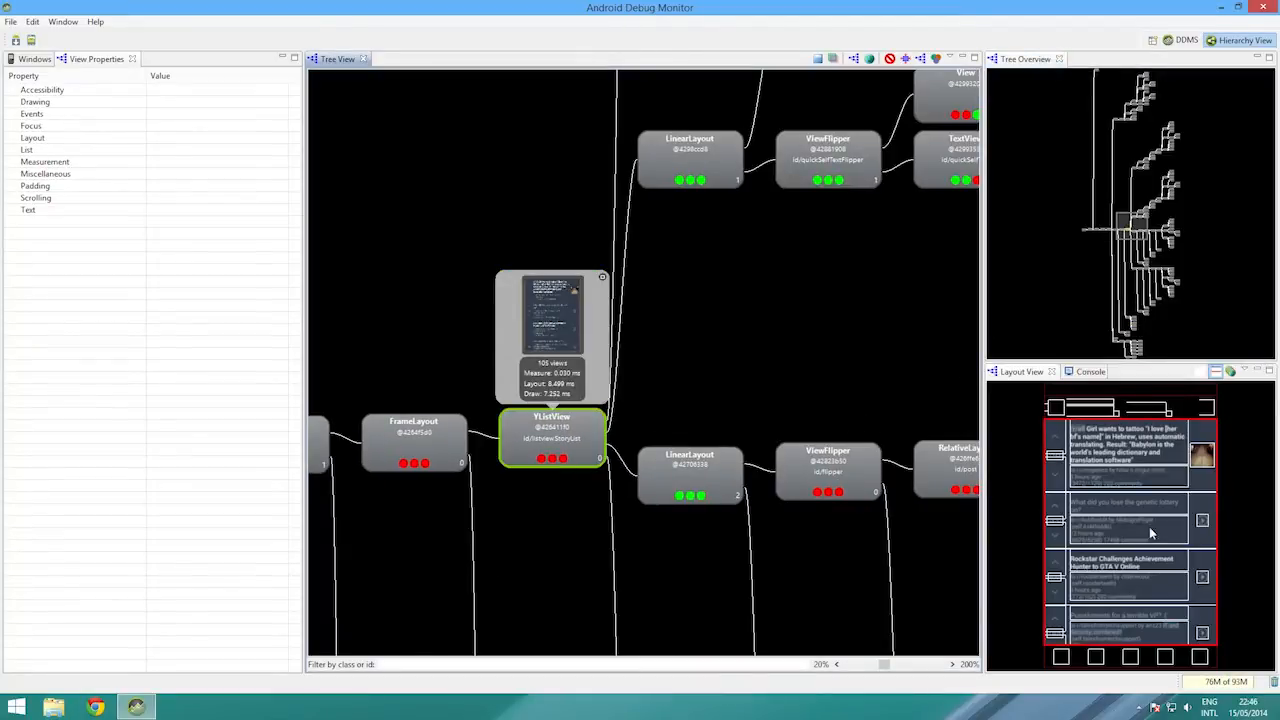
pyautogui.moveTo(1138, 240)
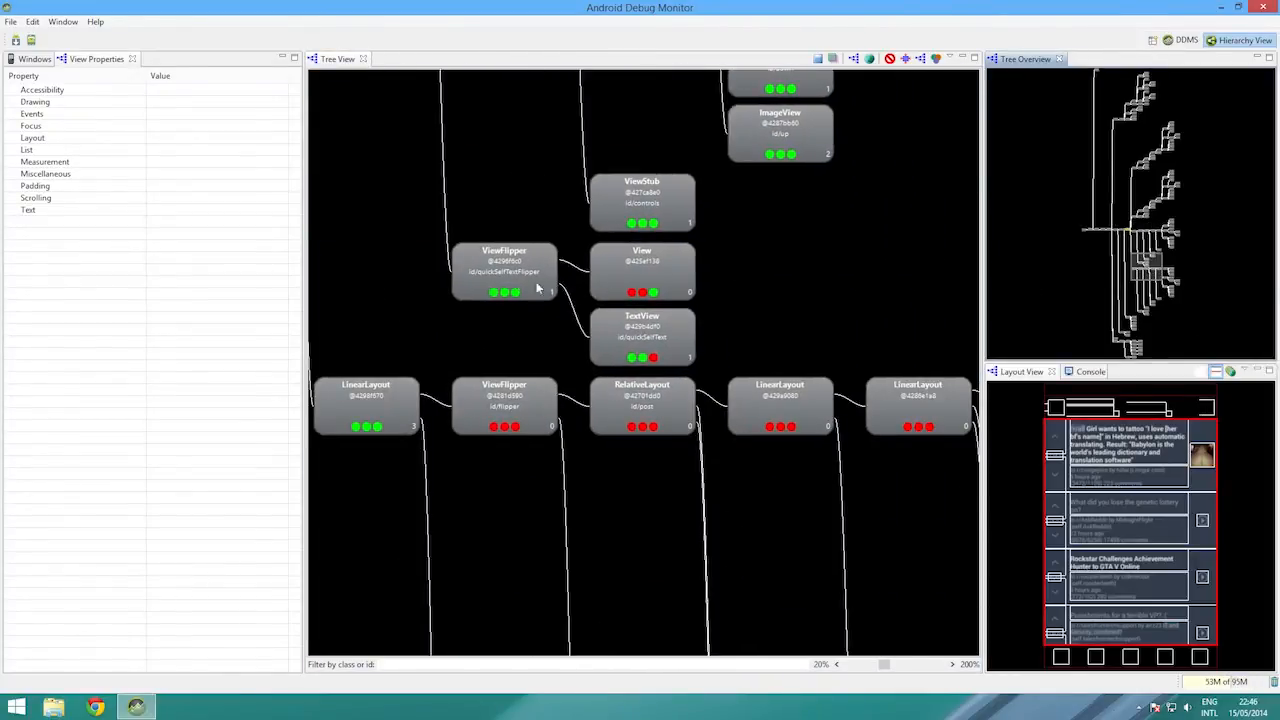
pyautogui.click(504, 271)
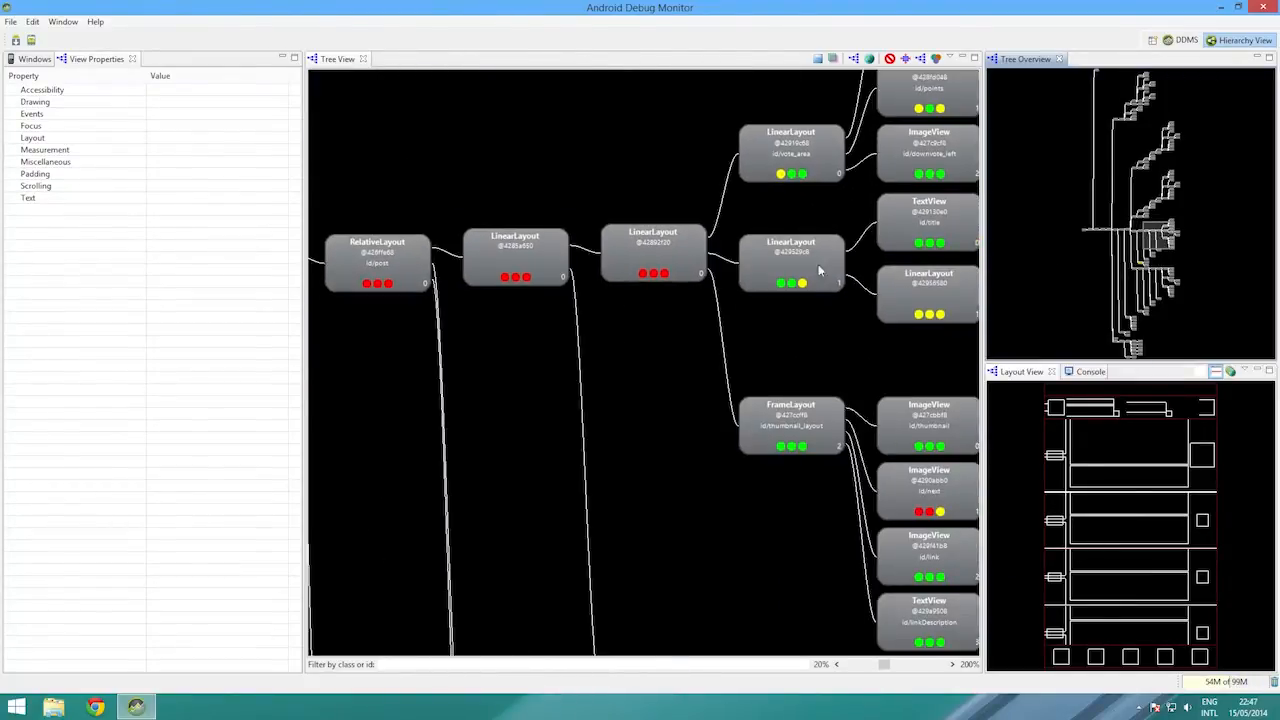
pyautogui.click(653, 253)
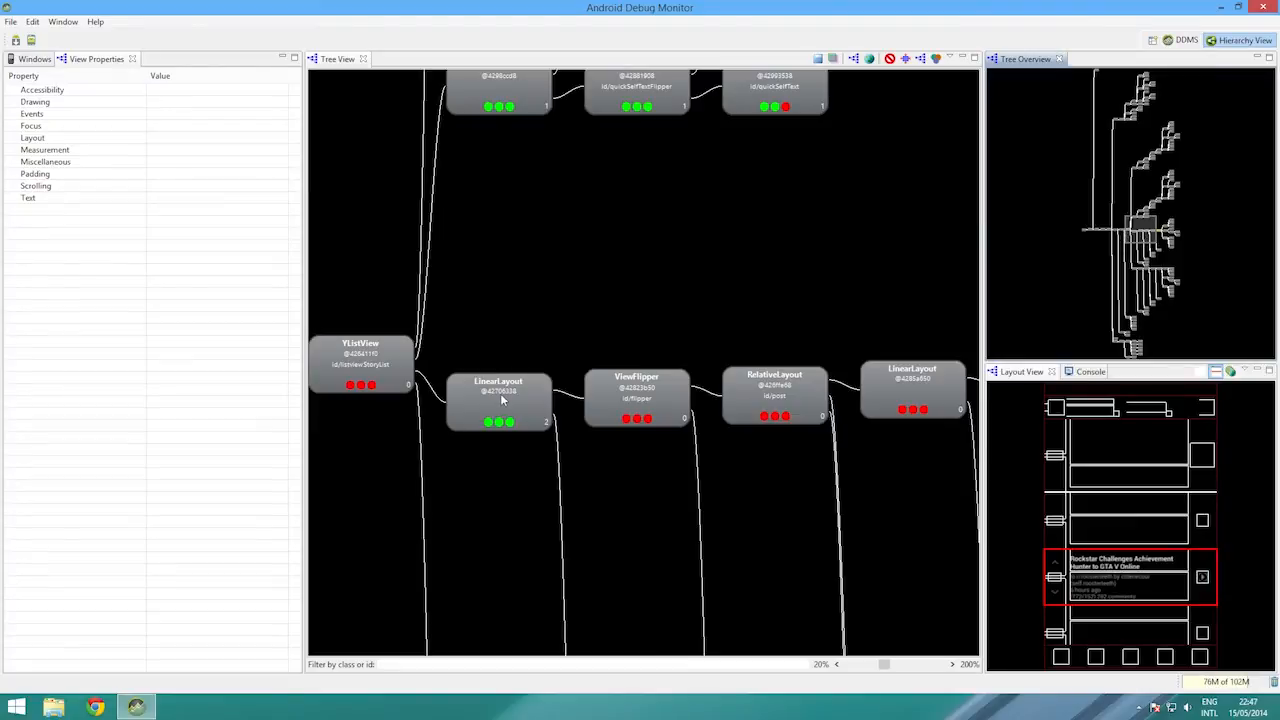
# Inspect the 28-view story row, its title layout and properties, and the subtext TextView
pyautogui.click(498, 400)
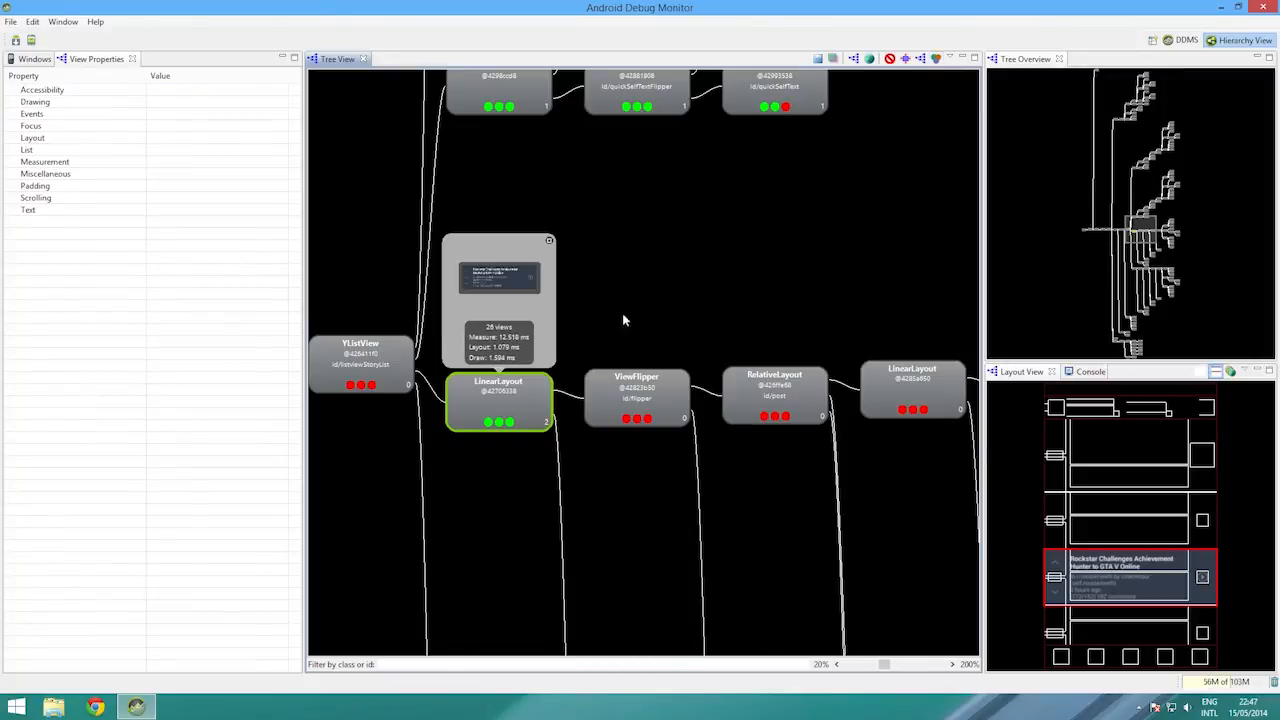
pyautogui.moveTo(520, 344)
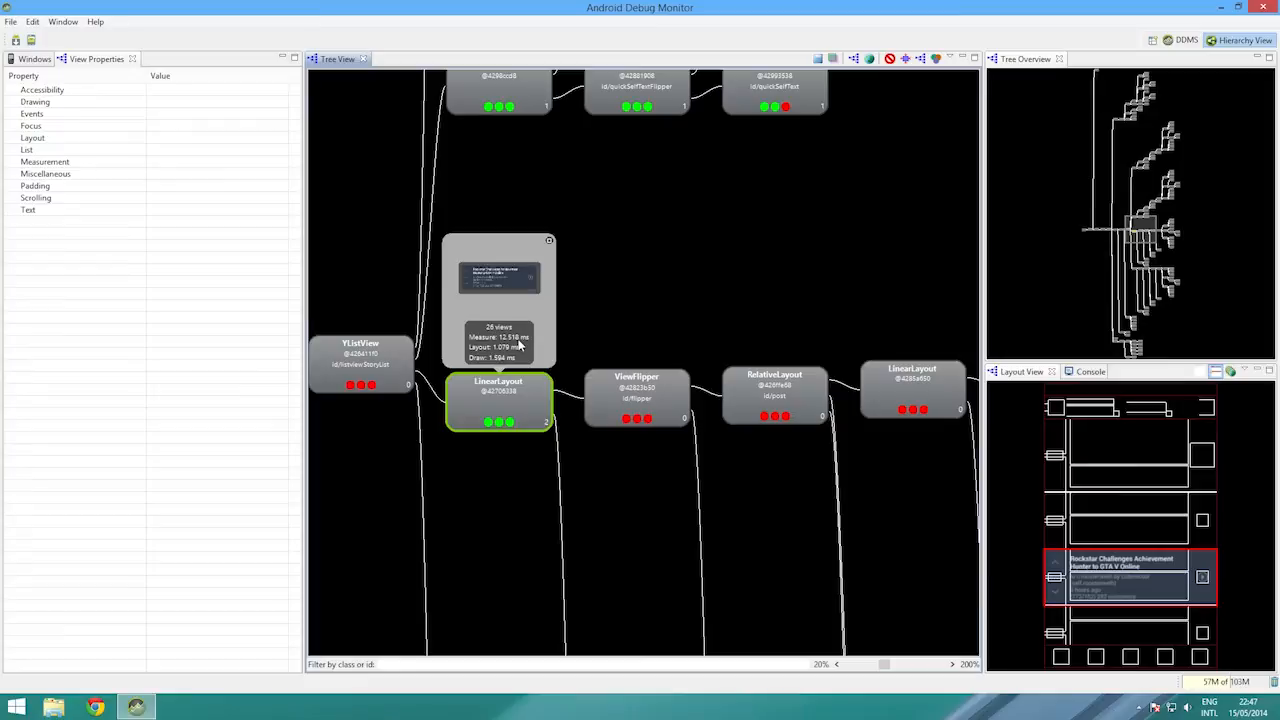
pyautogui.moveTo(565, 318)
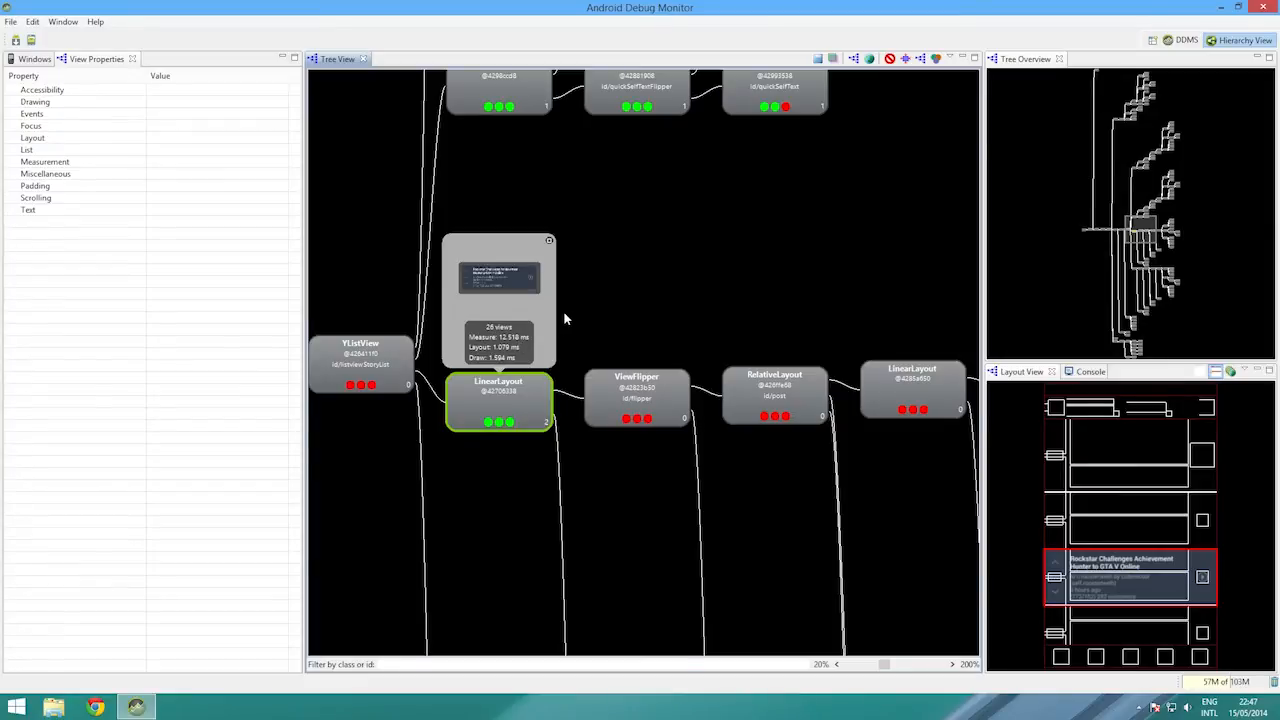
pyautogui.moveTo(771, 410)
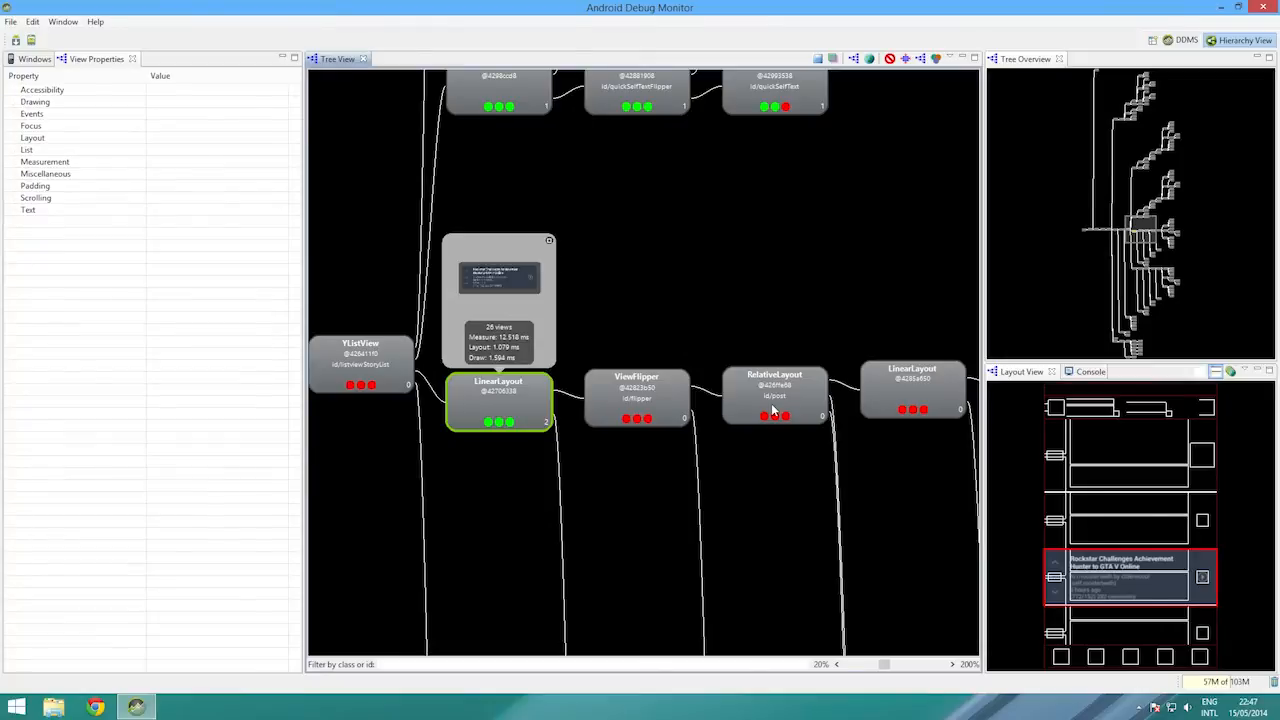
pyautogui.click(911, 390)
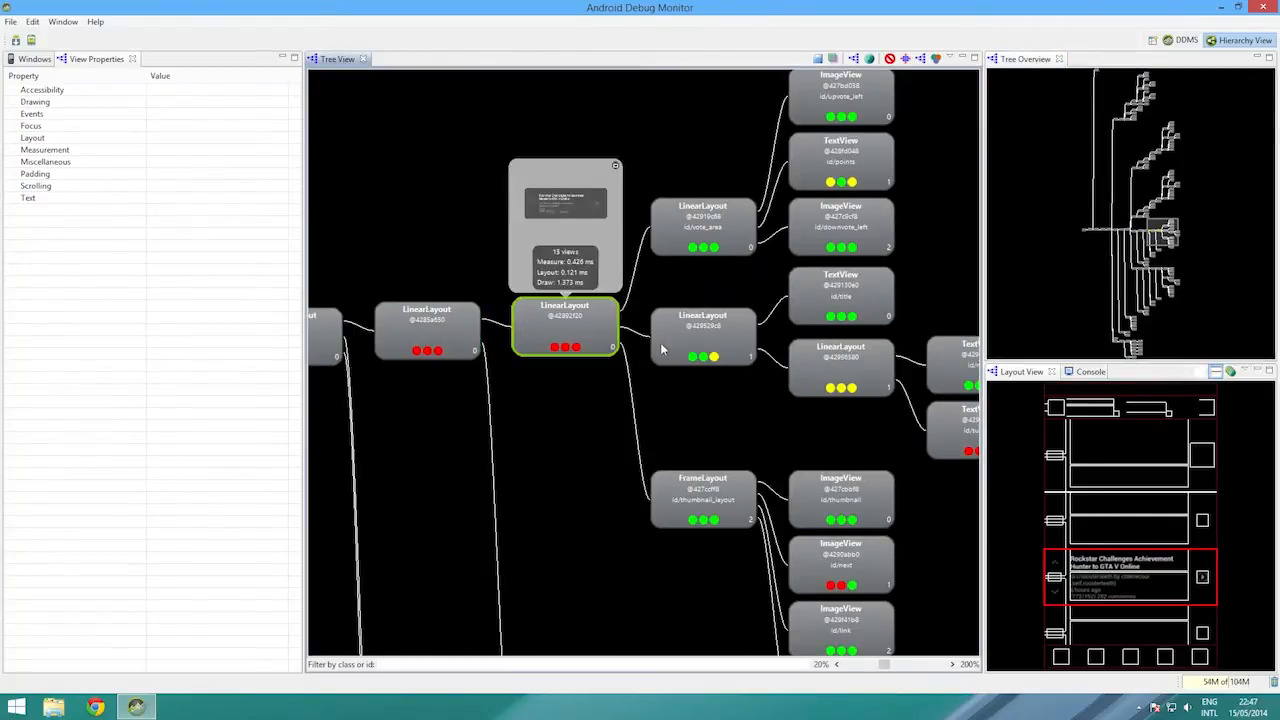
pyautogui.click(703, 335)
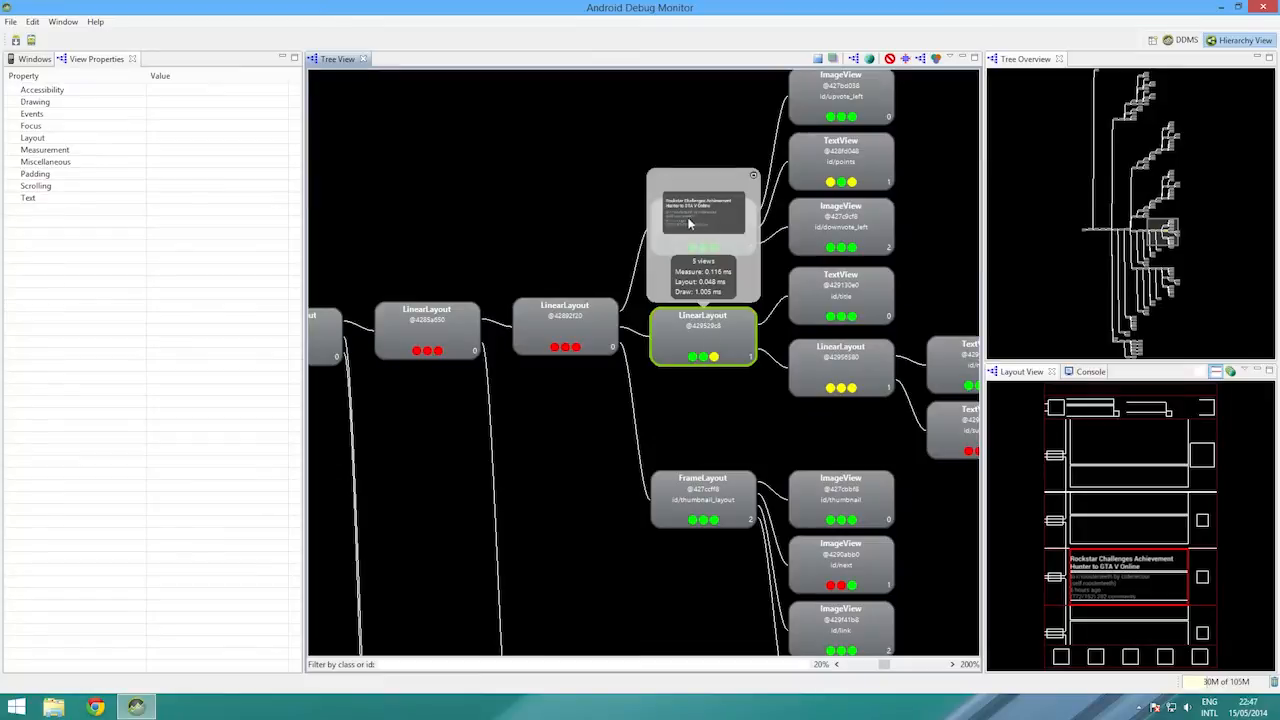
pyautogui.click(32, 137)
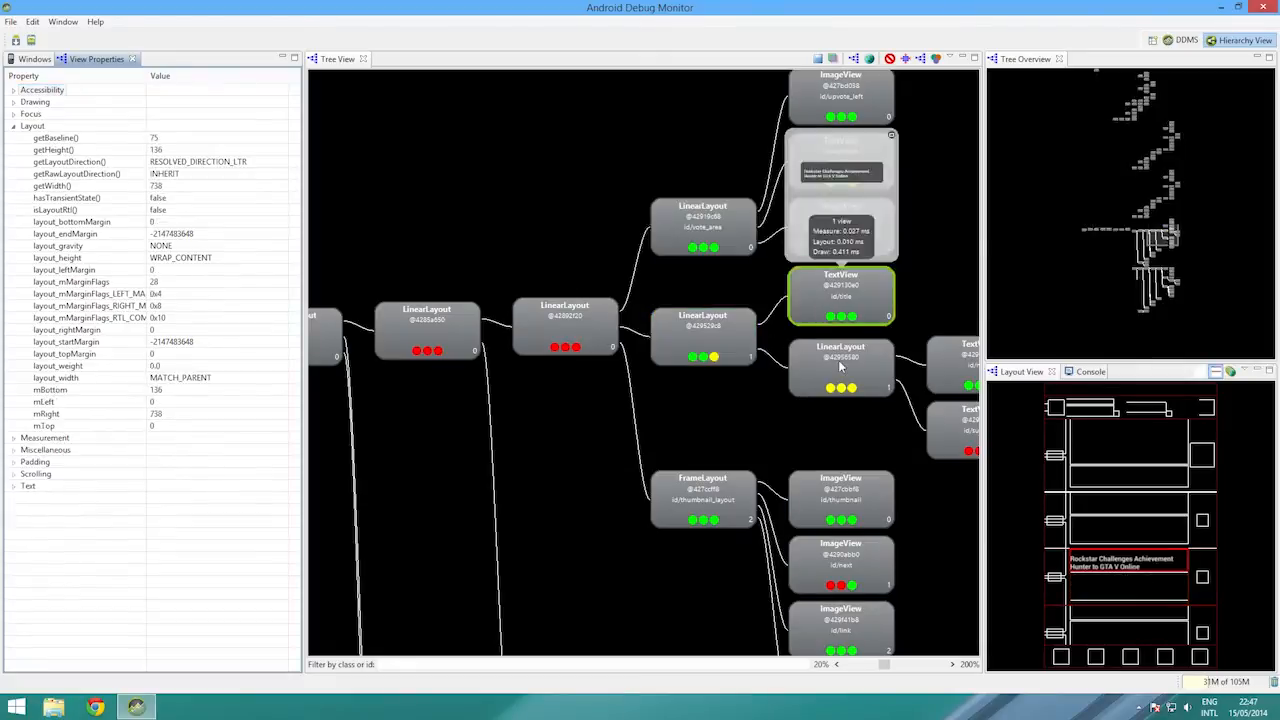
pyautogui.click(840, 367)
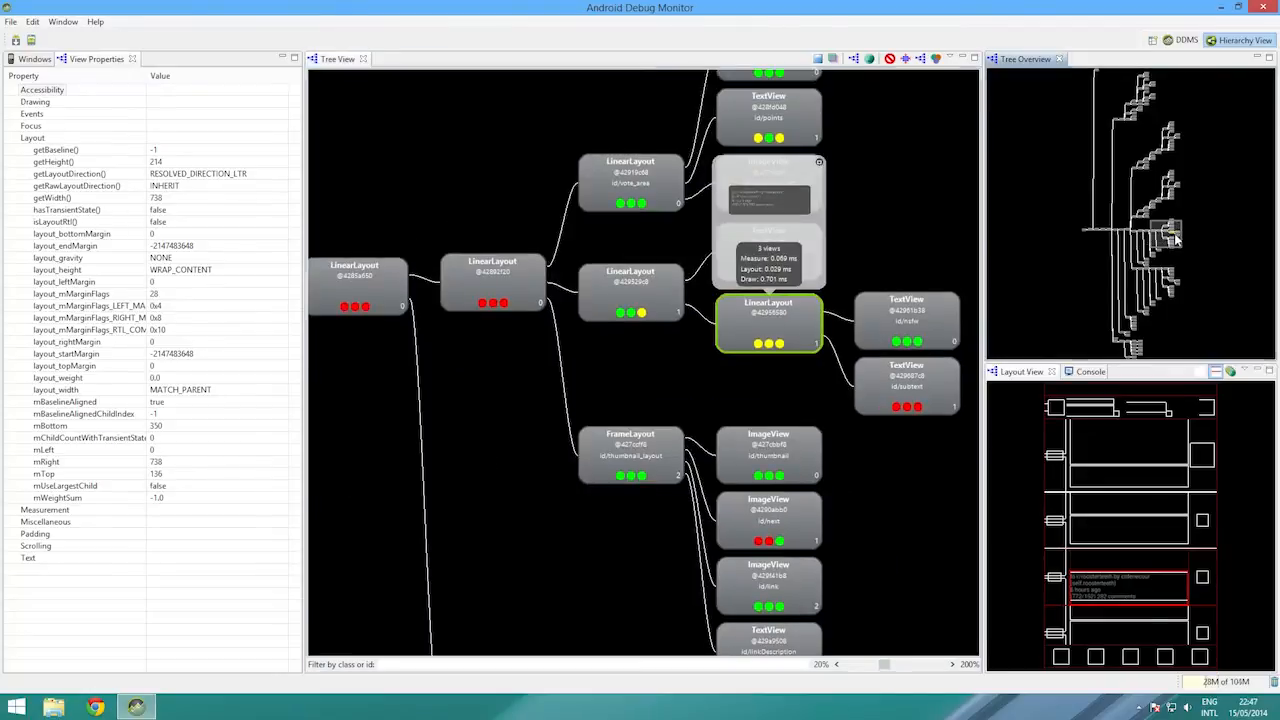
pyautogui.click(907, 385)
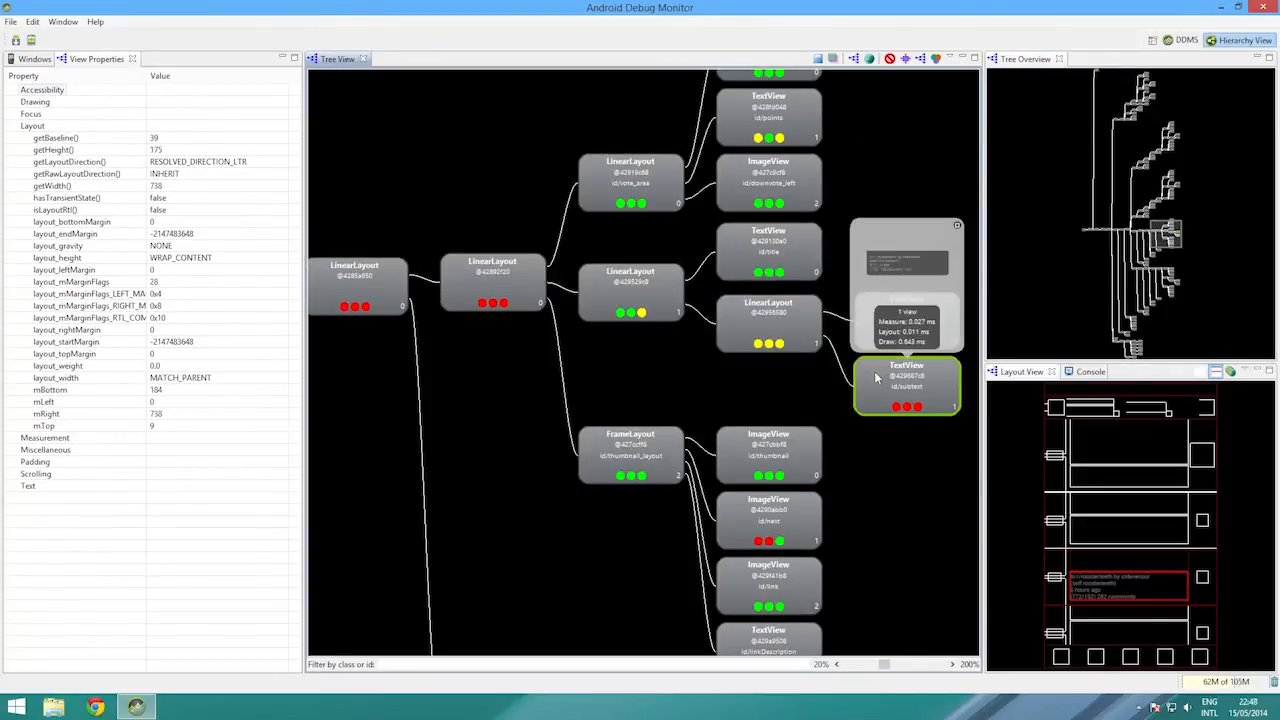
# Inspect the vote_area layout, upvote and downvote arrow images, and the 620 points TextView
pyautogui.click(630, 183)
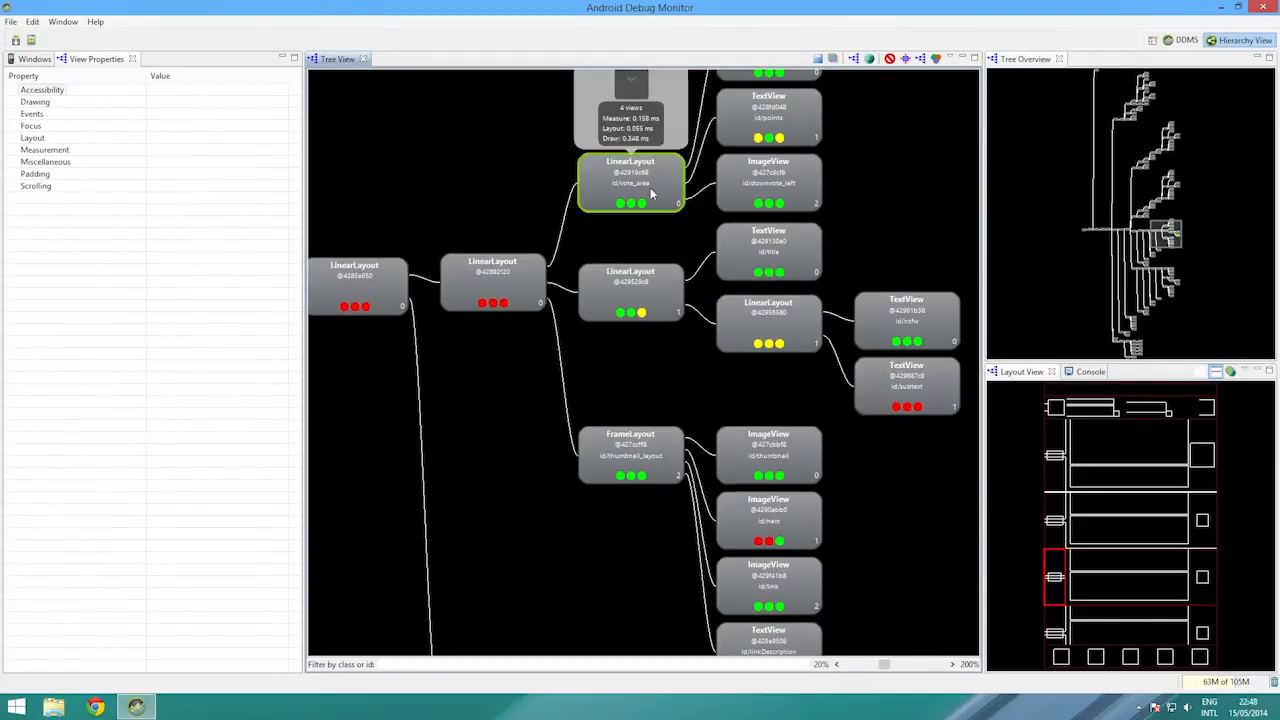
pyautogui.click(630, 182)
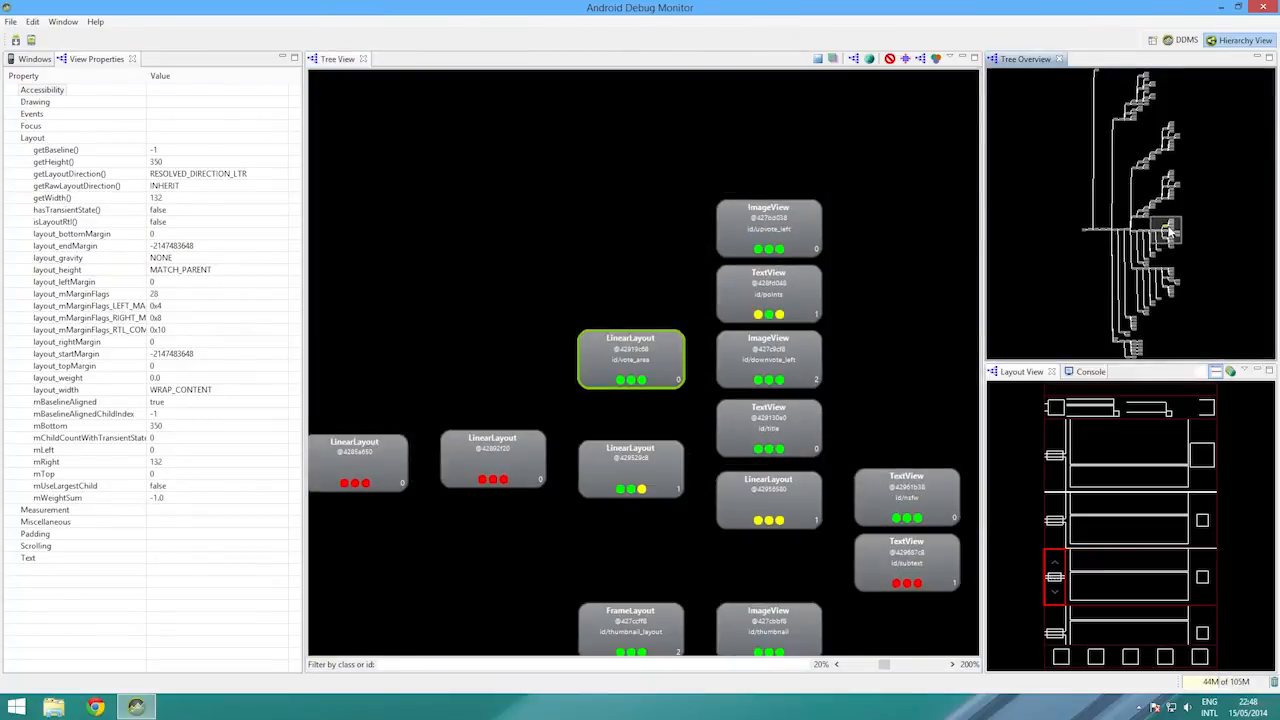
pyautogui.click(768, 228)
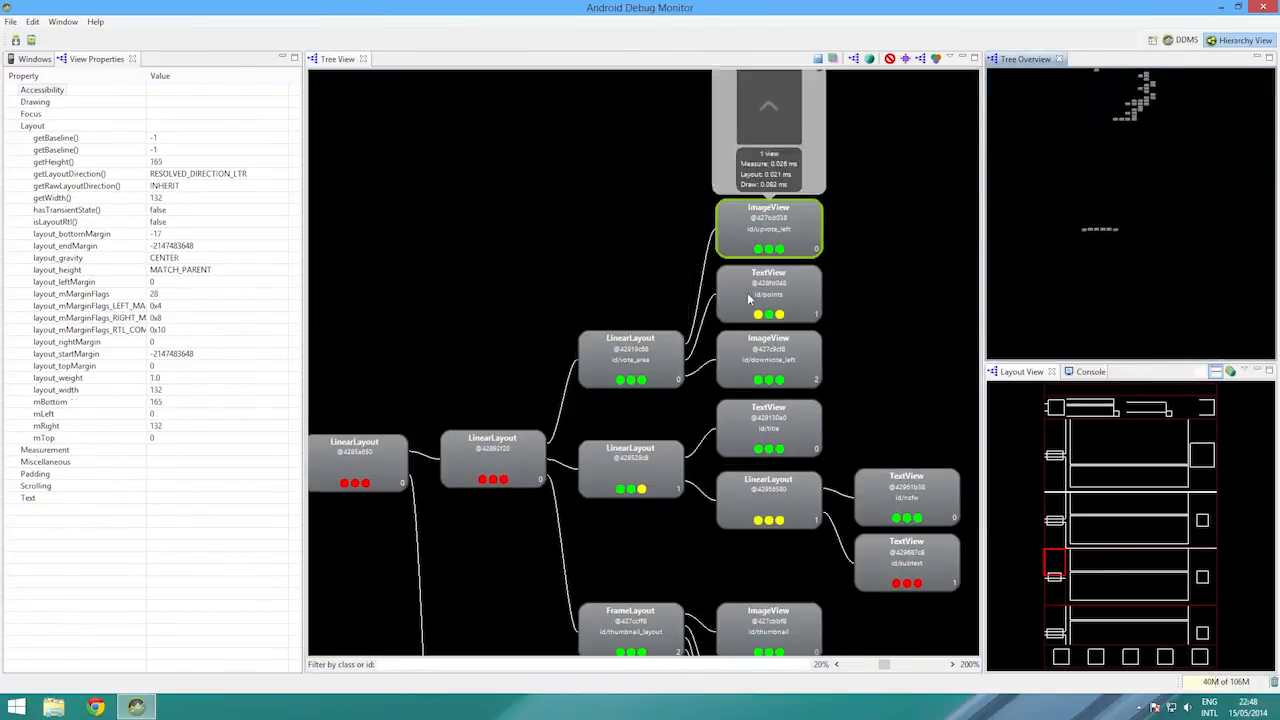
pyautogui.click(768, 293)
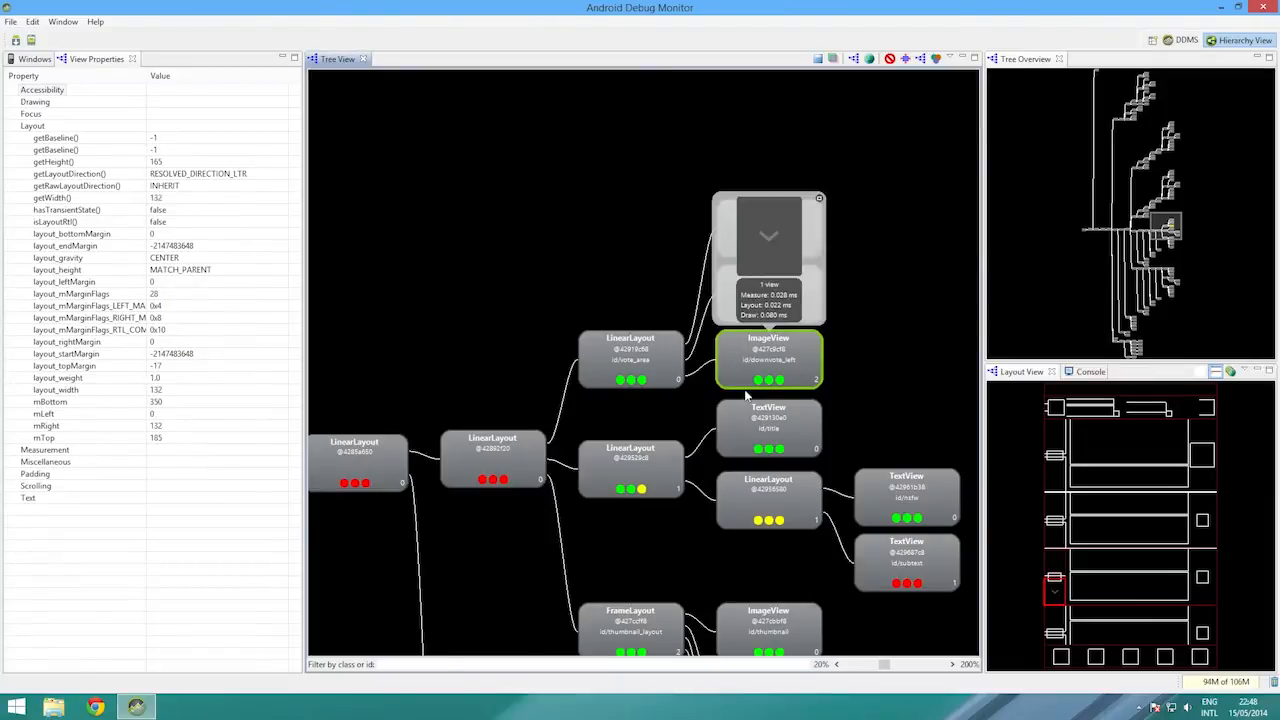
pyautogui.moveTo(672, 349)
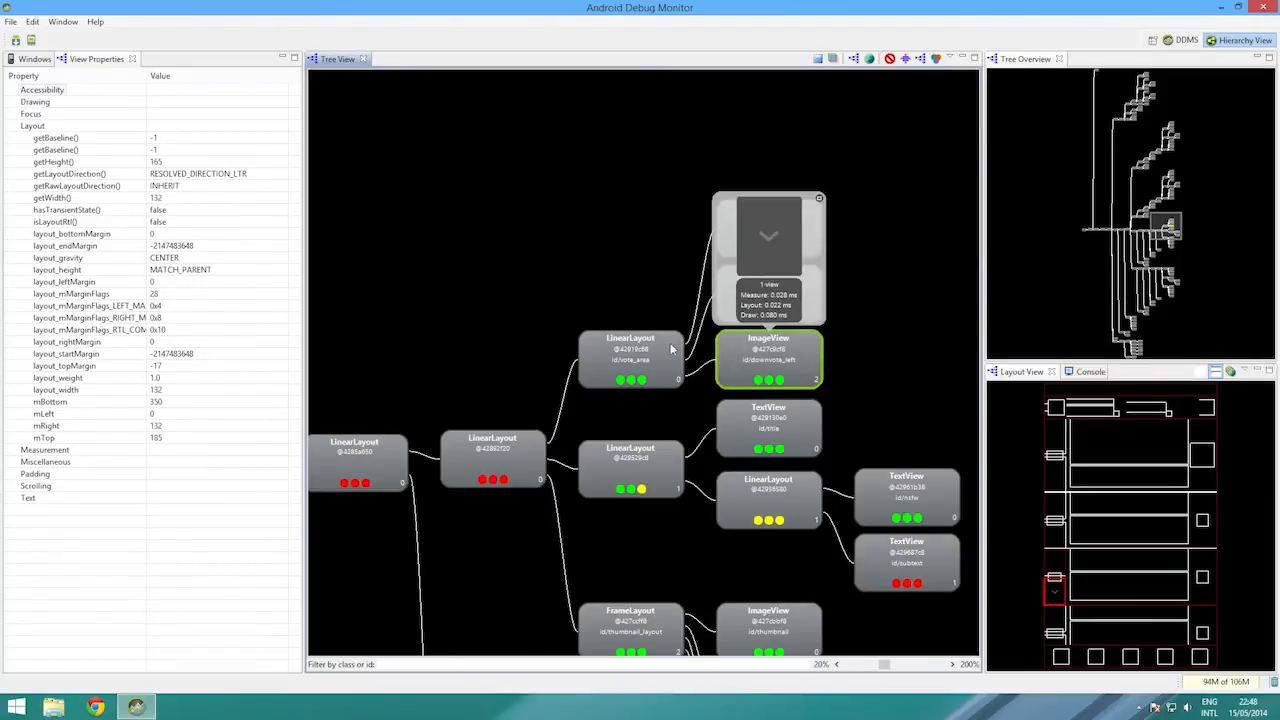
pyautogui.click(768, 295)
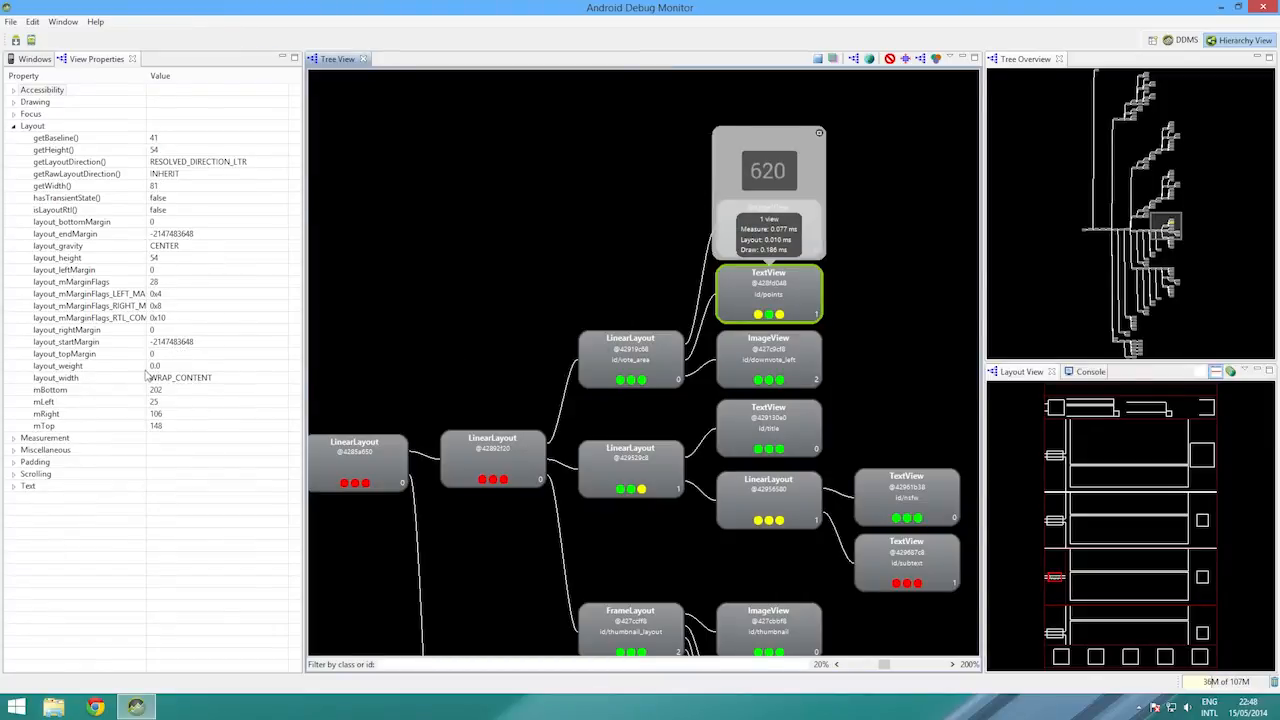
pyautogui.click(768, 358)
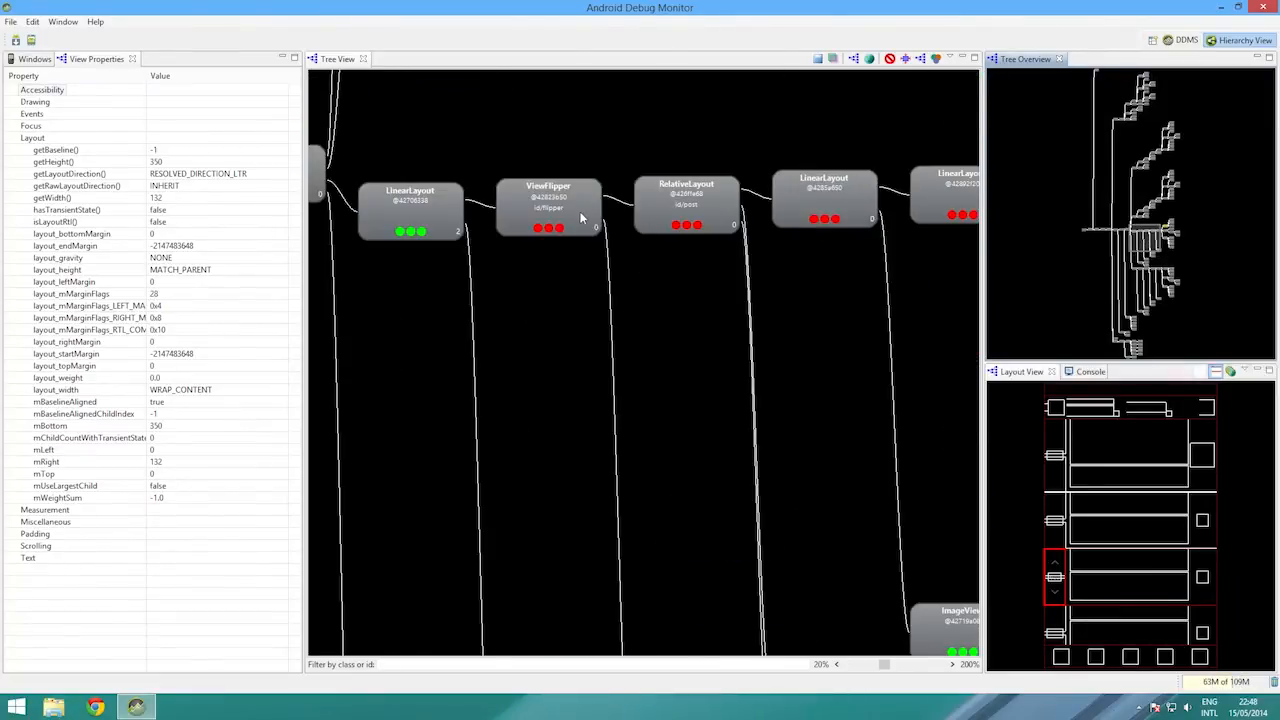
# Check the ViewStub 'controls' node's timings (0.002 ms draw) and properties, then list device windows
pyautogui.click(548, 207)
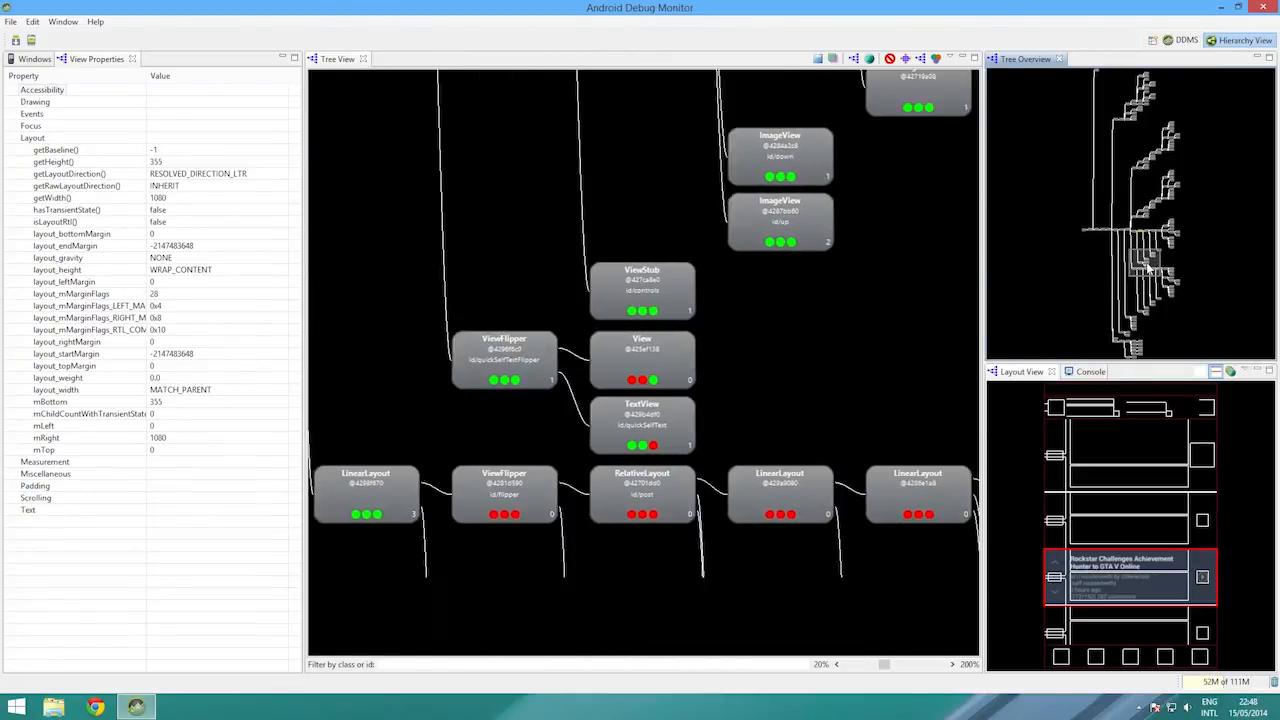
pyautogui.click(641, 291)
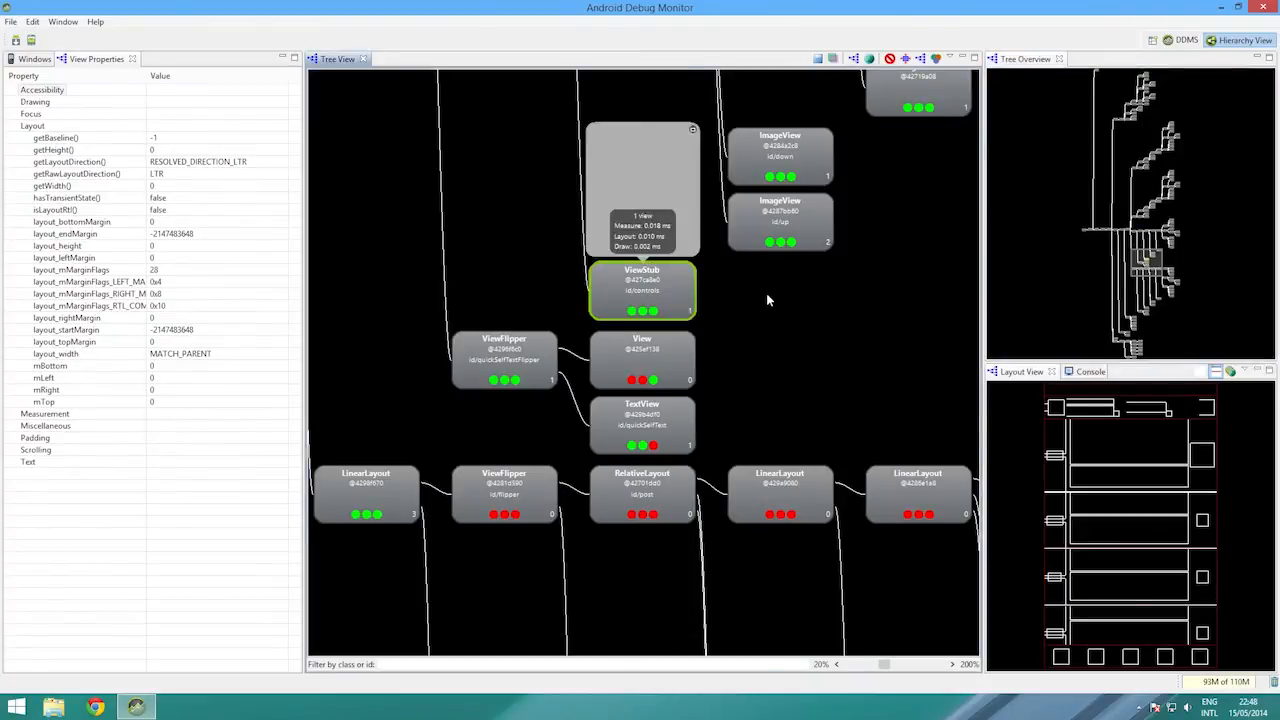
pyautogui.moveTo(750, 291)
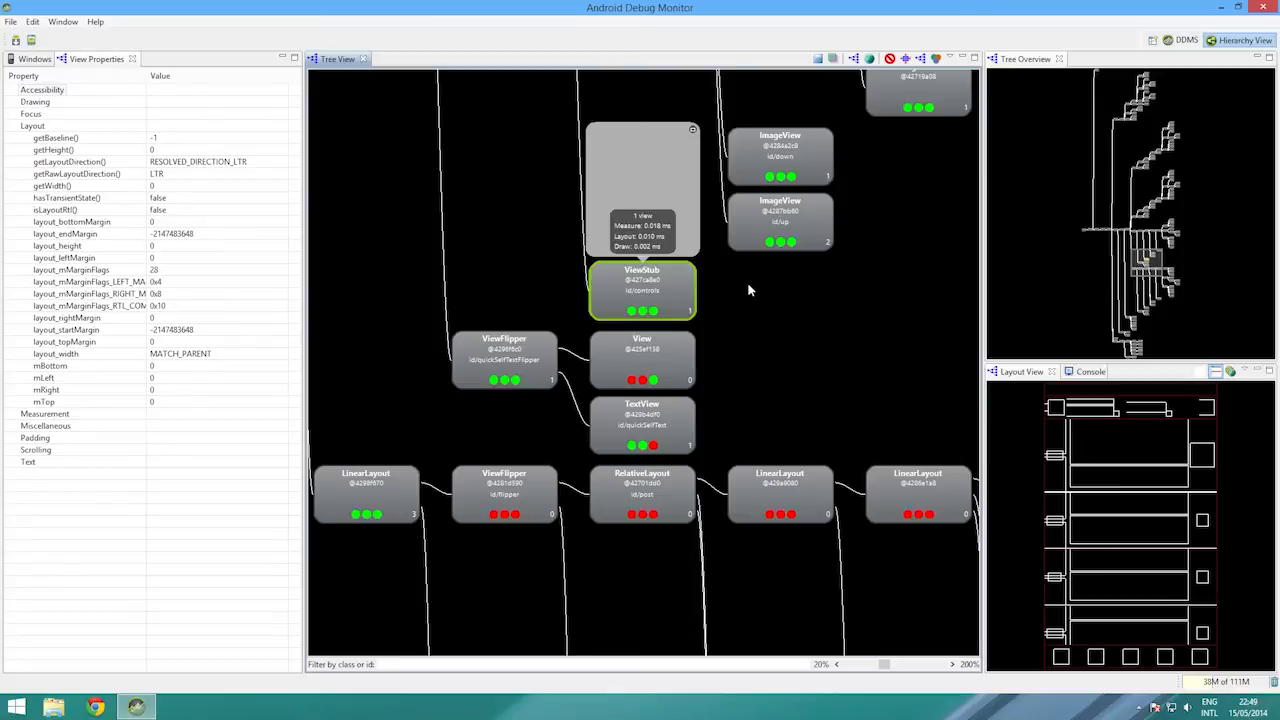
pyautogui.moveTo(573, 225)
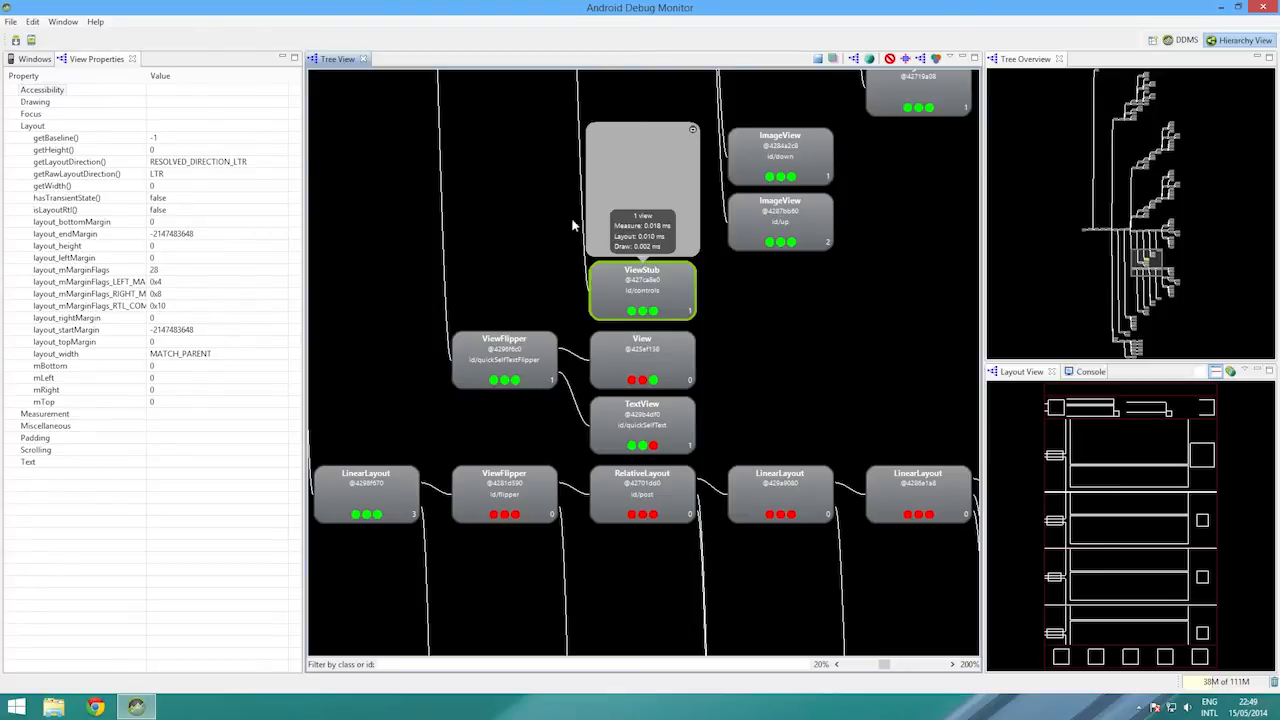
pyautogui.click(33, 58)
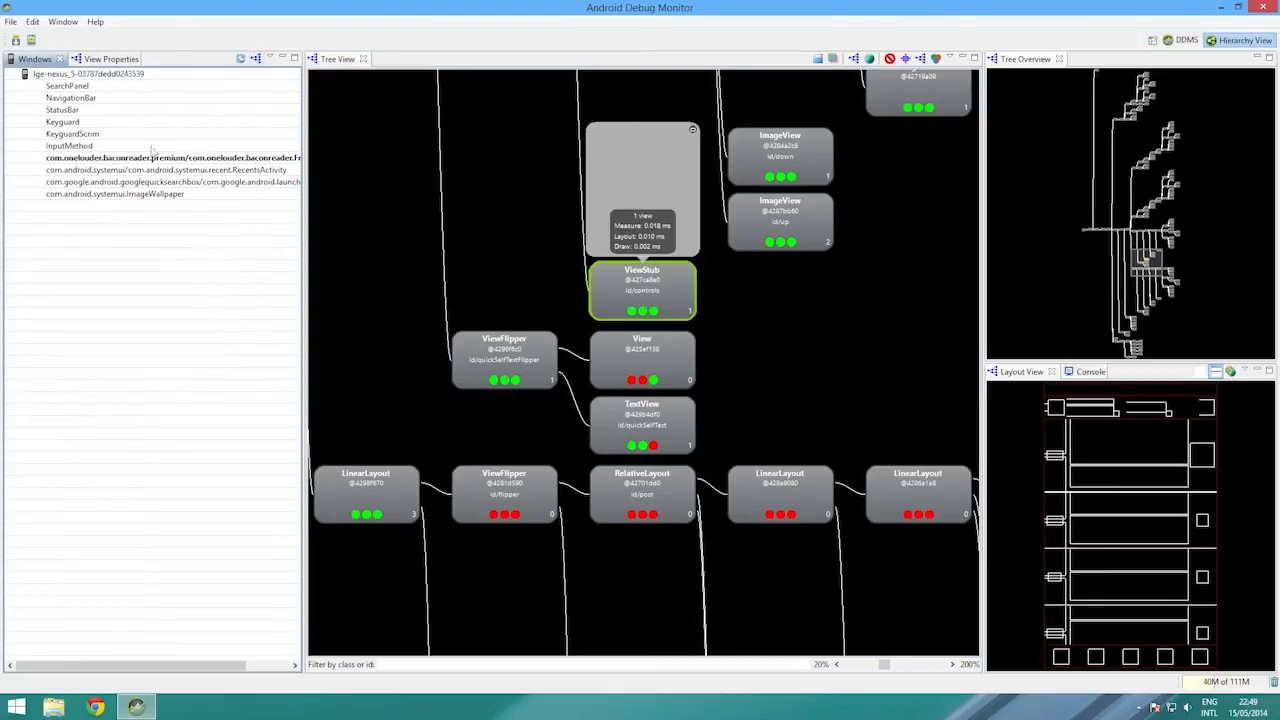
# Reload the Bacon Reader window's tree and select the 20-view RelativeLayout 'post' node
pyautogui.click(97, 58)
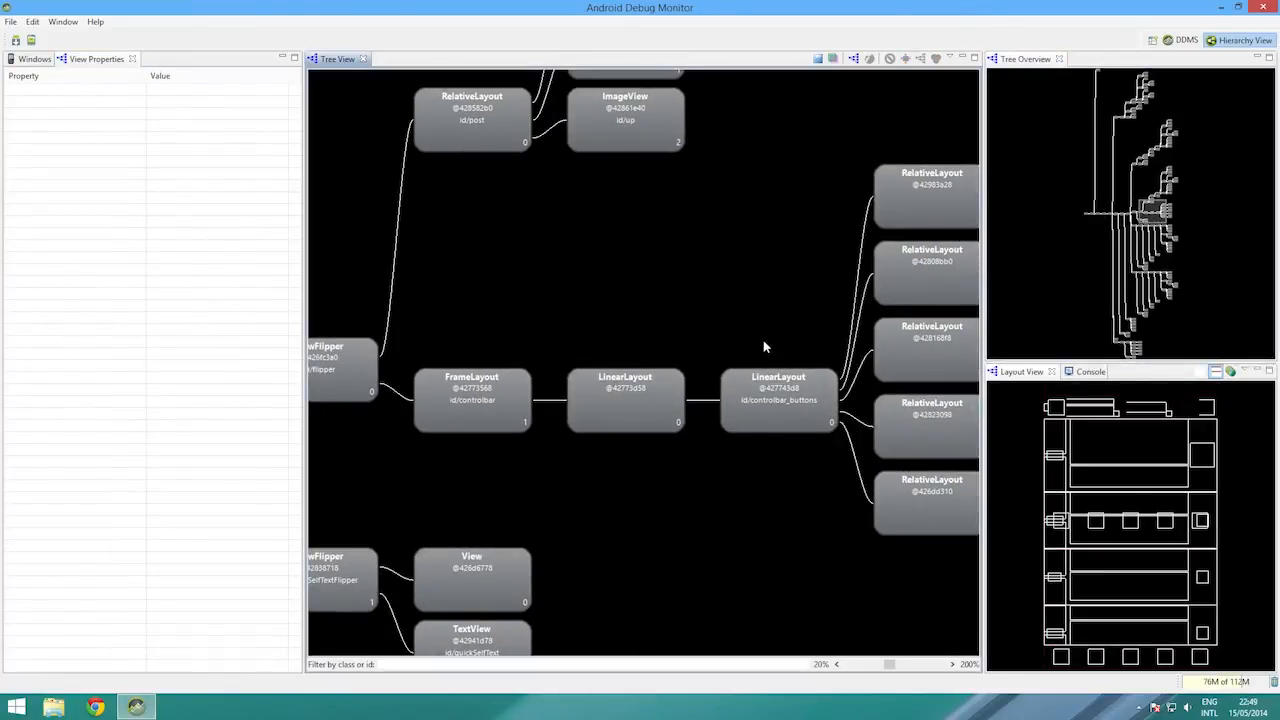
pyautogui.click(778, 400)
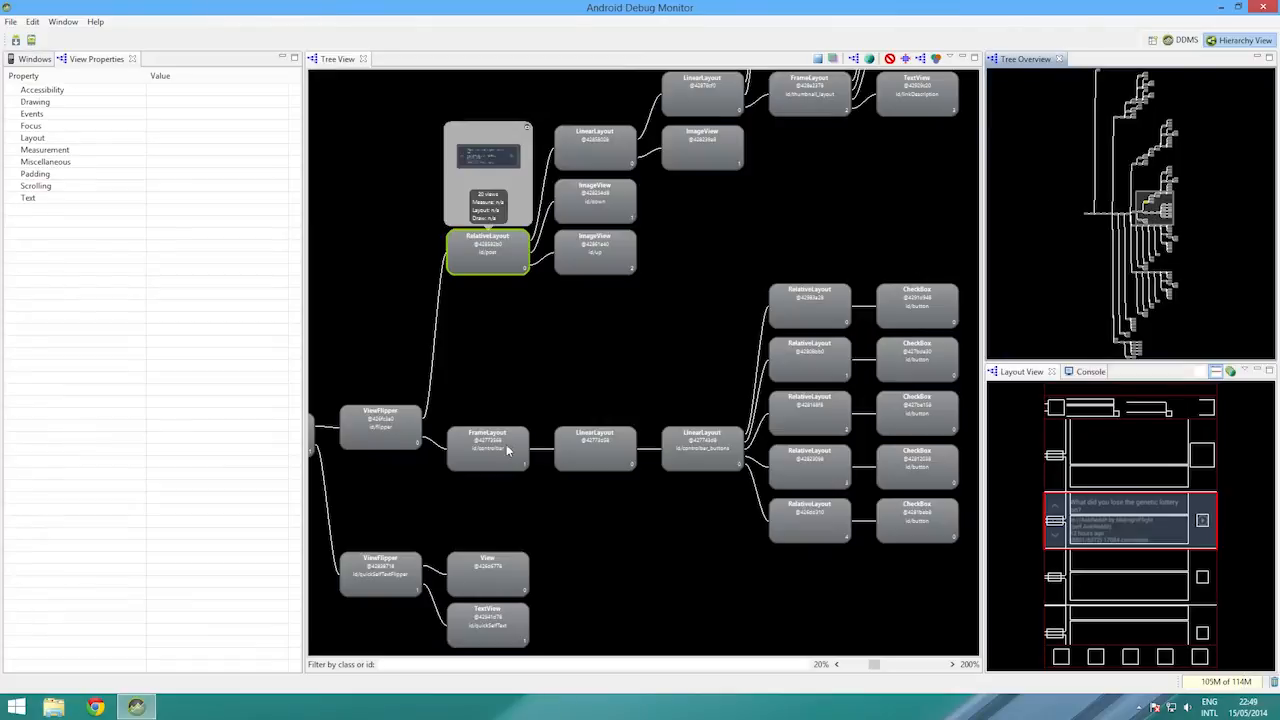
# Preview the 12-view controlbar FrameLayout and the 11-view controlbar_buttons LinearLayout
pyautogui.click(487, 448)
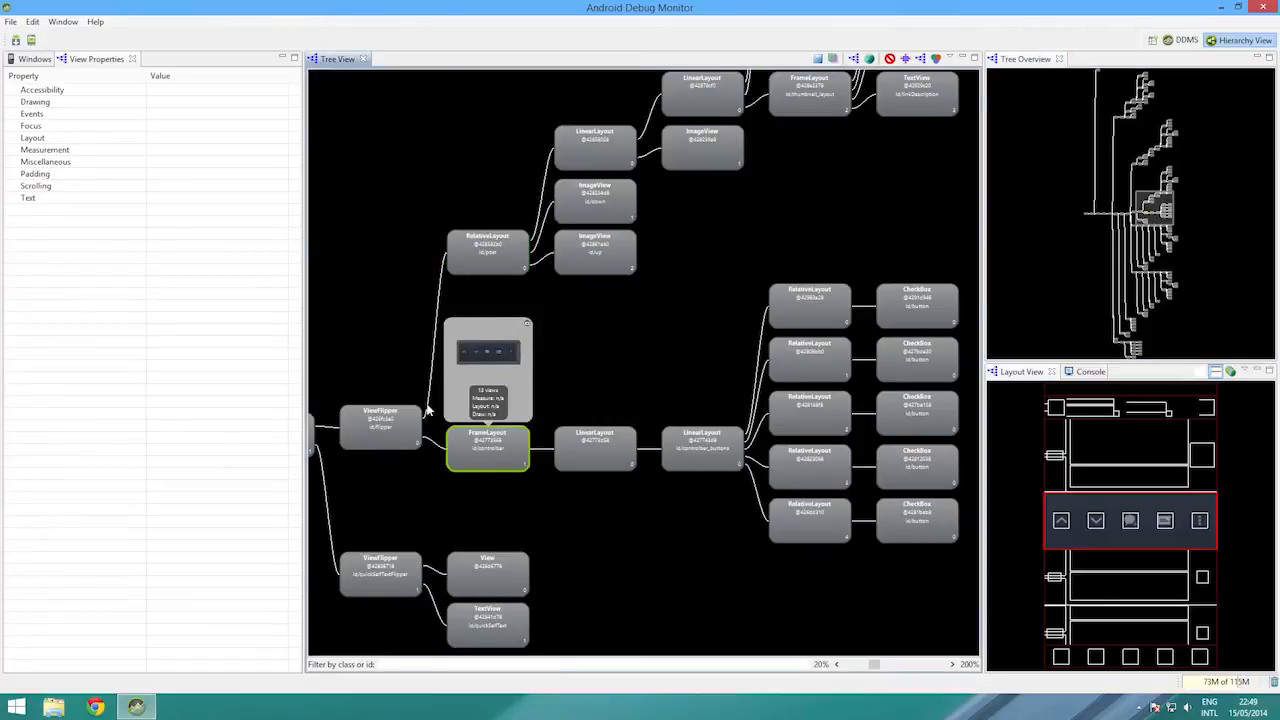
pyautogui.moveTo(535, 385)
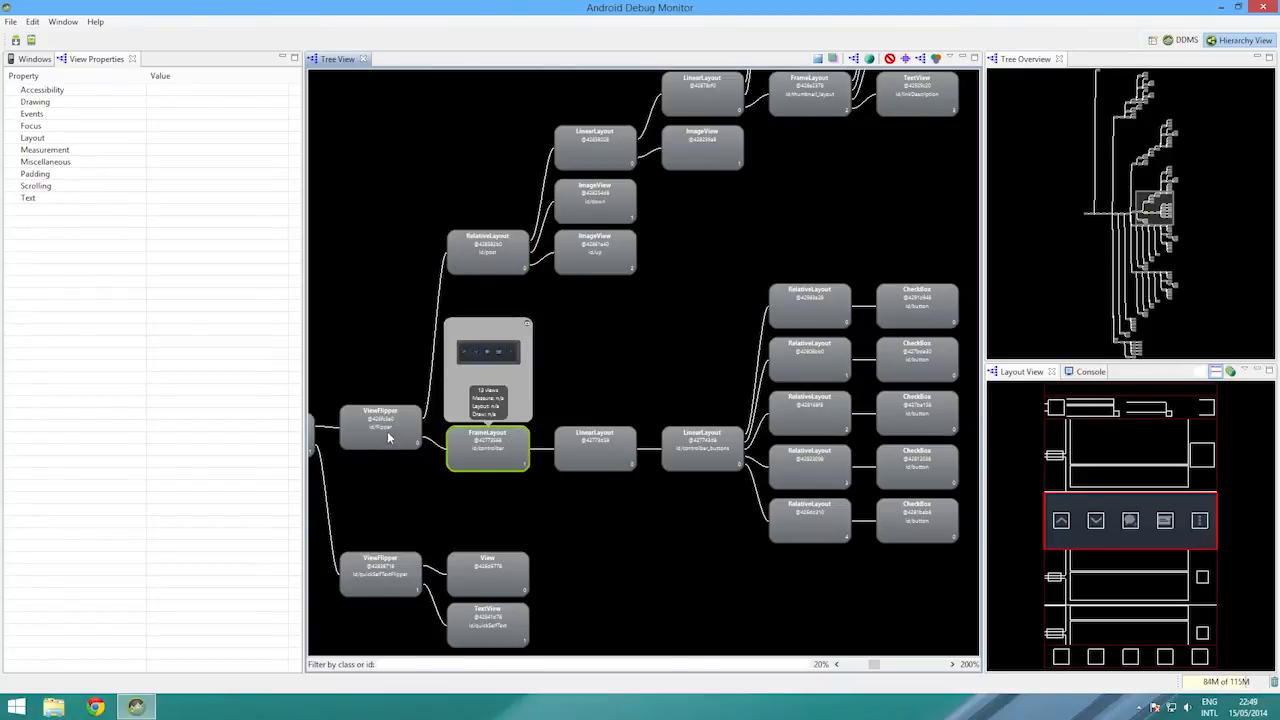
pyautogui.click(702, 448)
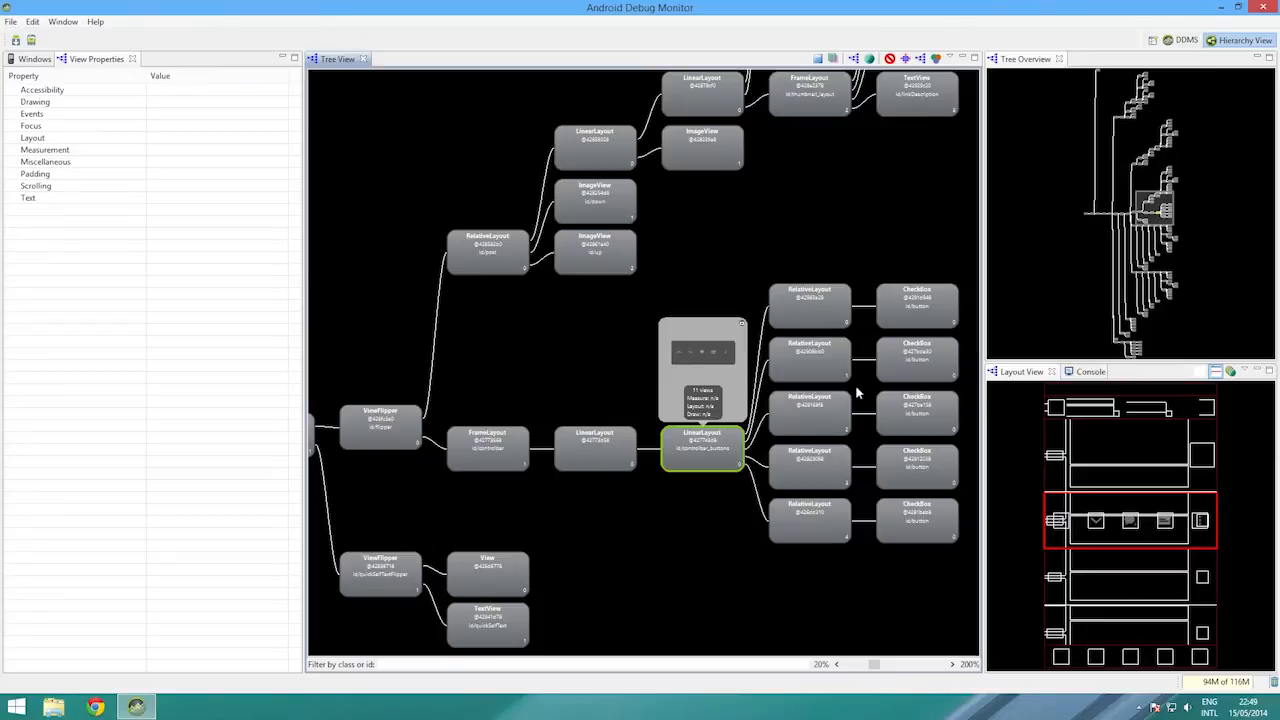
pyautogui.moveTo(838, 386)
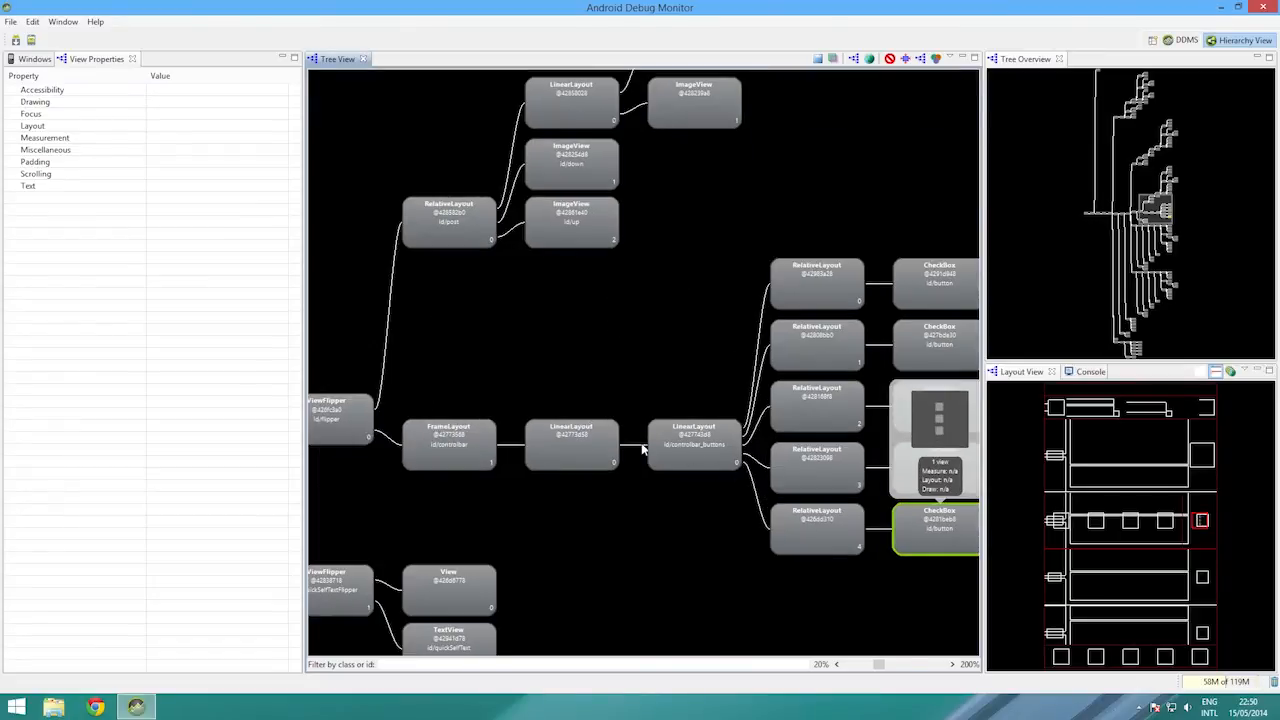
# Get timings for the flipper ViewFlipper, controlbar FrameLayout and controlbar_buttons LinearLayout
pyautogui.click(340, 415)
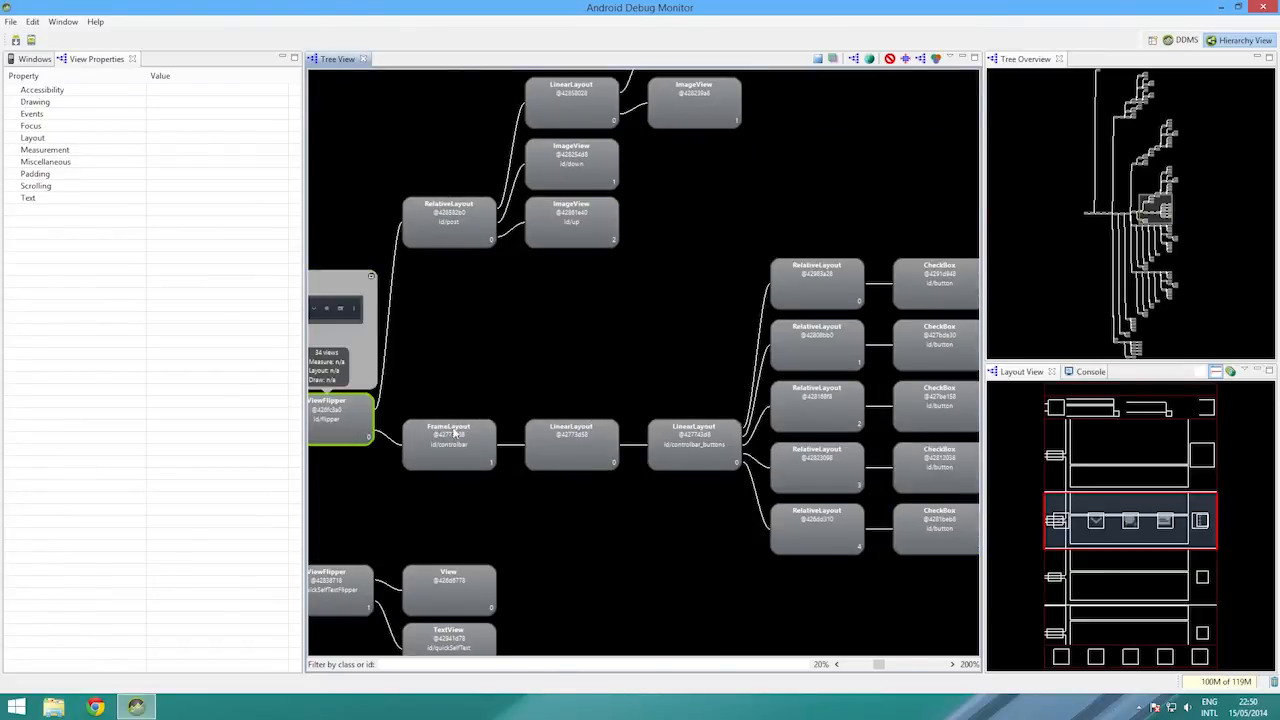
pyautogui.click(448, 444)
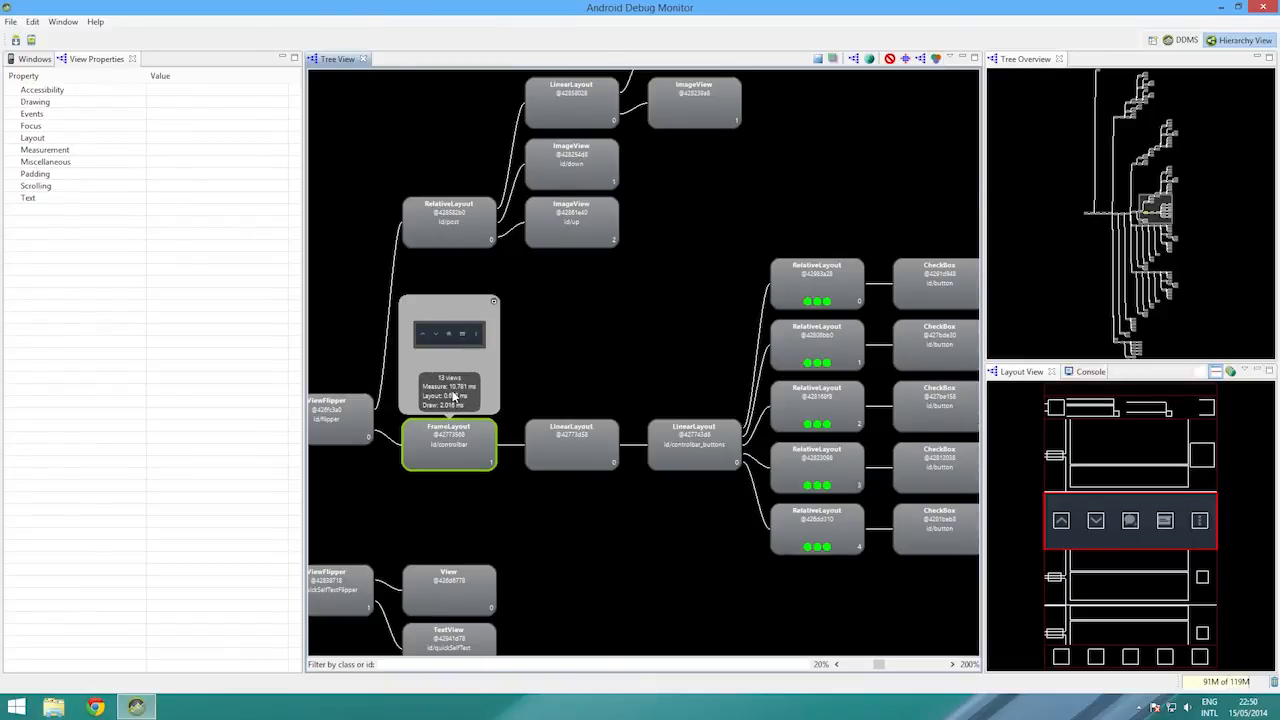
pyautogui.moveTo(558, 422)
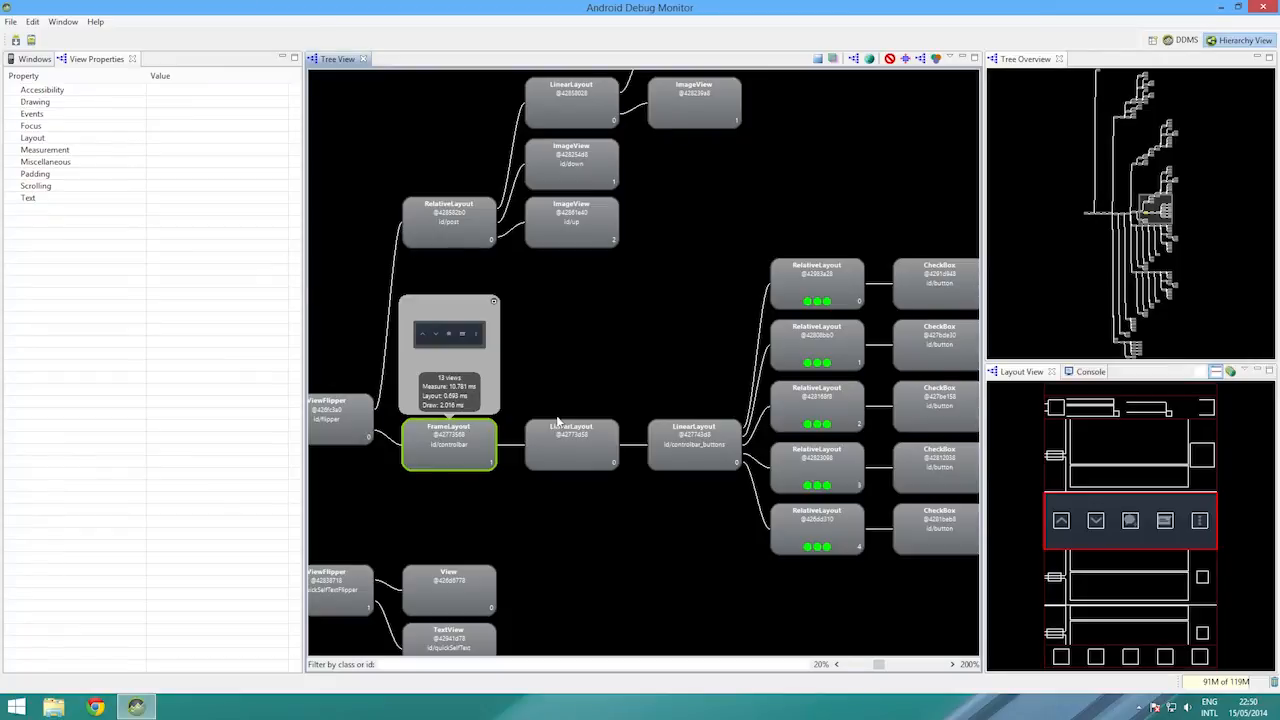
pyautogui.click(693, 443)
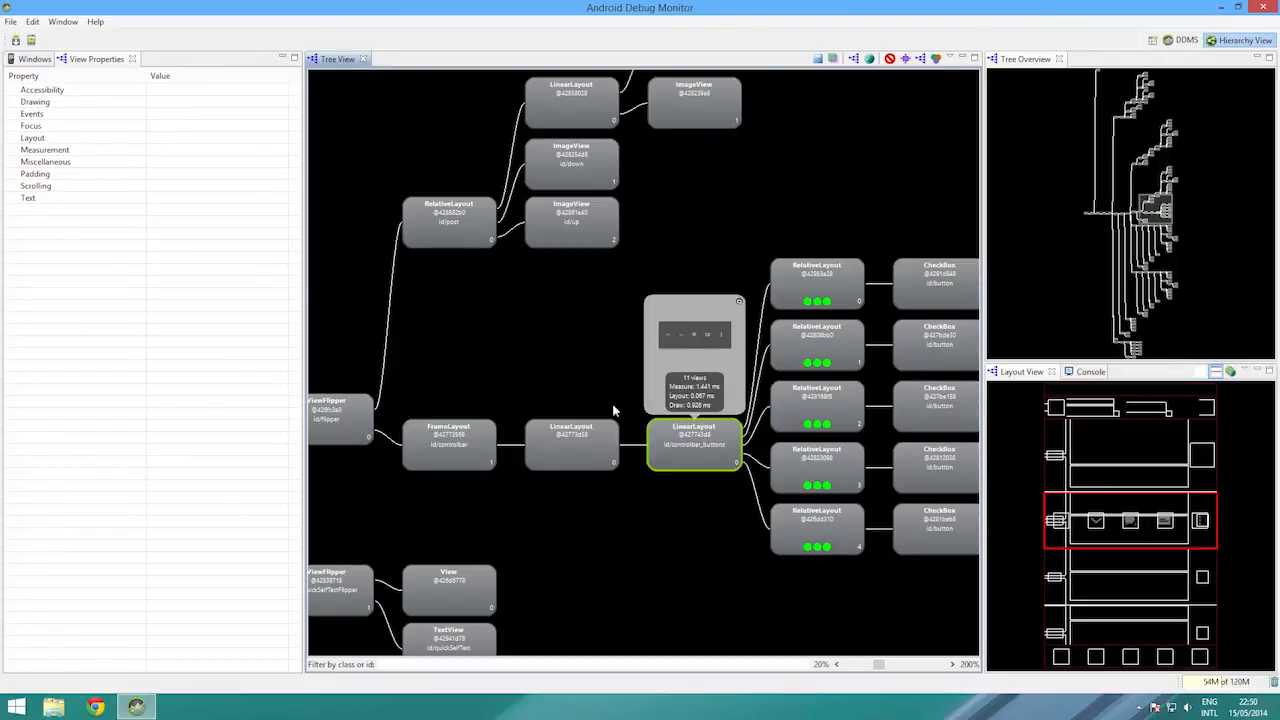
# Review Layout properties of the first button RelativeLayout and its CheckBox node
pyautogui.click(817, 283)
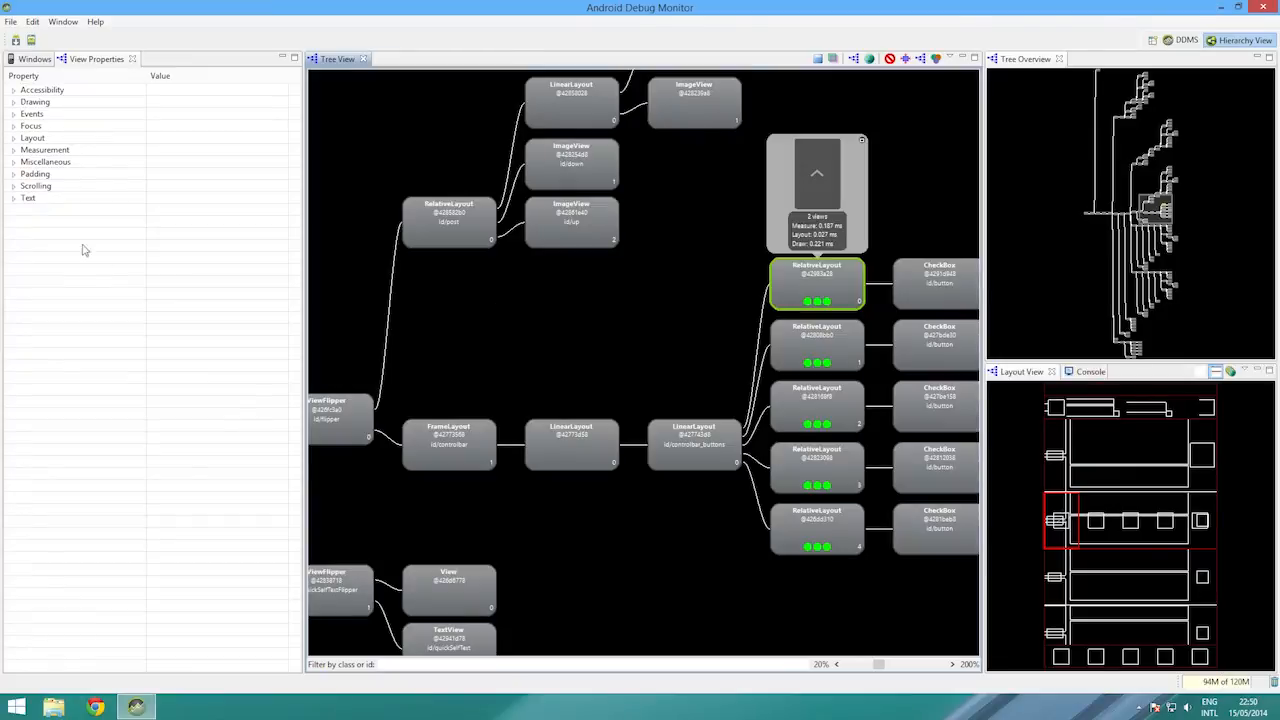
pyautogui.click(32, 137)
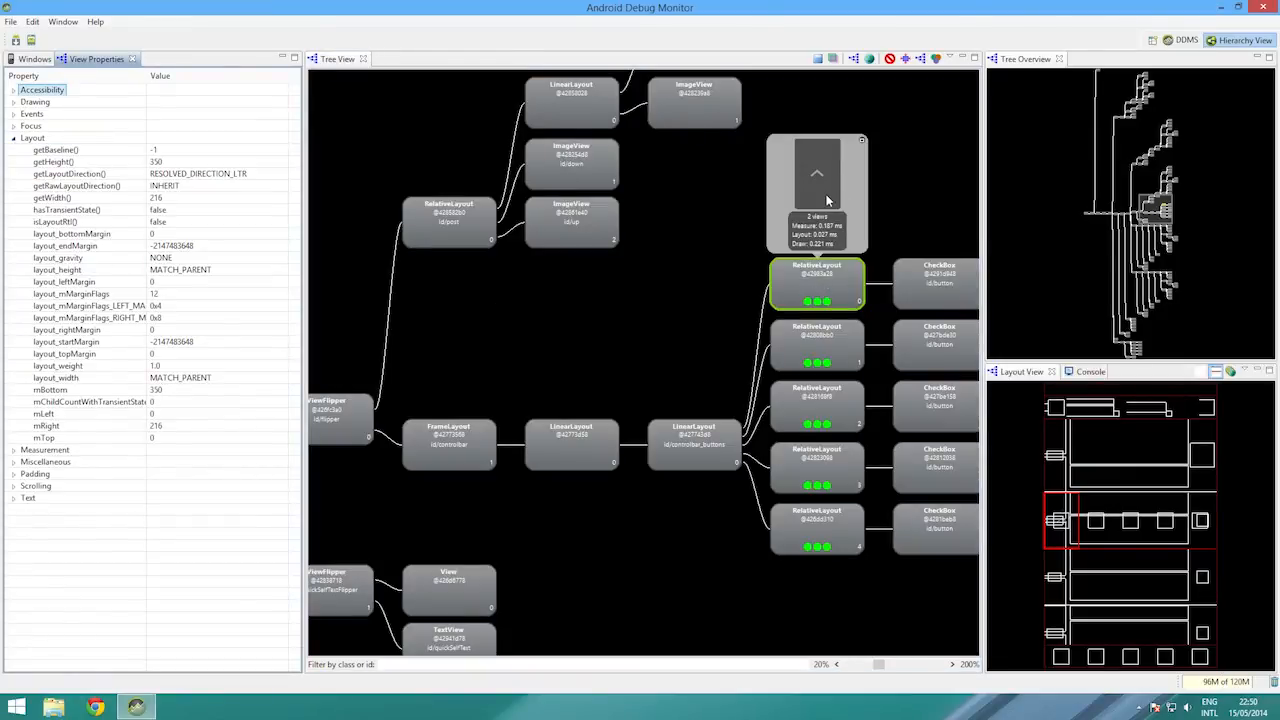
pyautogui.click(935, 283)
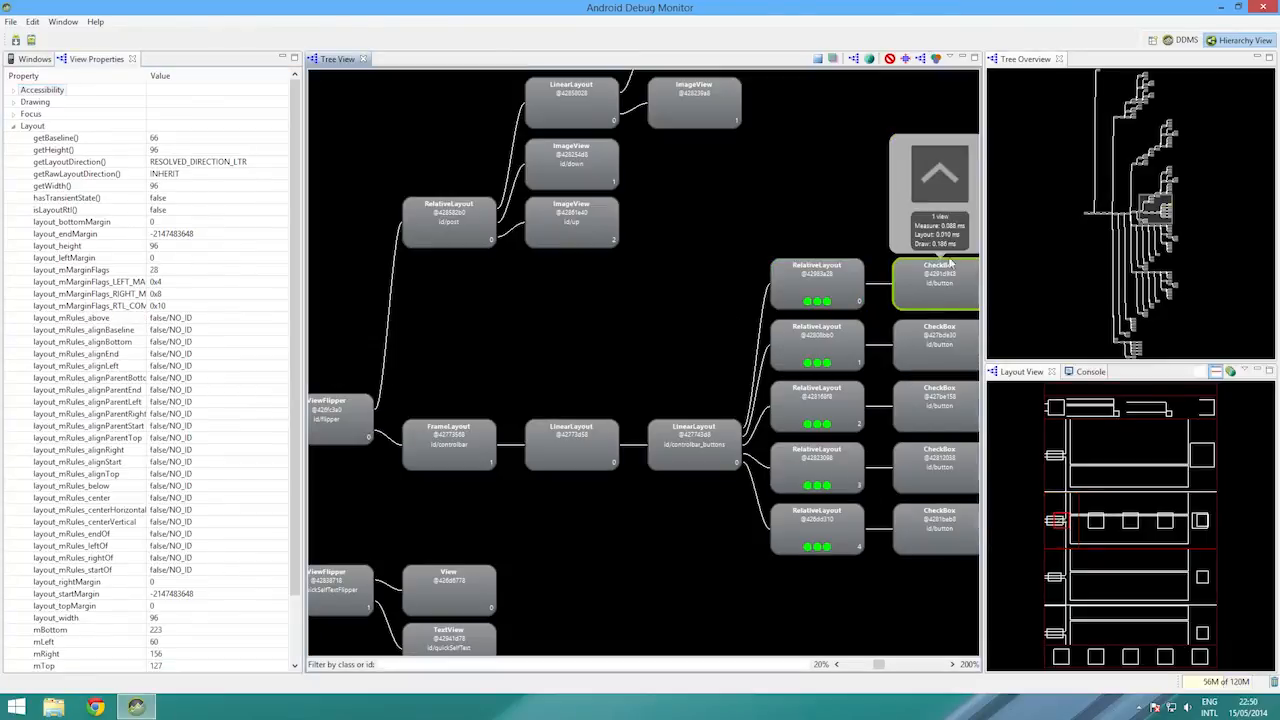
pyautogui.click(817, 283)
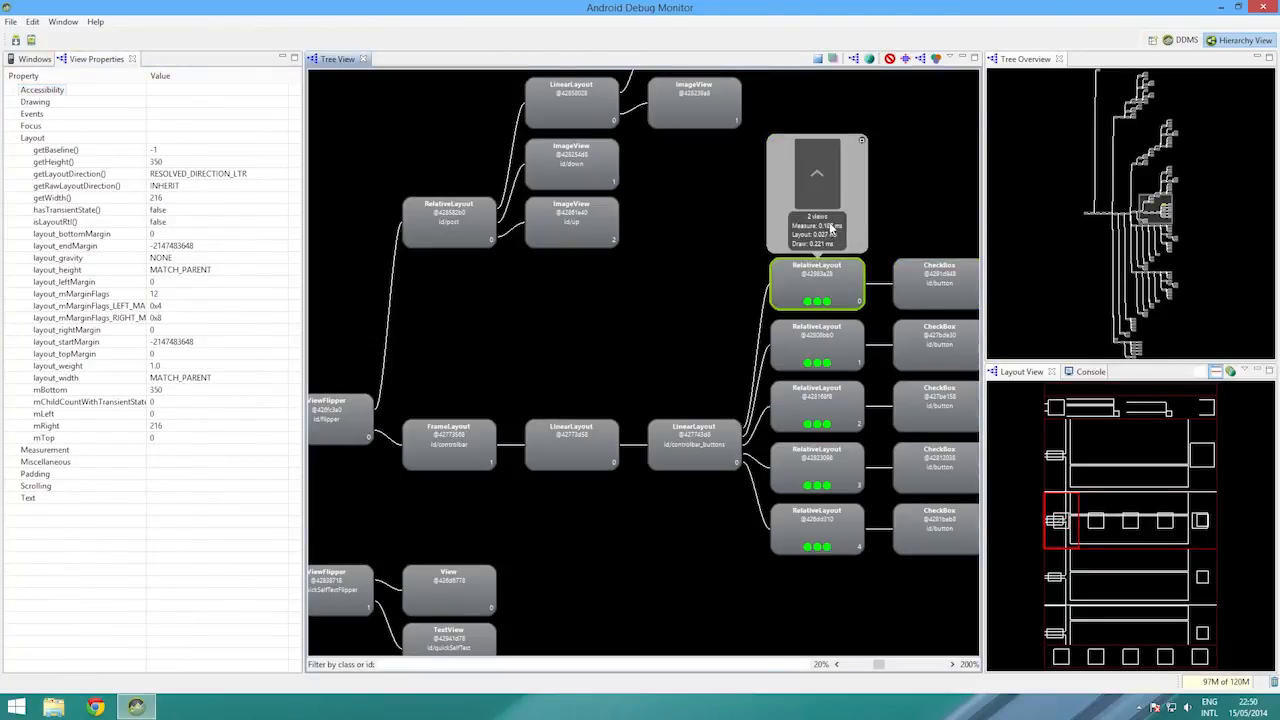
pyautogui.click(935, 285)
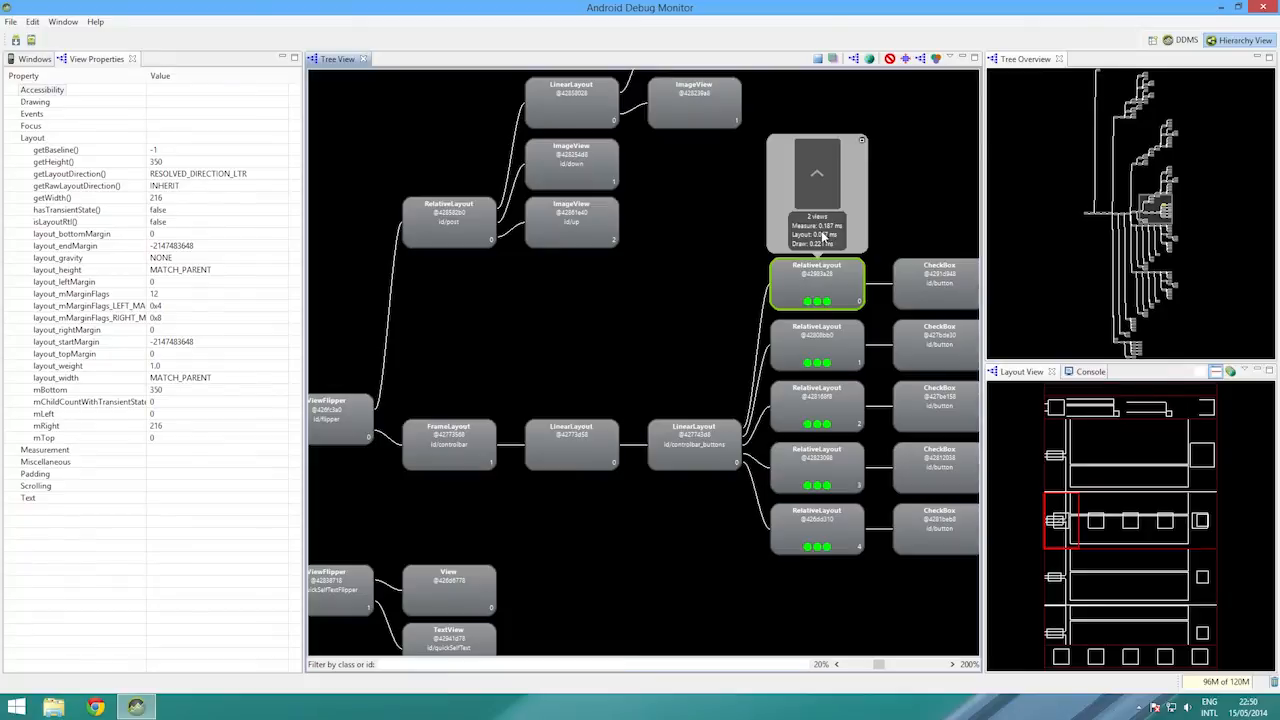
# Reselect controlbar_buttons to read 1.441 ms measure and 0.928 ms draw across 11 views
pyautogui.click(694, 443)
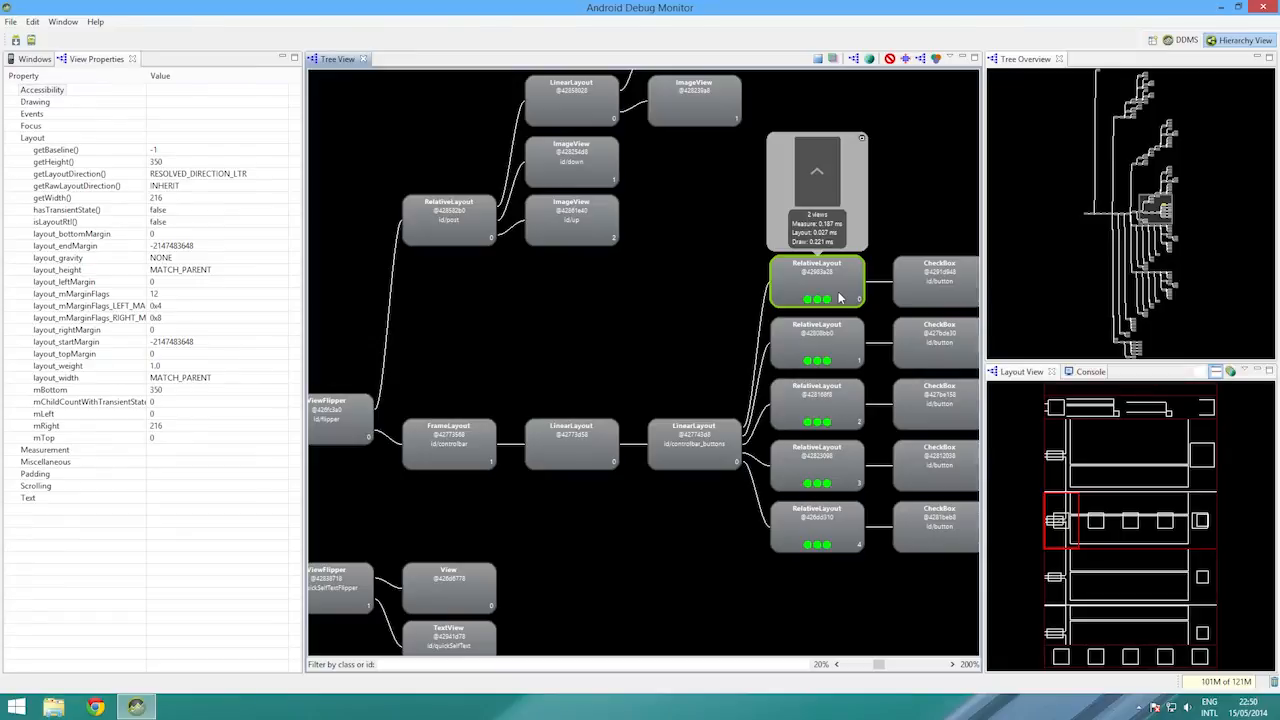
pyautogui.click(693, 440)
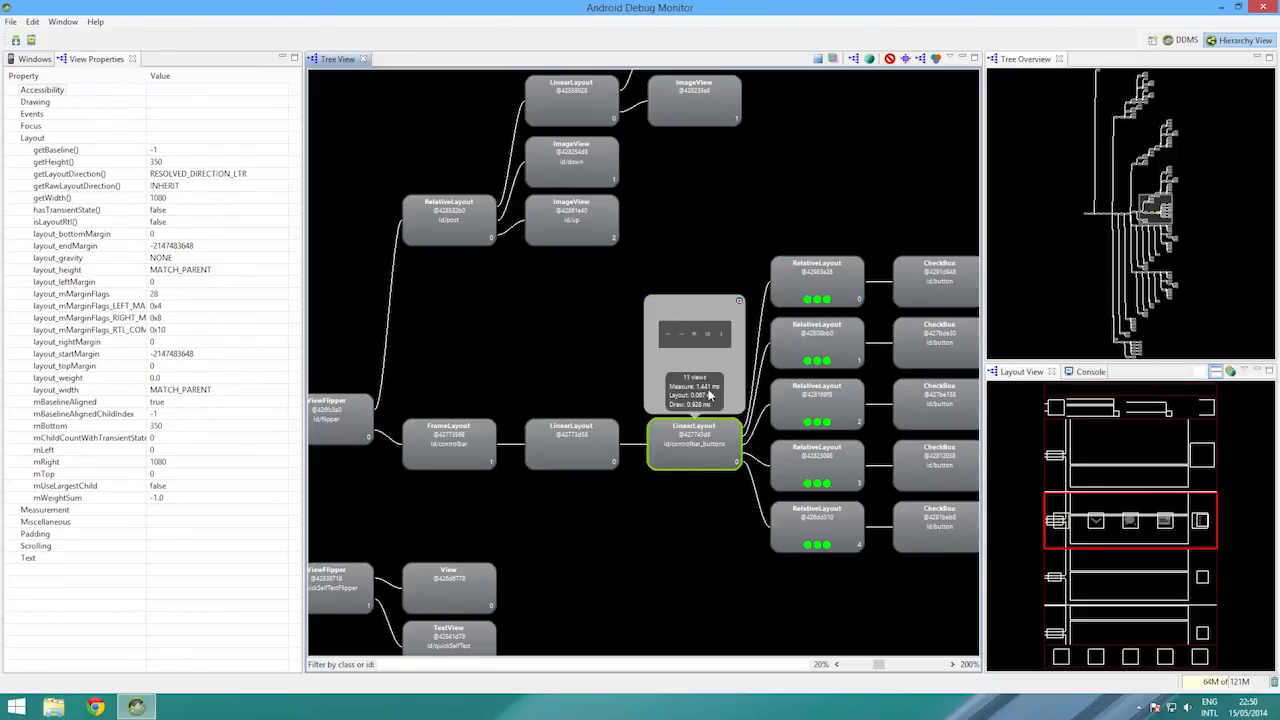
pyautogui.moveTo(928, 285)
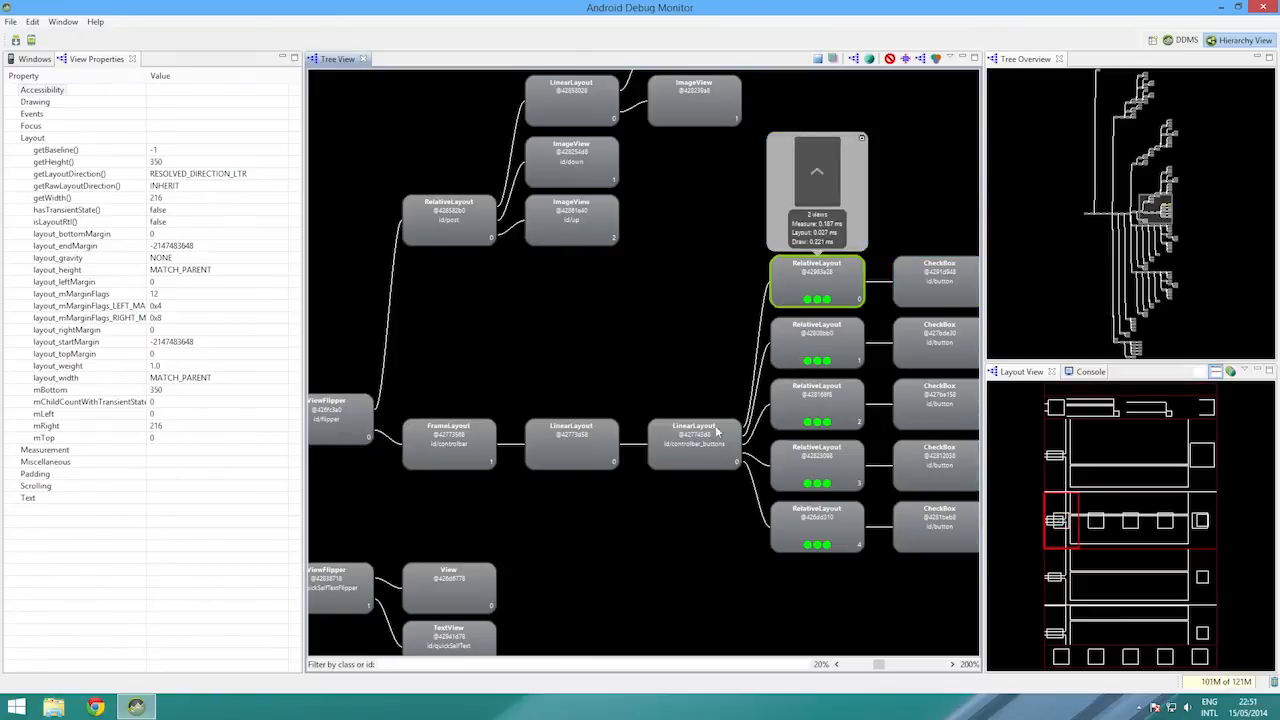
pyautogui.click(693, 444)
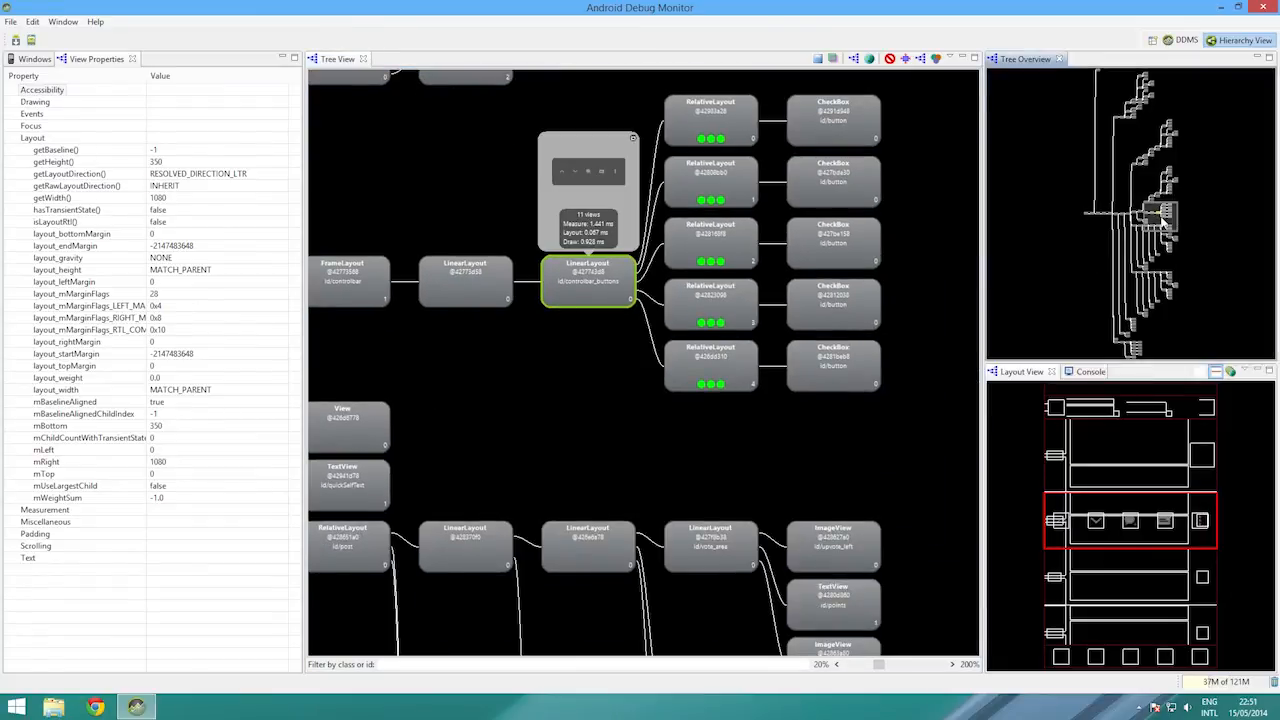
pyautogui.moveTo(880, 366)
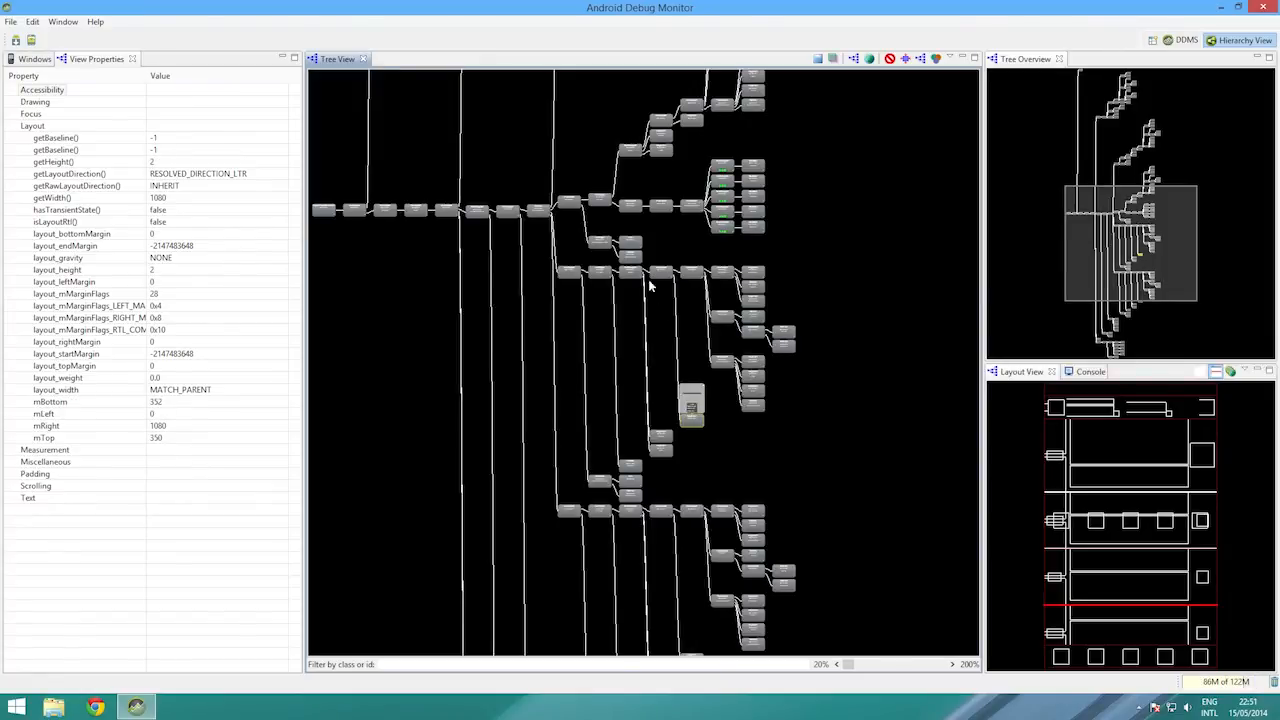
pyautogui.moveTo(638, 263)
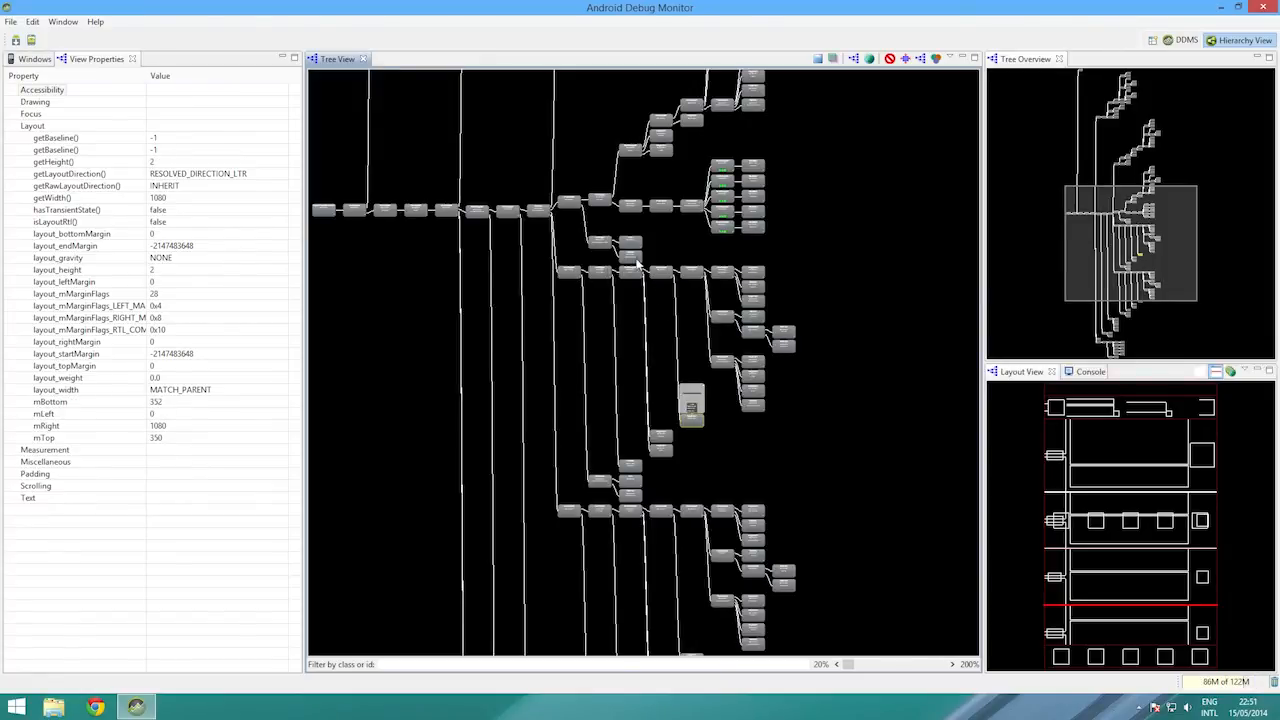